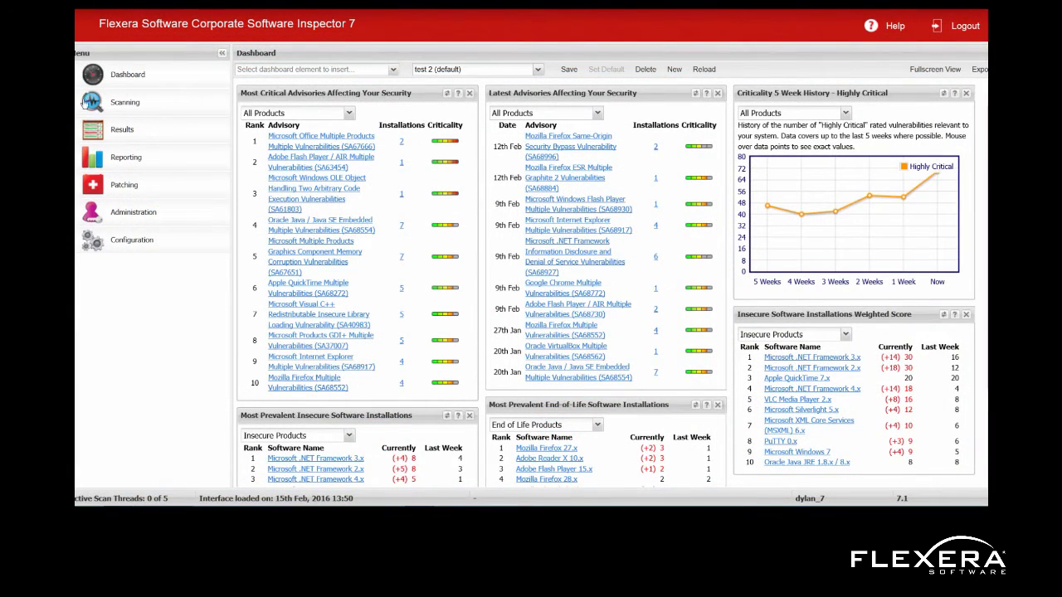
Expand Scanning > Remote Scanning Via CSI and open the Quick Scan form.
{"action": "left_click", "coordinate": [124, 101]}
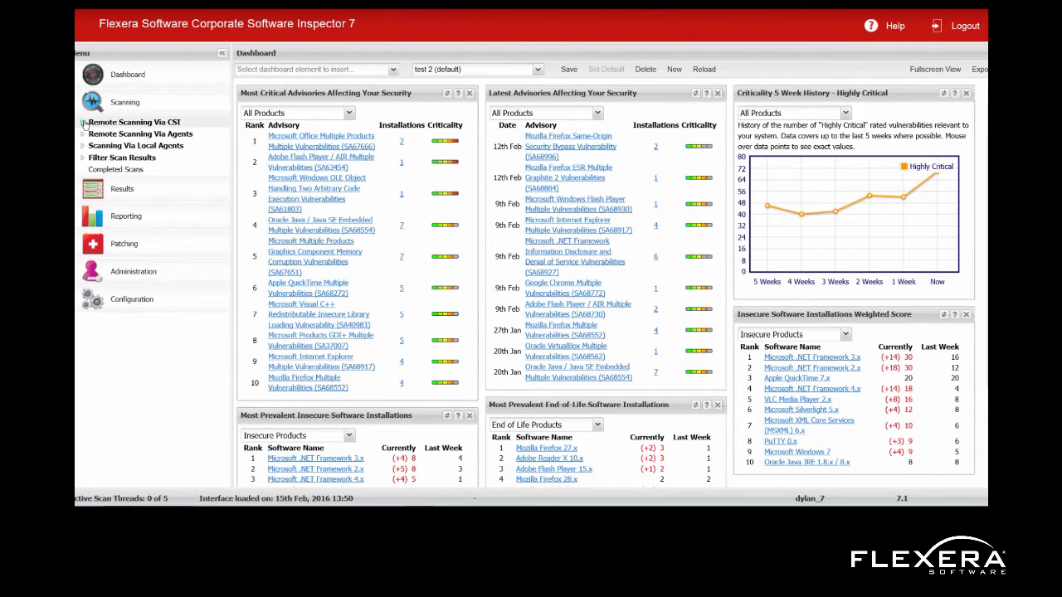
{"action": "left_click", "coordinate": [133, 122]}
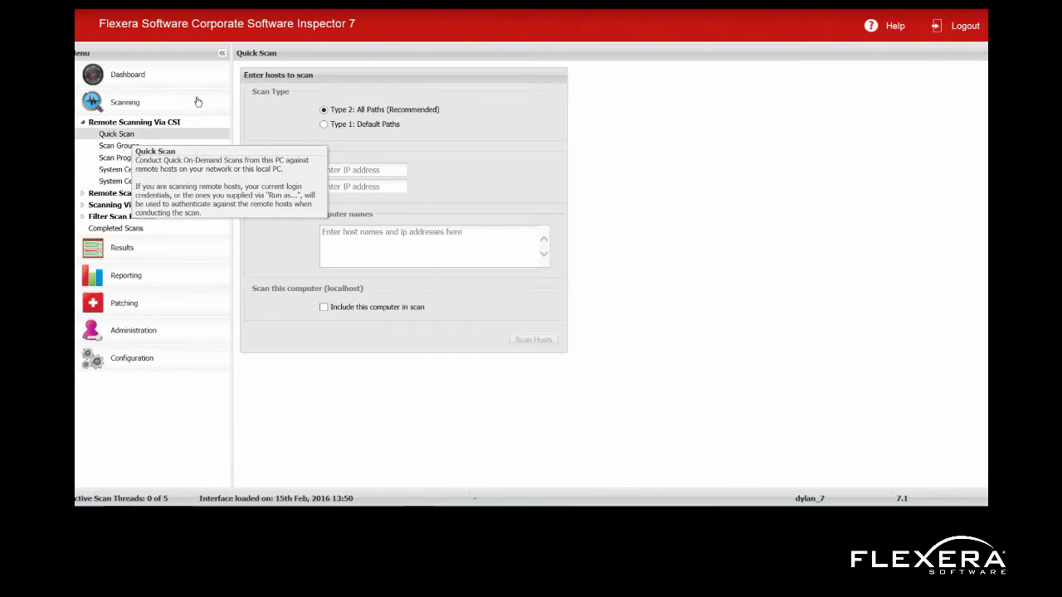
{"action": "mouse_move", "coordinate": [166, 103]}
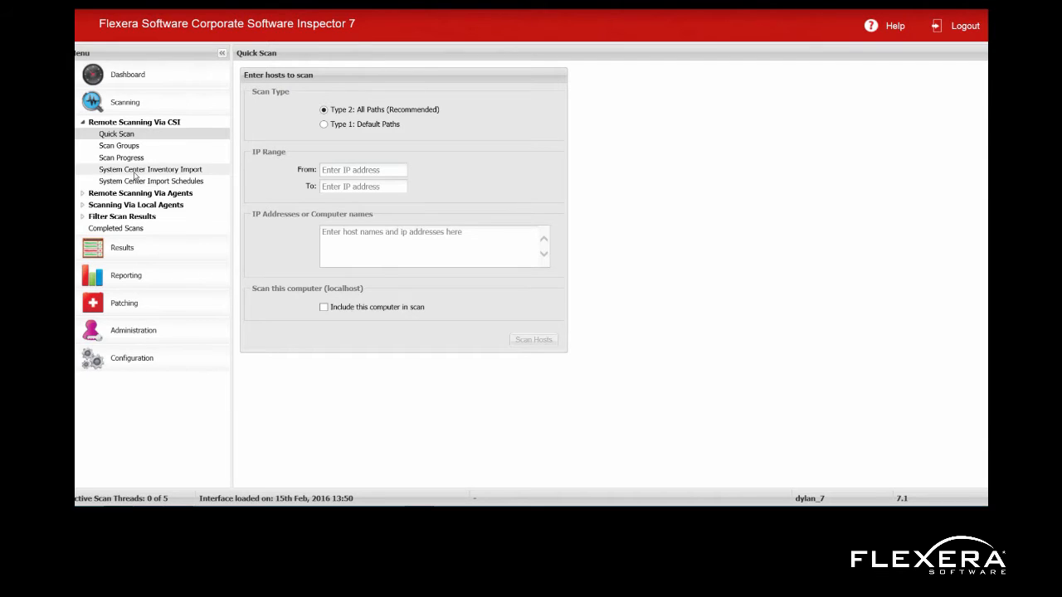
Open System Center Inventory Import with seven hosts, then collapse Remote Scanning Via CSI.
{"action": "left_click", "coordinate": [150, 169]}
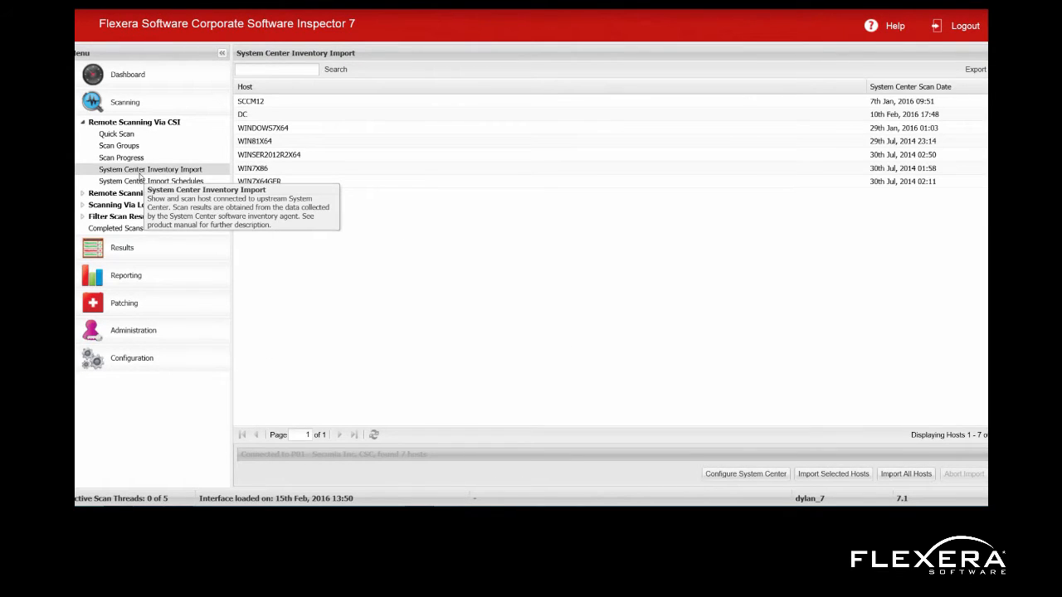
{"action": "mouse_move", "coordinate": [203, 76]}
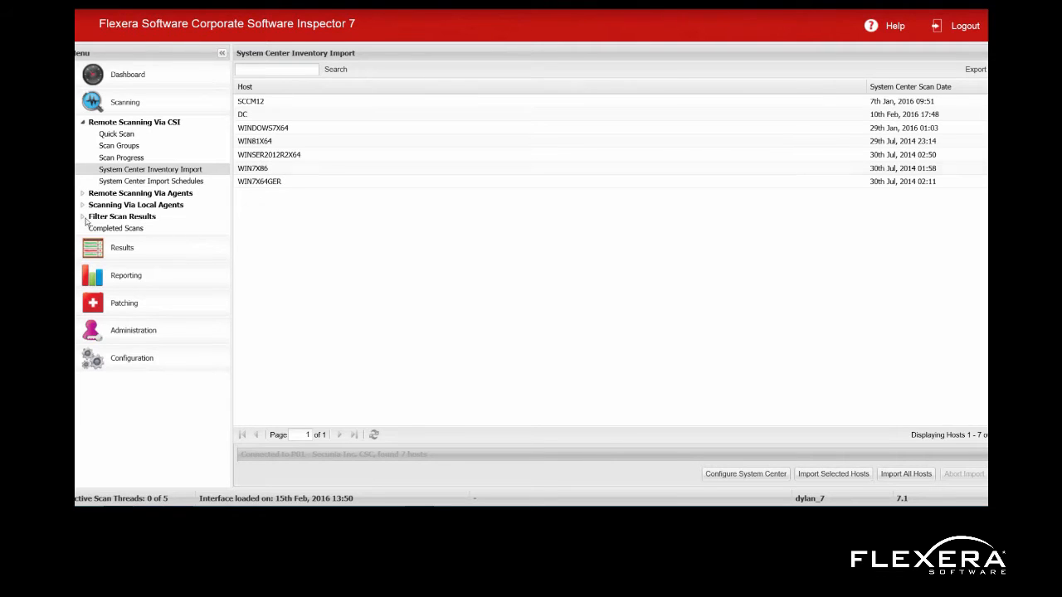
{"action": "left_click", "coordinate": [134, 122]}
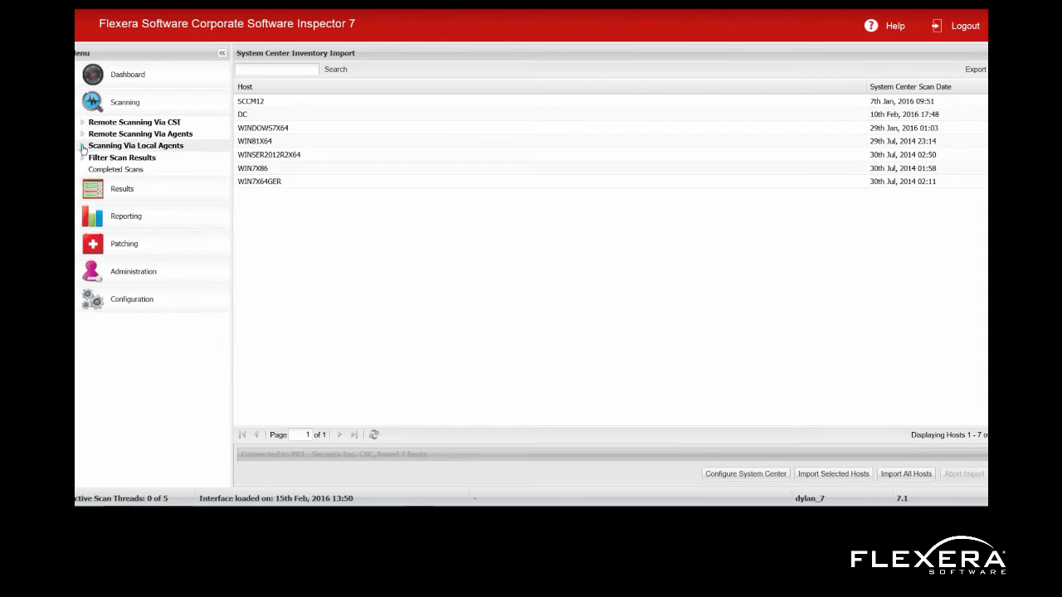
Expand the Scanning Via Local Agents options.
{"action": "left_click", "coordinate": [129, 157]}
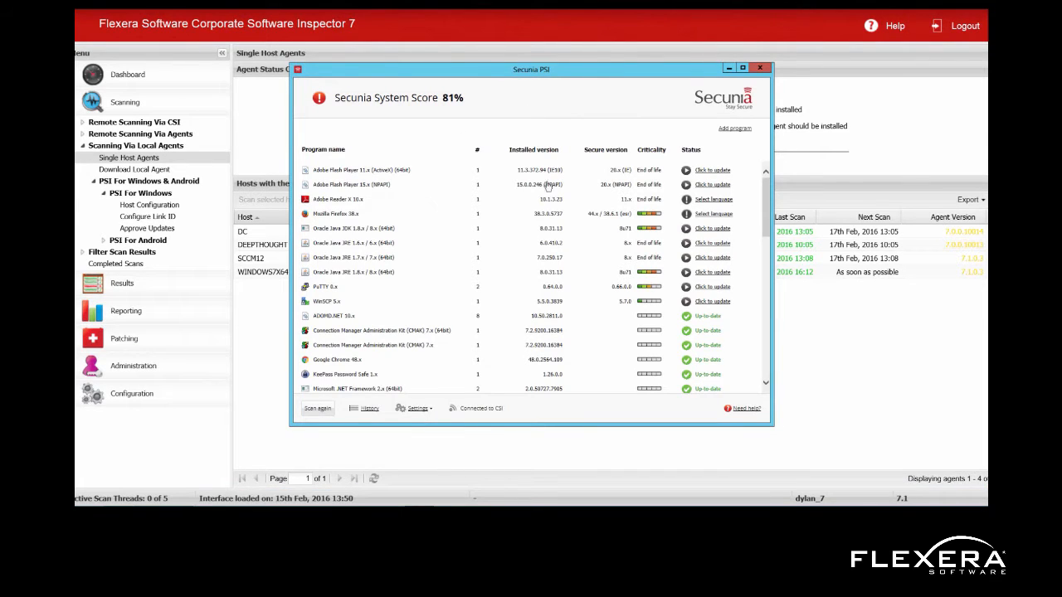
{"action": "mouse_move", "coordinate": [593, 83]}
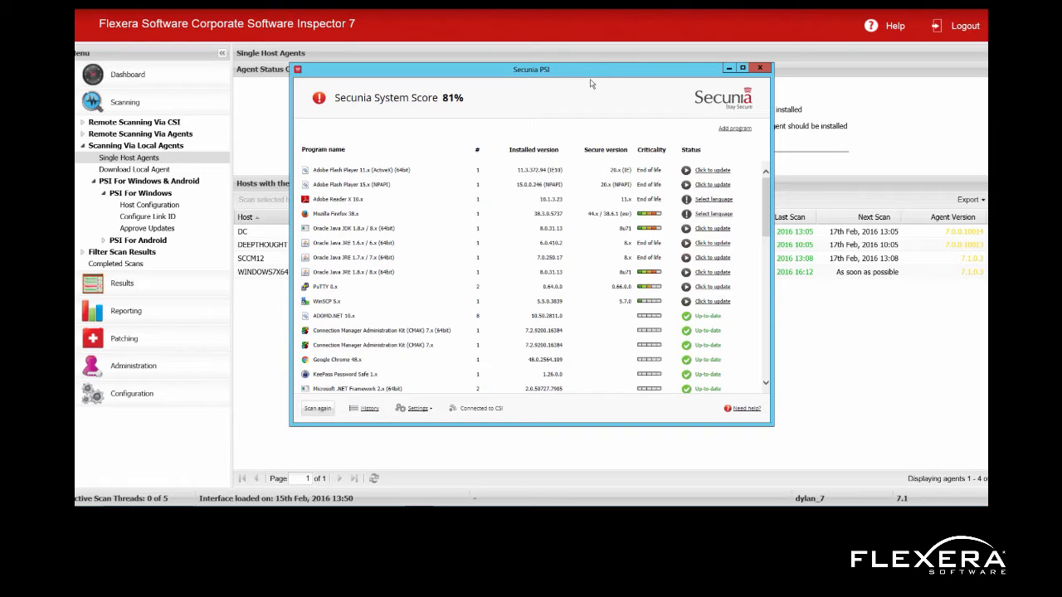
{"action": "mouse_move", "coordinate": [549, 107]}
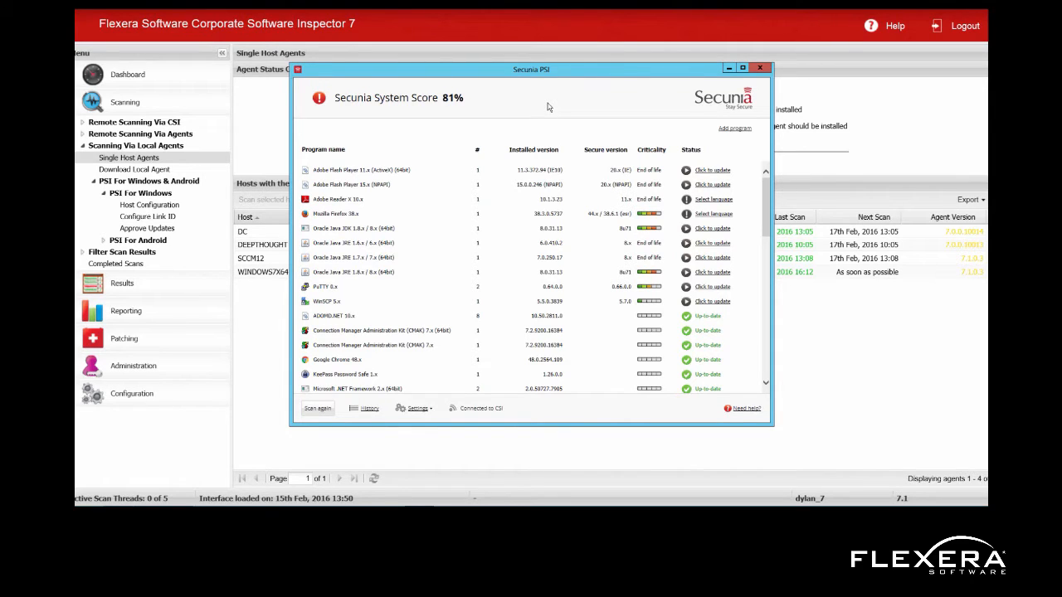
{"action": "mouse_move", "coordinate": [708, 99]}
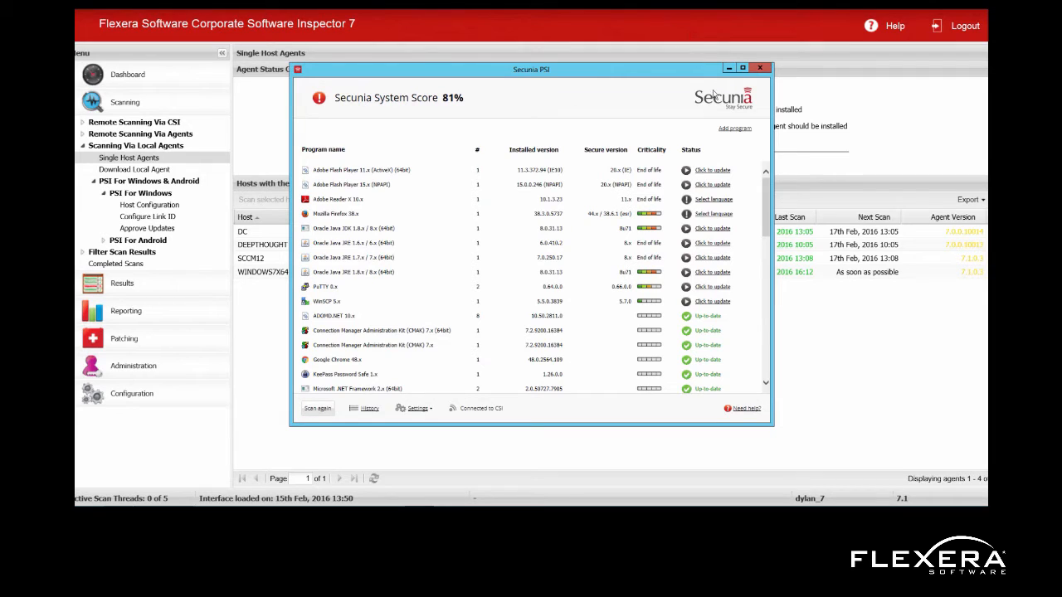
{"action": "mouse_move", "coordinate": [574, 185]}
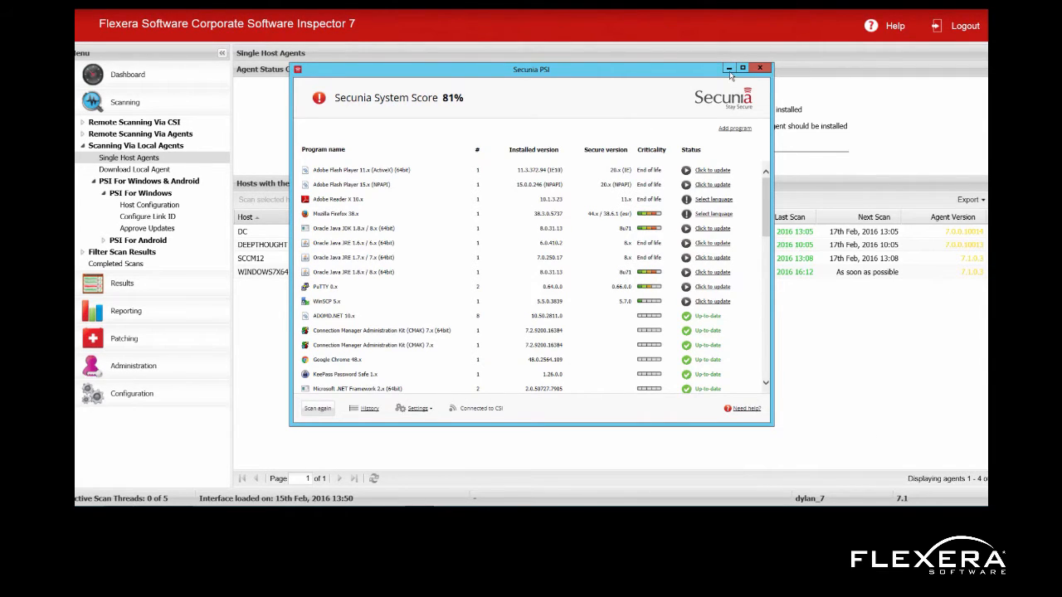
Minimize Secunia PSI and open Results > Host Smart Groups > All Hosts.
{"action": "left_click", "coordinate": [770, 65]}
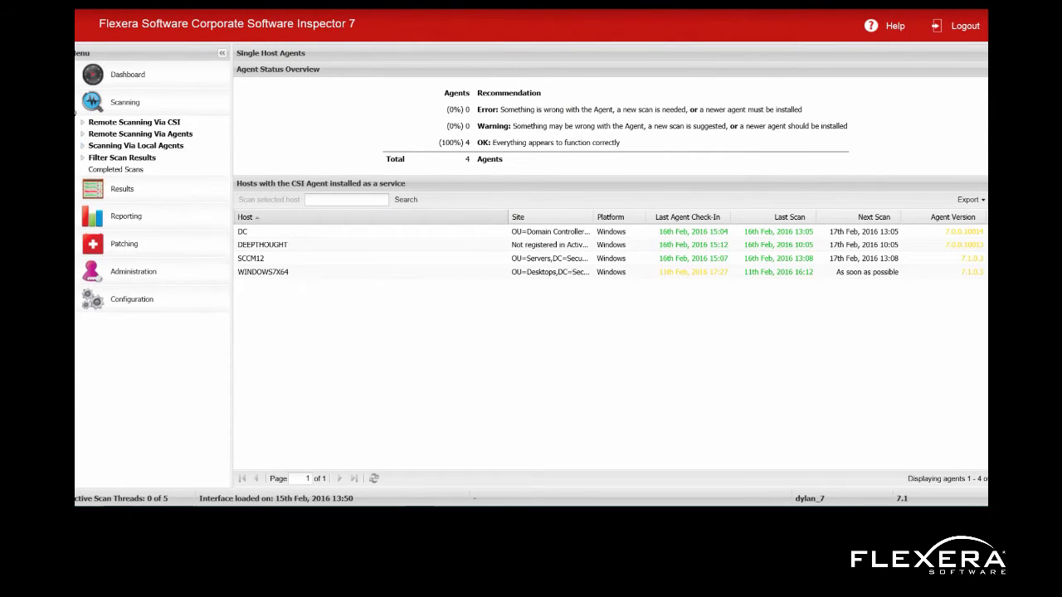
{"action": "left_click", "coordinate": [125, 102]}
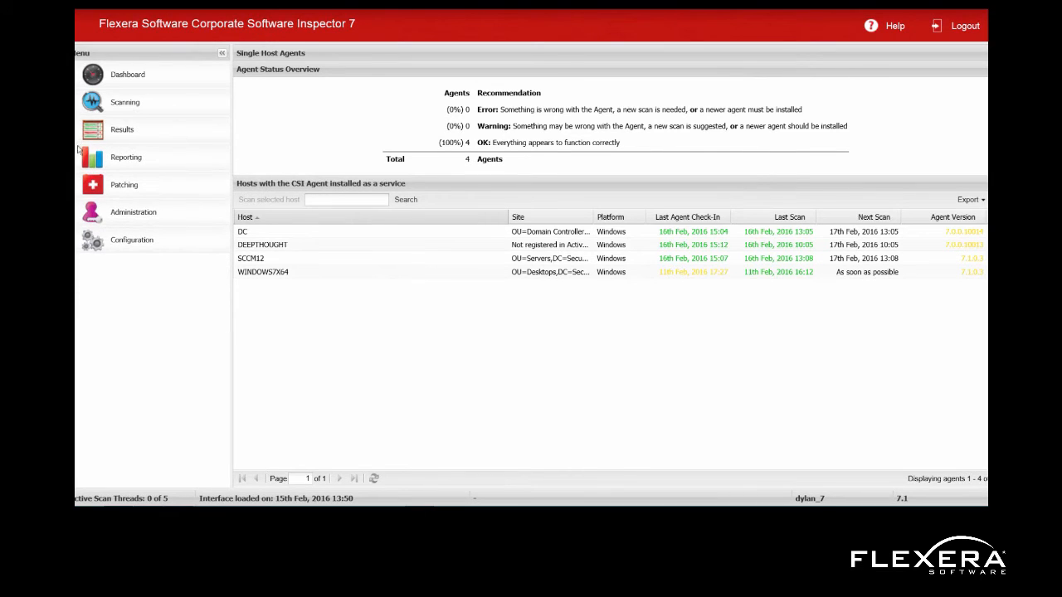
{"action": "left_click", "coordinate": [123, 129]}
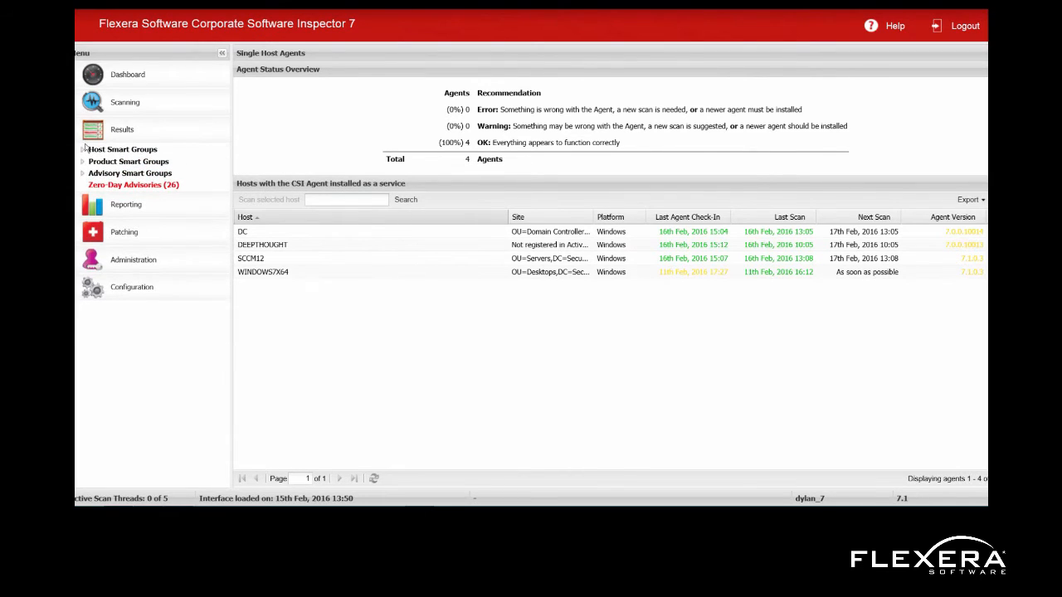
{"action": "left_click", "coordinate": [87, 148]}
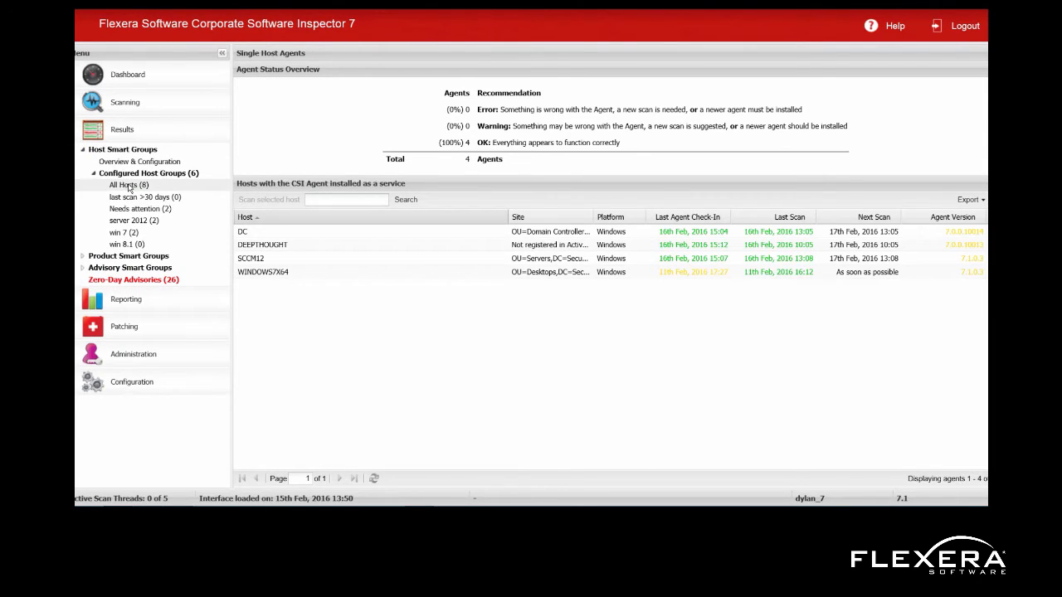
{"action": "left_click", "coordinate": [126, 185]}
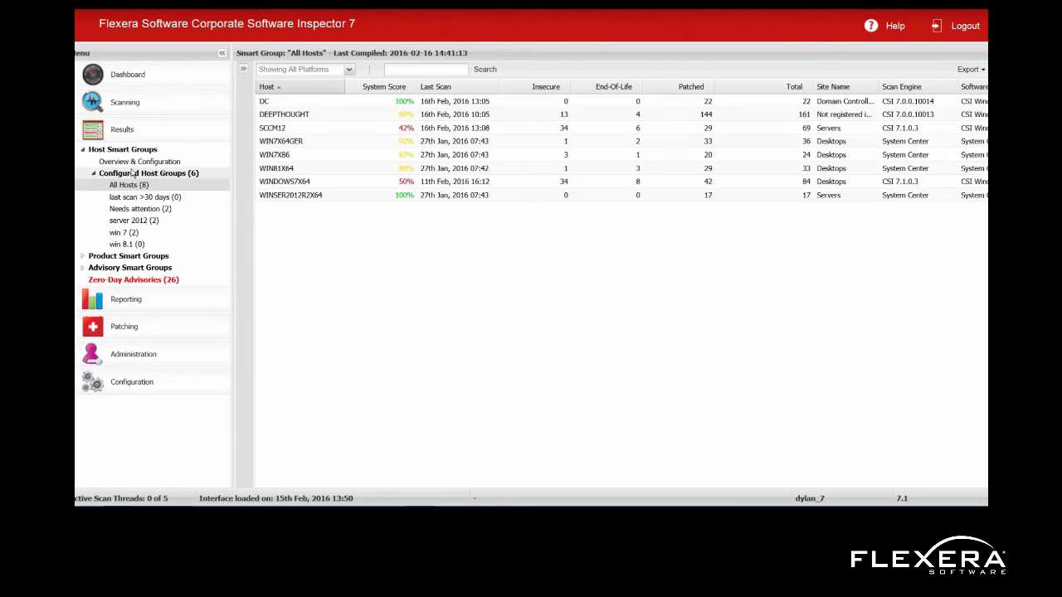
Preview criteria for a new host smart group from Overview & Configuration, closing it unsaved.
{"action": "left_click", "coordinate": [139, 161]}
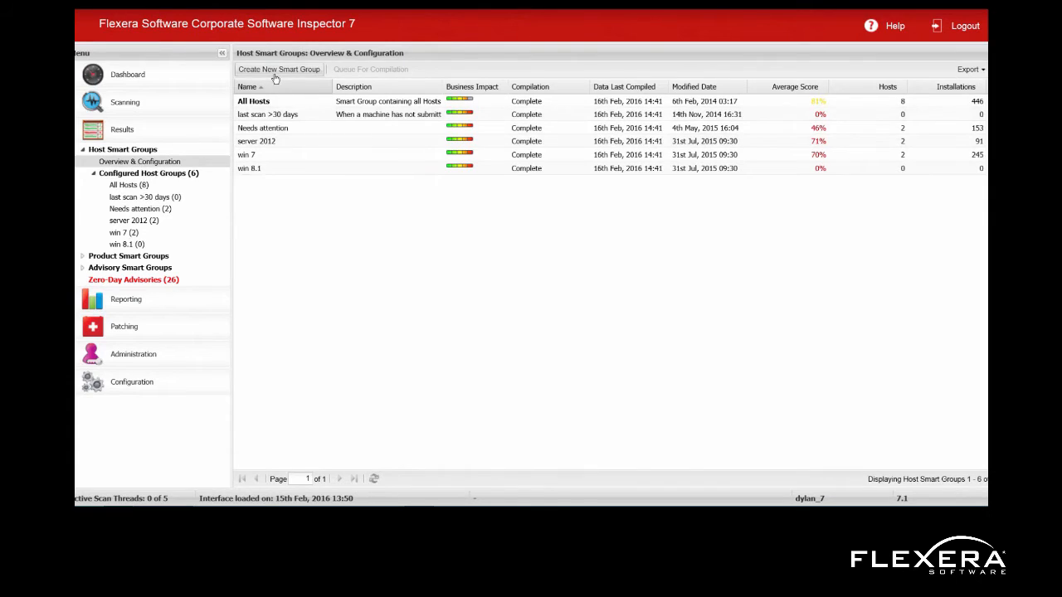
{"action": "left_click", "coordinate": [279, 68]}
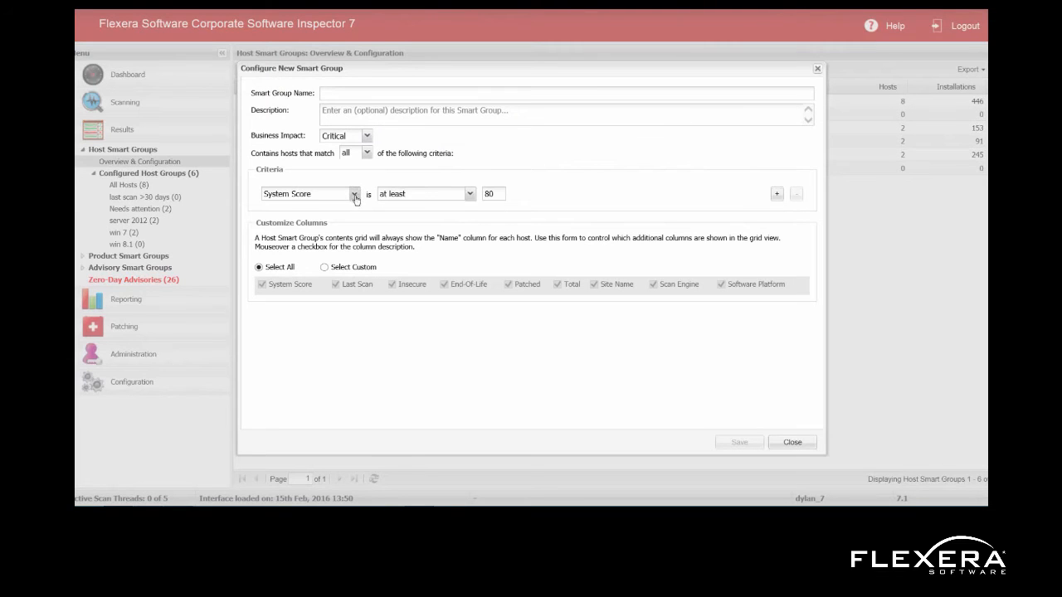
{"action": "left_click", "coordinate": [352, 193]}
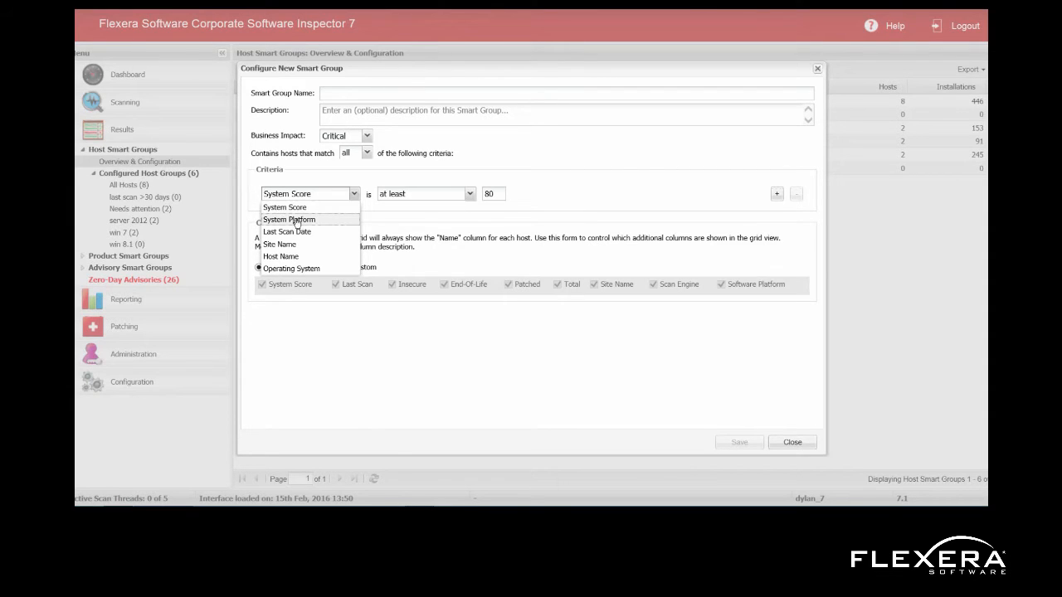
{"action": "mouse_move", "coordinate": [286, 231]}
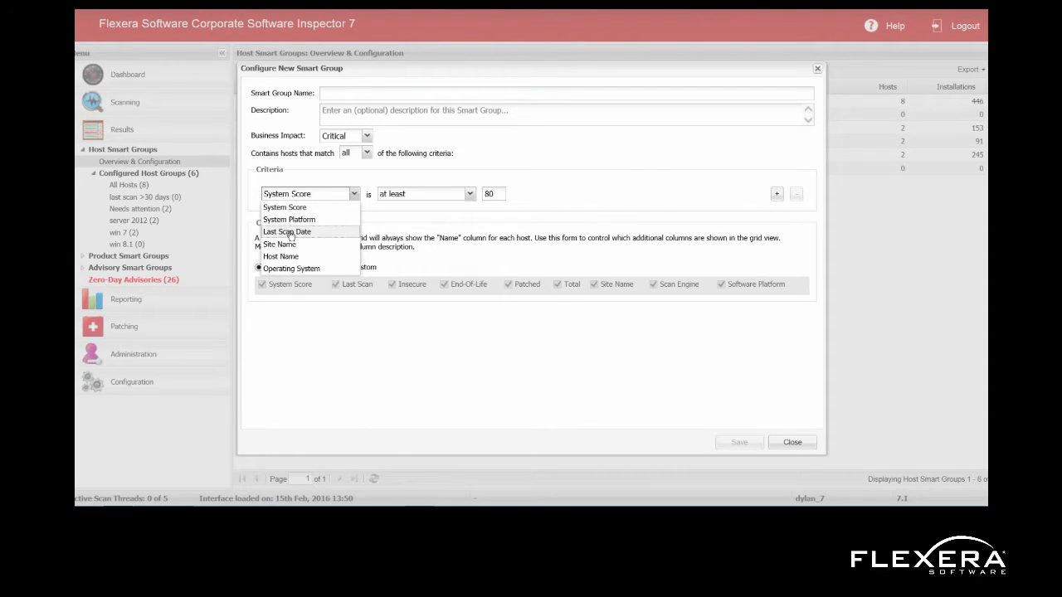
{"action": "mouse_move", "coordinate": [280, 244]}
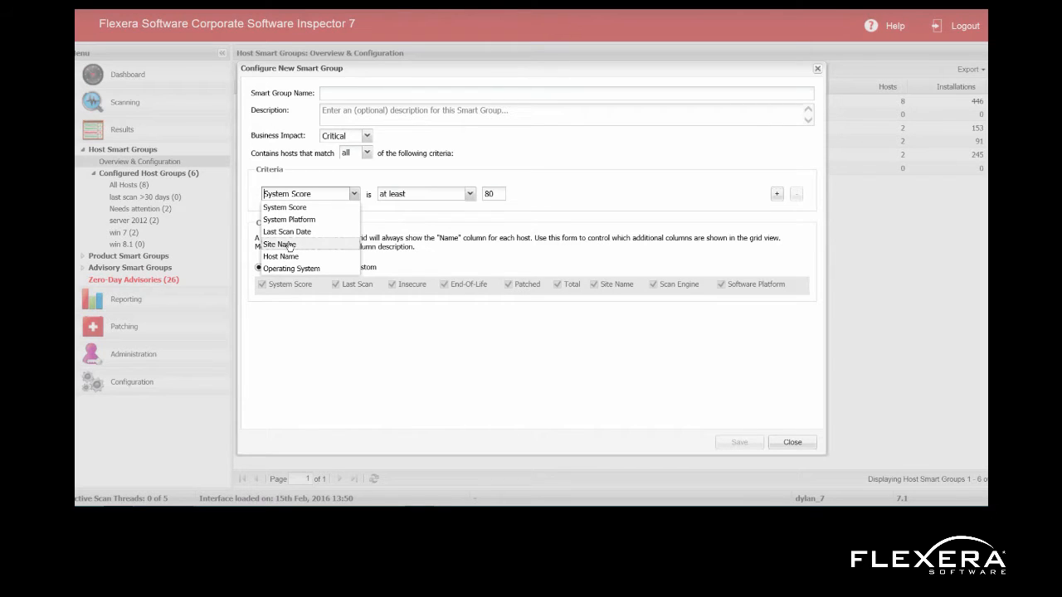
{"action": "mouse_move", "coordinate": [285, 257]}
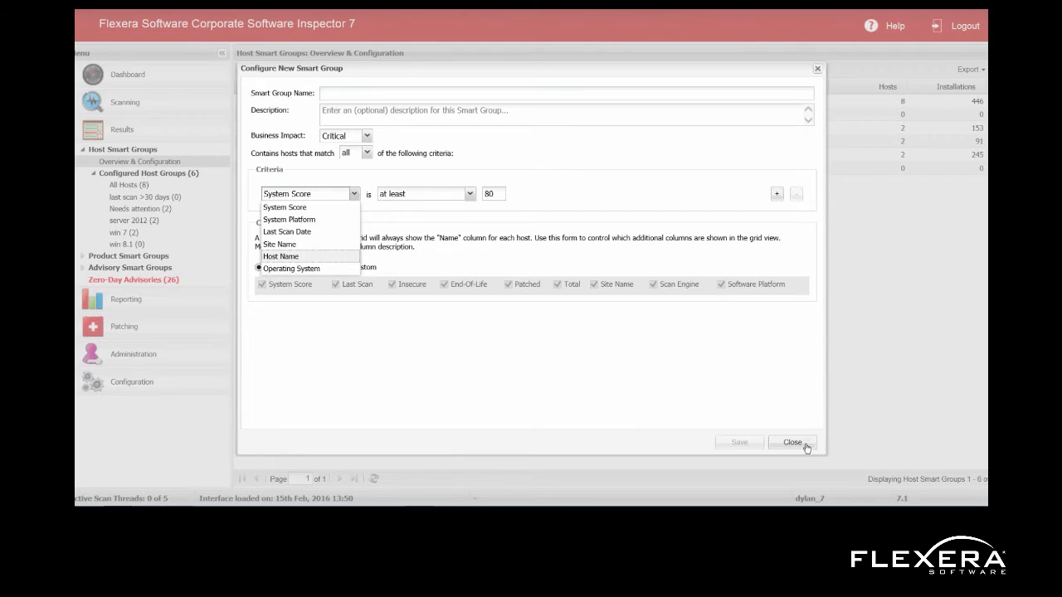
{"action": "left_click", "coordinate": [792, 442]}
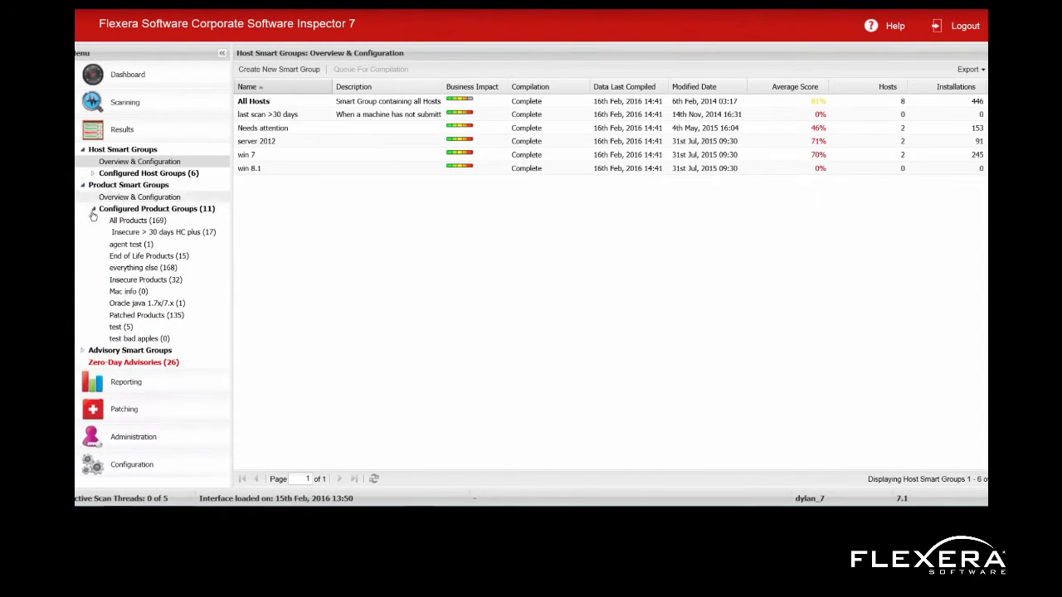
View All Products, then start a new product smart group and discard it.
{"action": "left_click", "coordinate": [137, 220]}
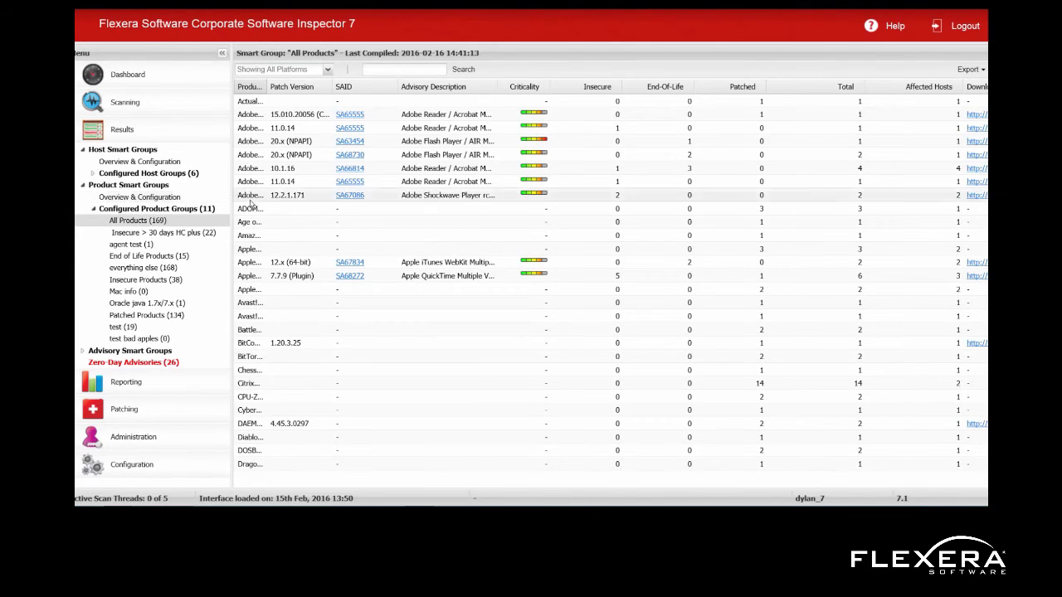
{"action": "mouse_move", "coordinate": [252, 141]}
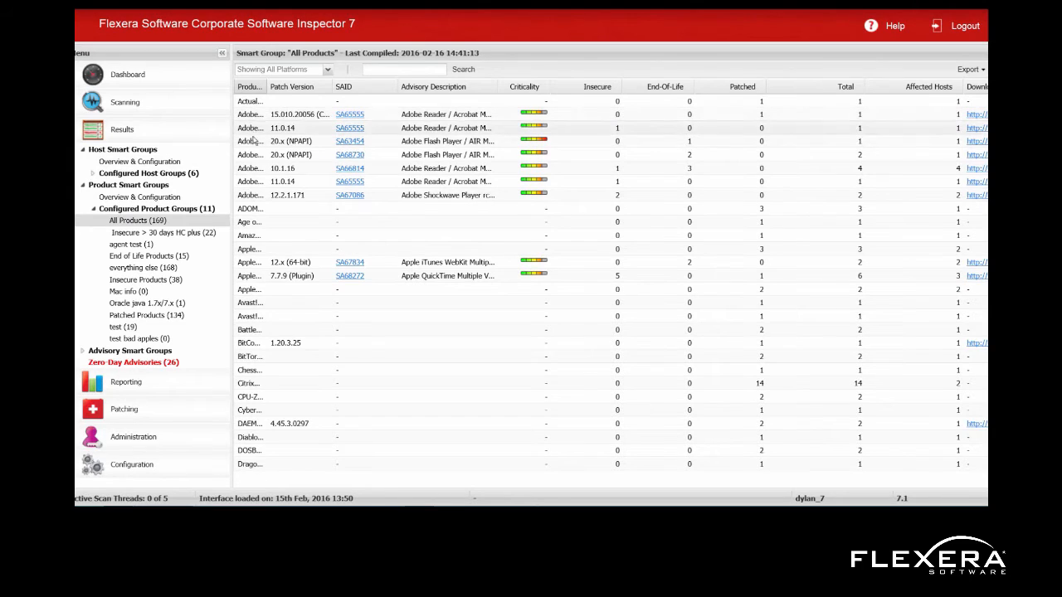
{"action": "mouse_move", "coordinate": [652, 110]}
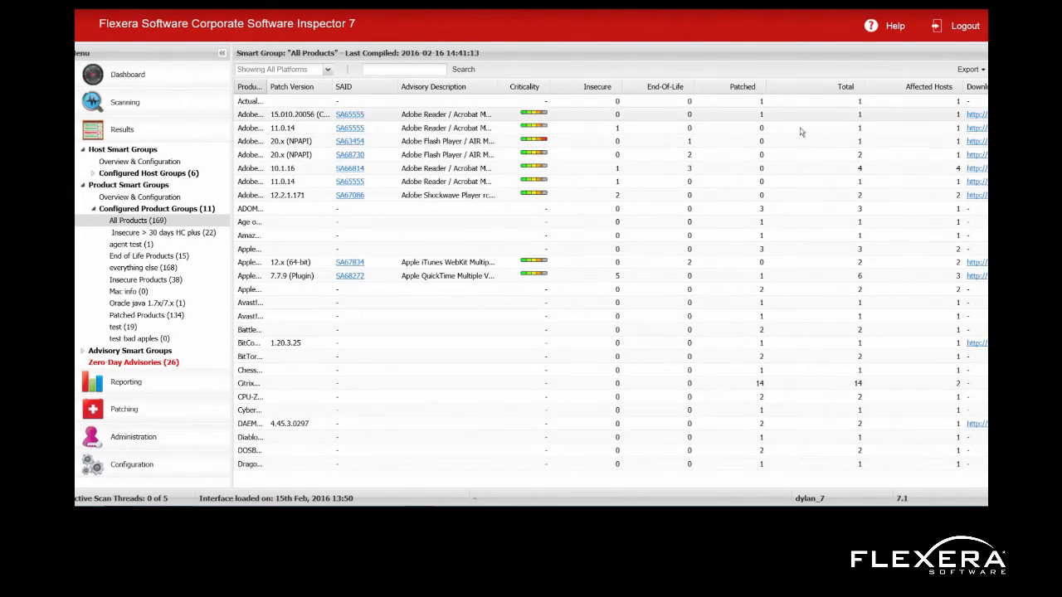
{"action": "left_click", "coordinate": [138, 196]}
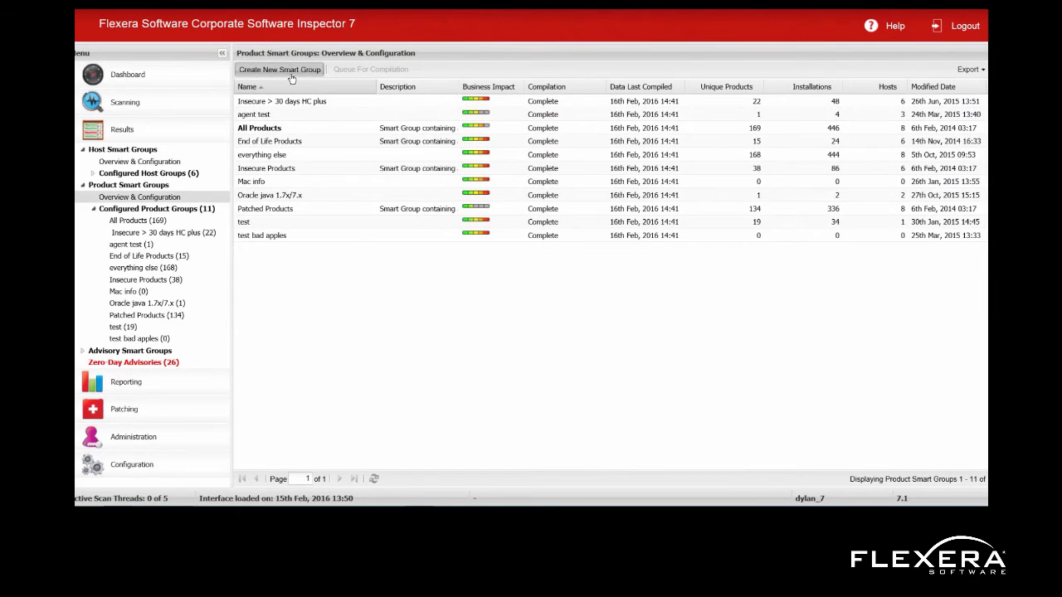
{"action": "left_click", "coordinate": [280, 69]}
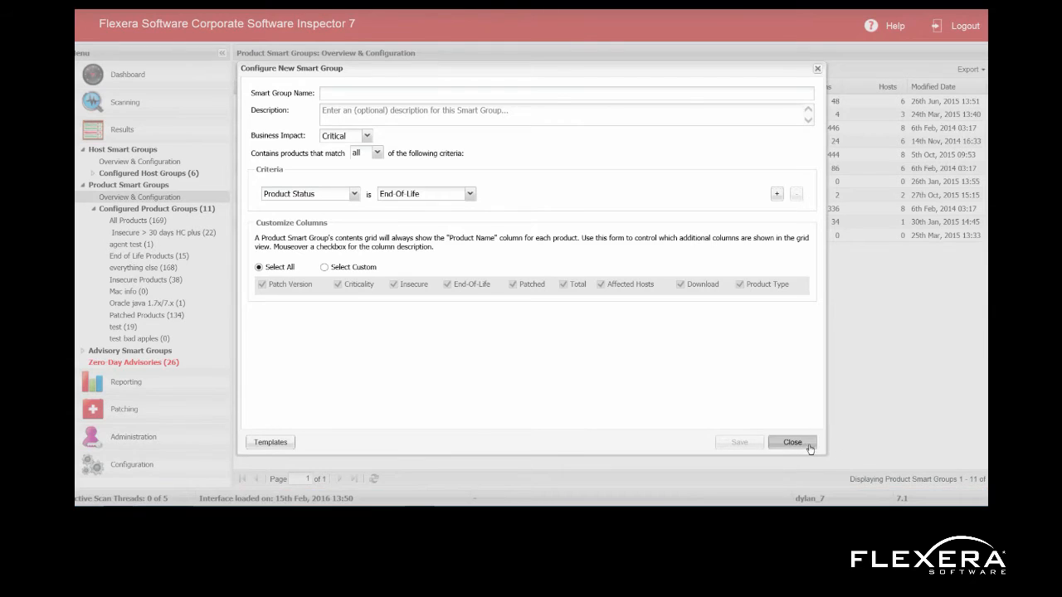
{"action": "left_click", "coordinate": [792, 443]}
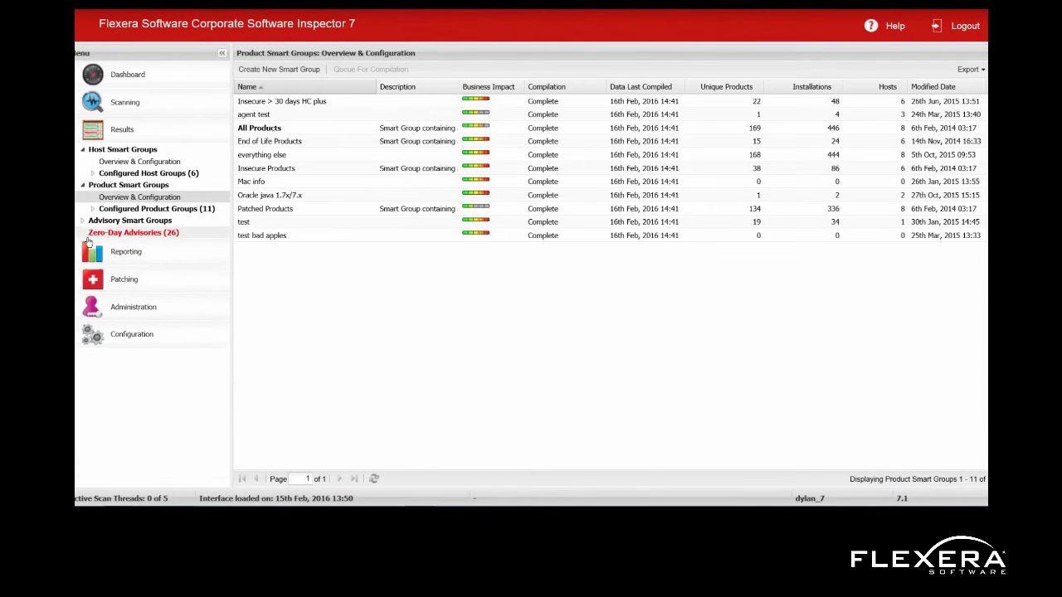
Expand Configured Advisory Groups and open All Advisories (40).
{"action": "left_click", "coordinate": [130, 220]}
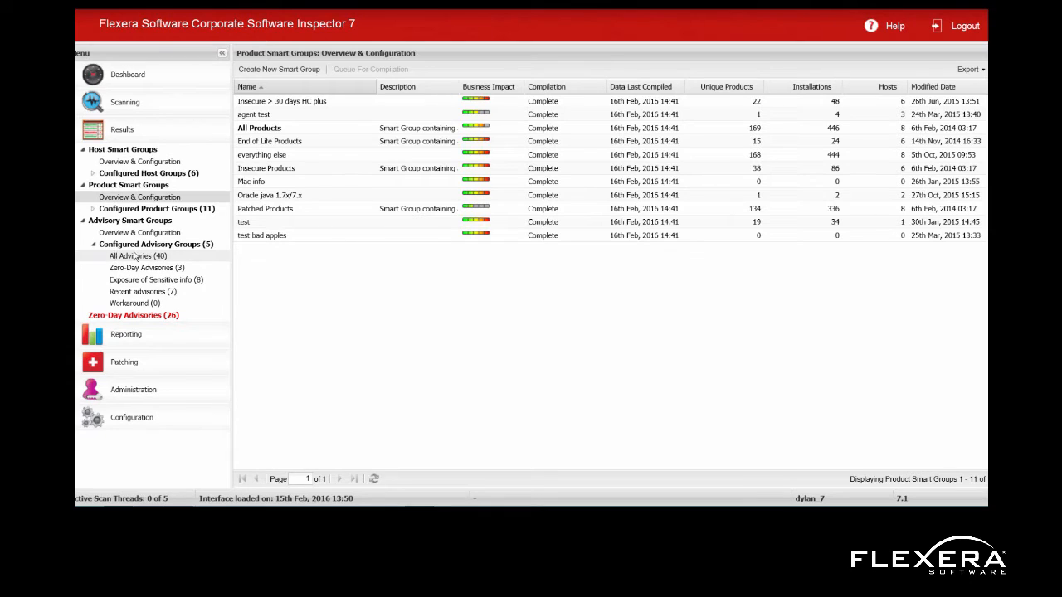
{"action": "left_click", "coordinate": [138, 256]}
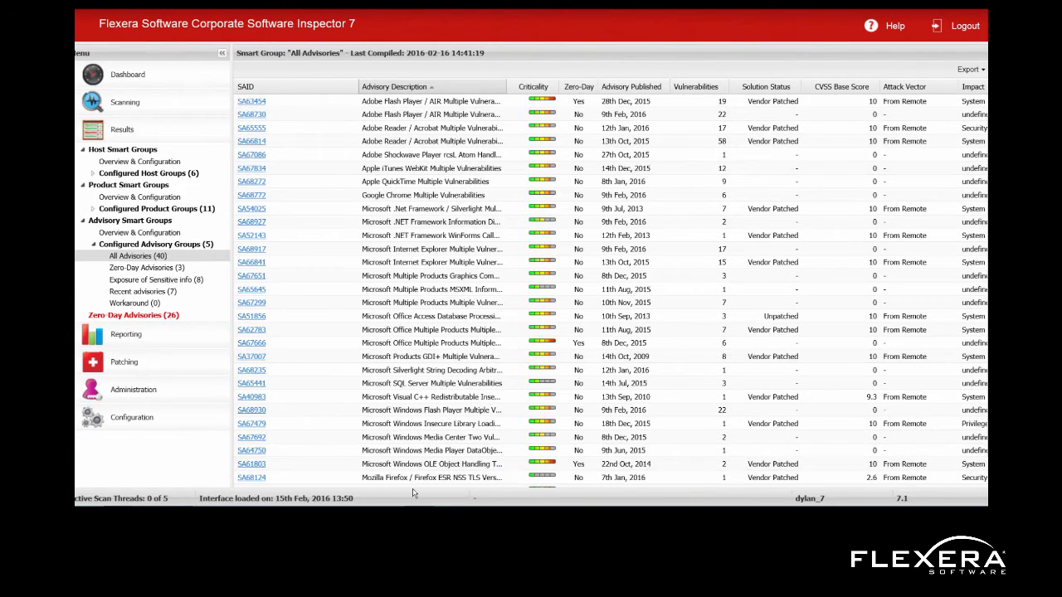
{"action": "mouse_move", "coordinate": [683, 114]}
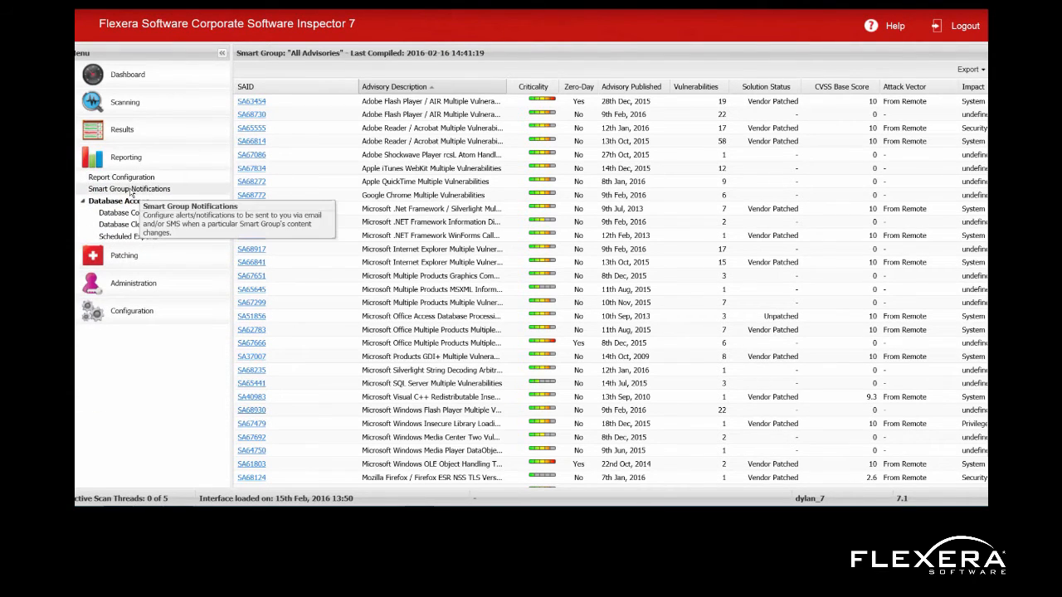
Open Smart Group Notifications under Reporting.
{"action": "left_click", "coordinate": [128, 189]}
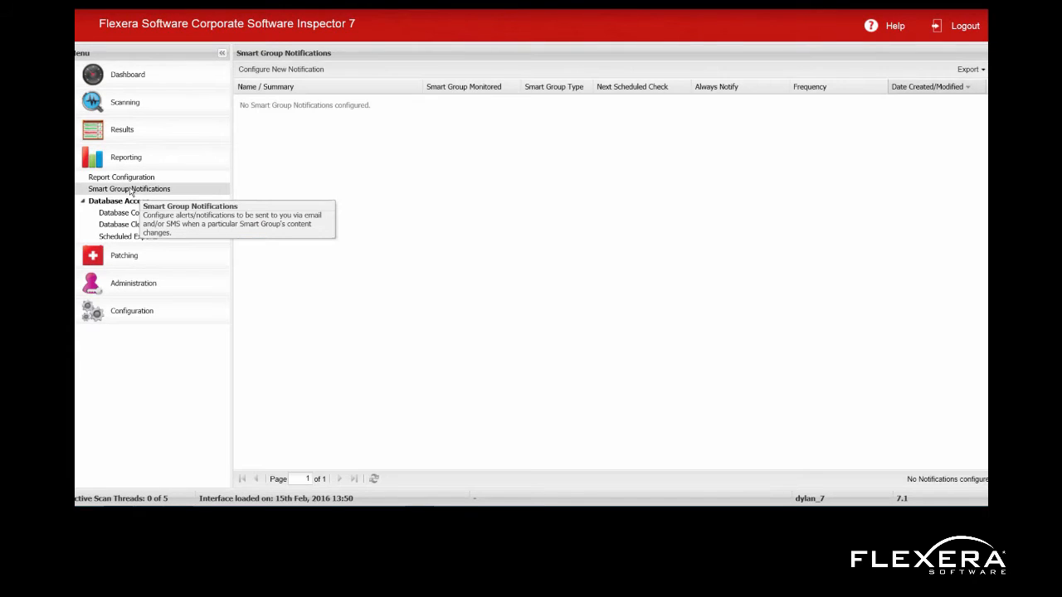
{"action": "mouse_move", "coordinate": [285, 69]}
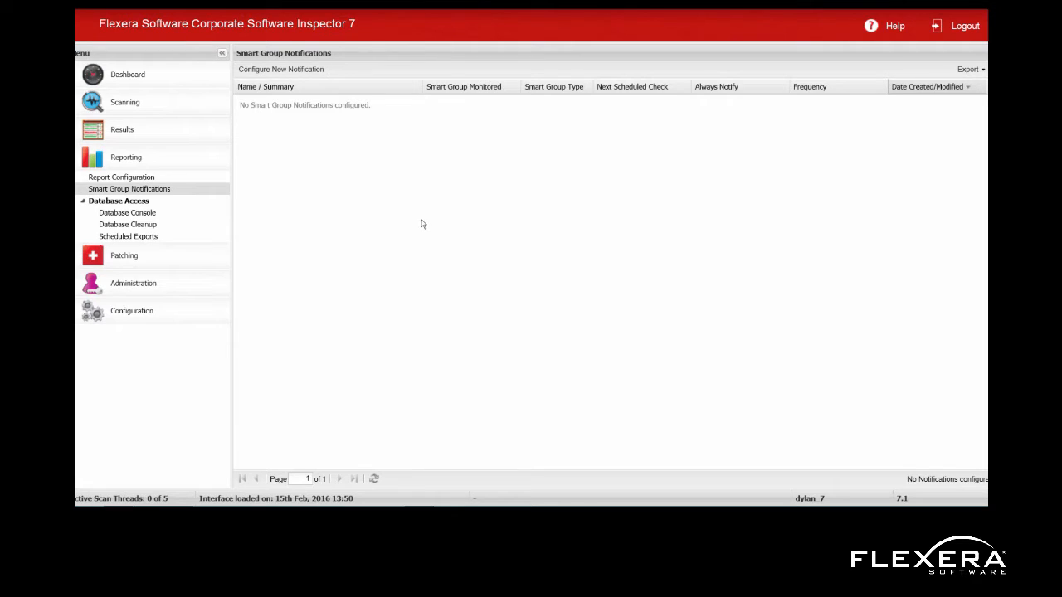
{"action": "mouse_move", "coordinate": [288, 69]}
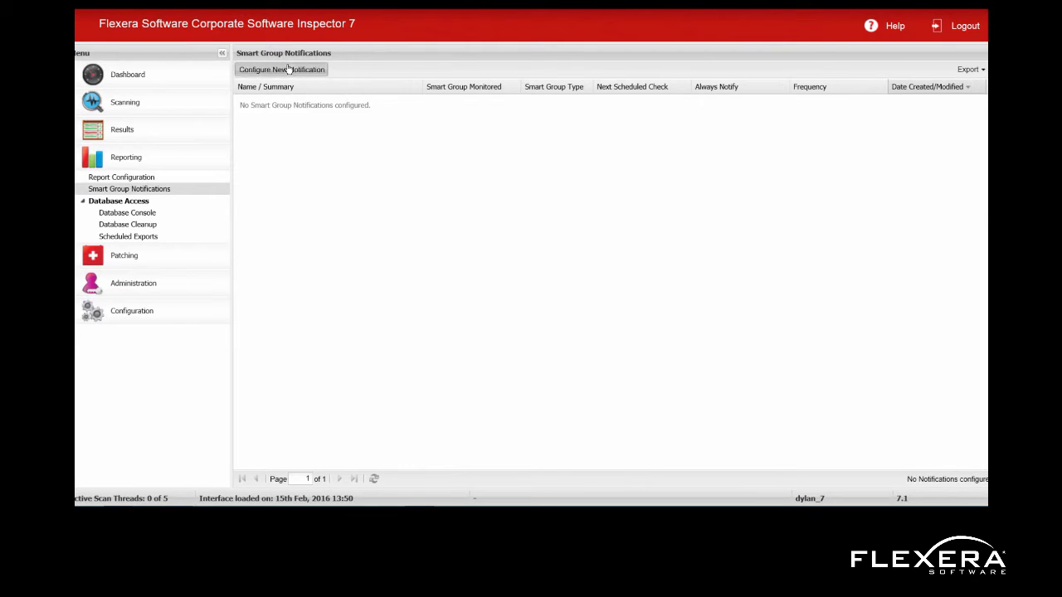
{"action": "left_click", "coordinate": [281, 69]}
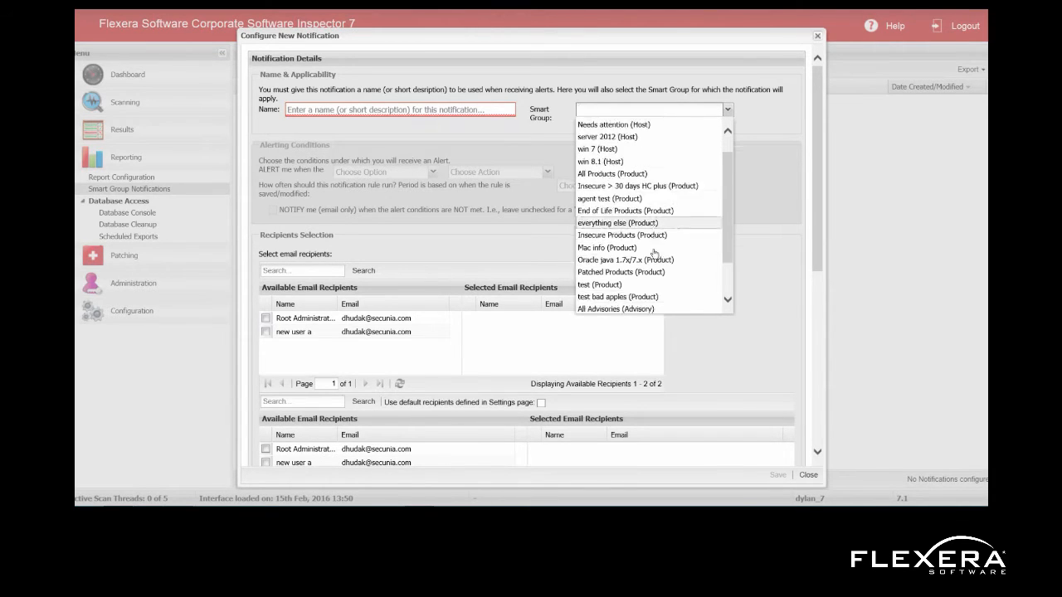
{"action": "scroll", "scroll_direction": "down", "scroll_amount": 3}
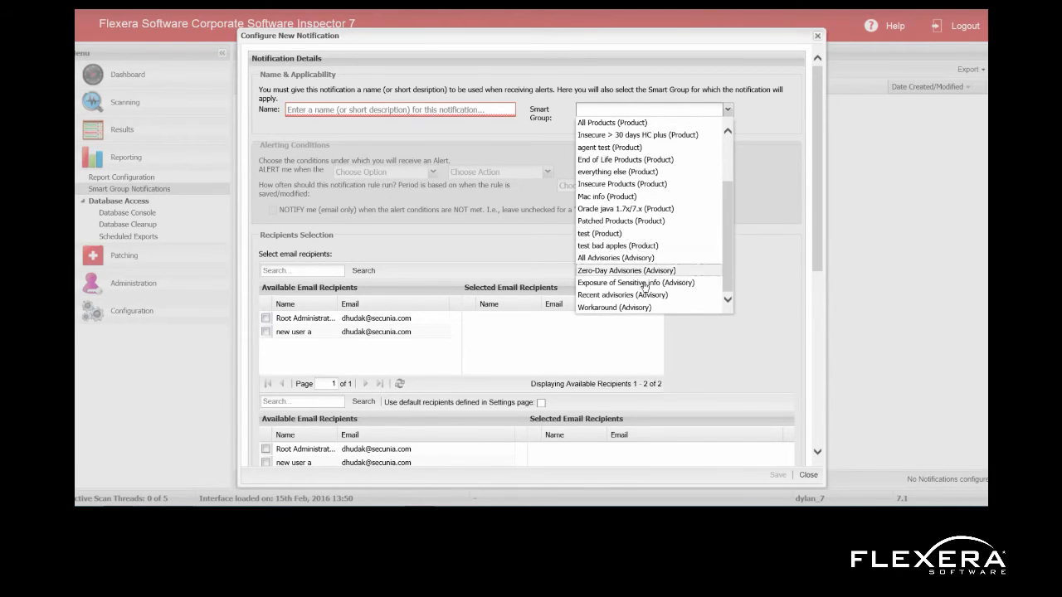
{"action": "left_click", "coordinate": [614, 294]}
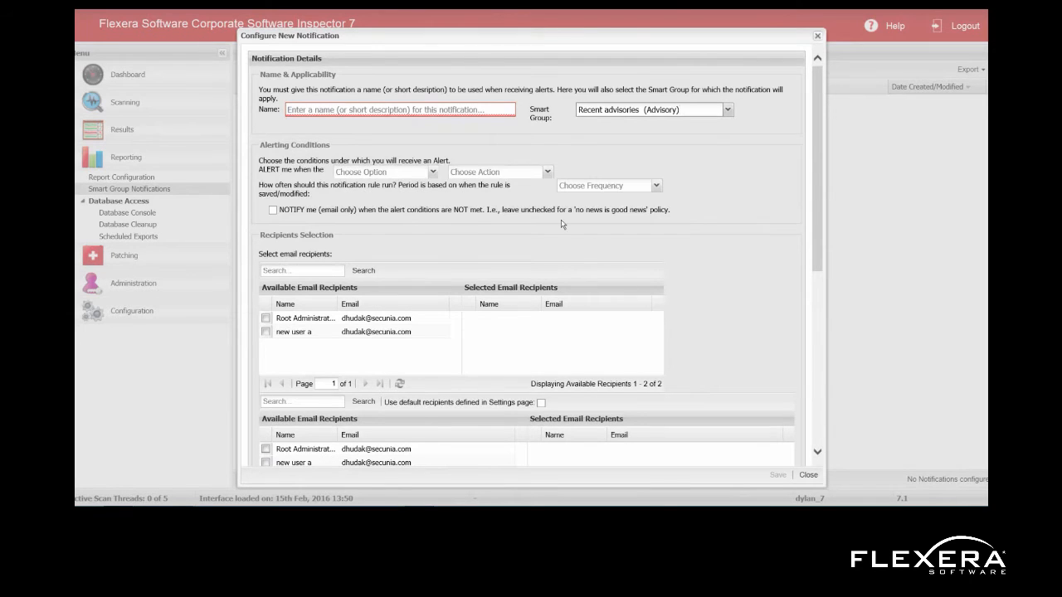
{"action": "mouse_move", "coordinate": [424, 154]}
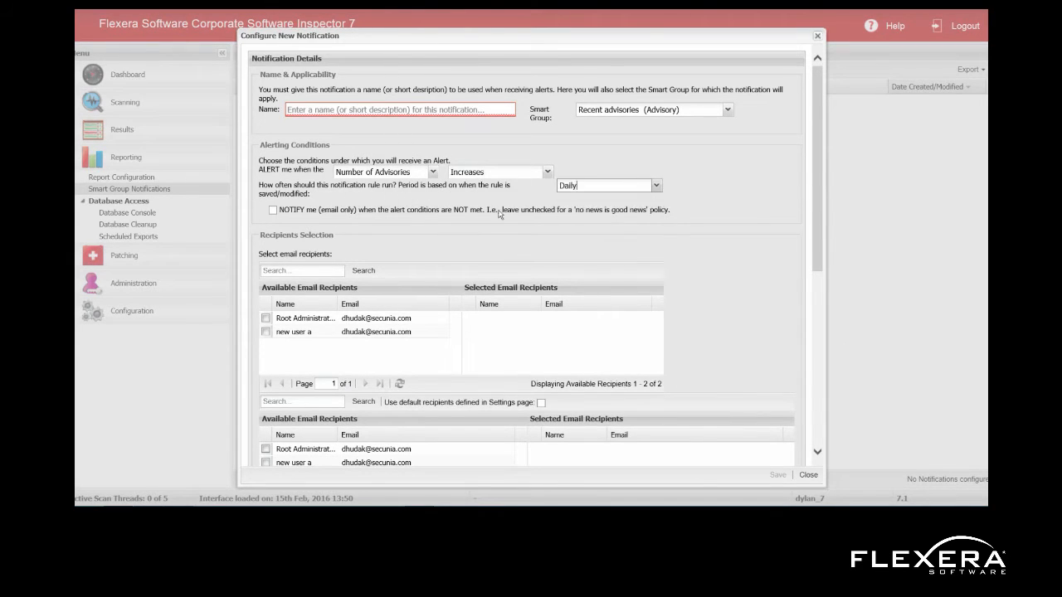
{"action": "left_click", "coordinate": [265, 318]}
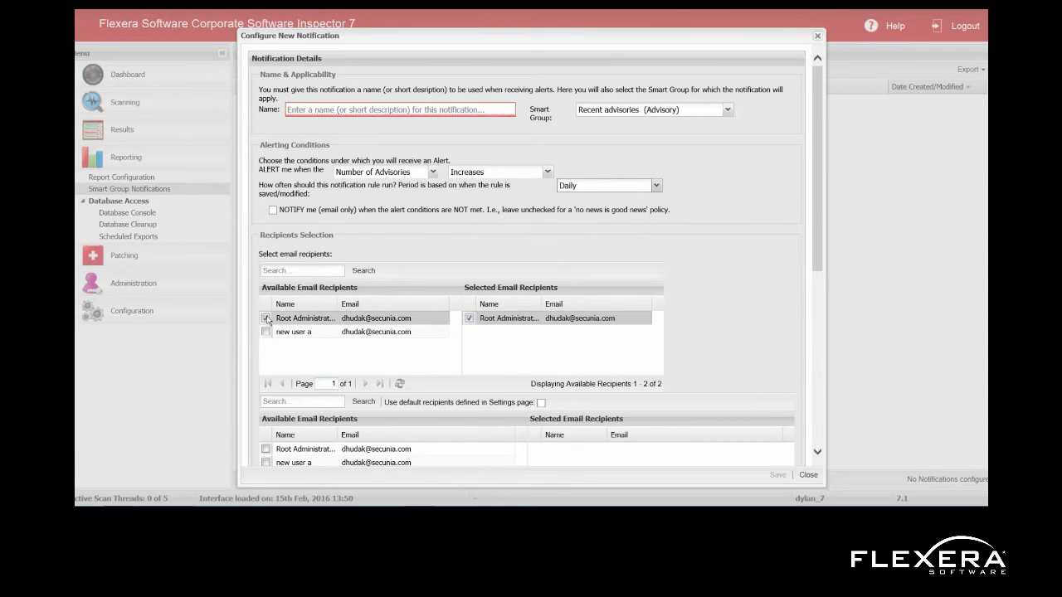
{"action": "left_click", "coordinate": [266, 318]}
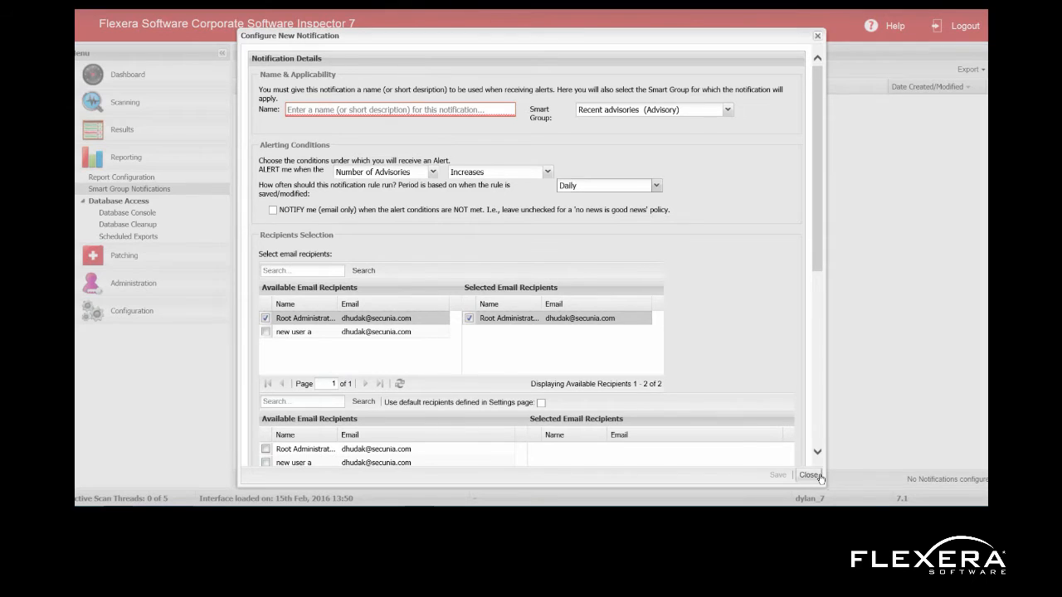
{"action": "left_click", "coordinate": [810, 474]}
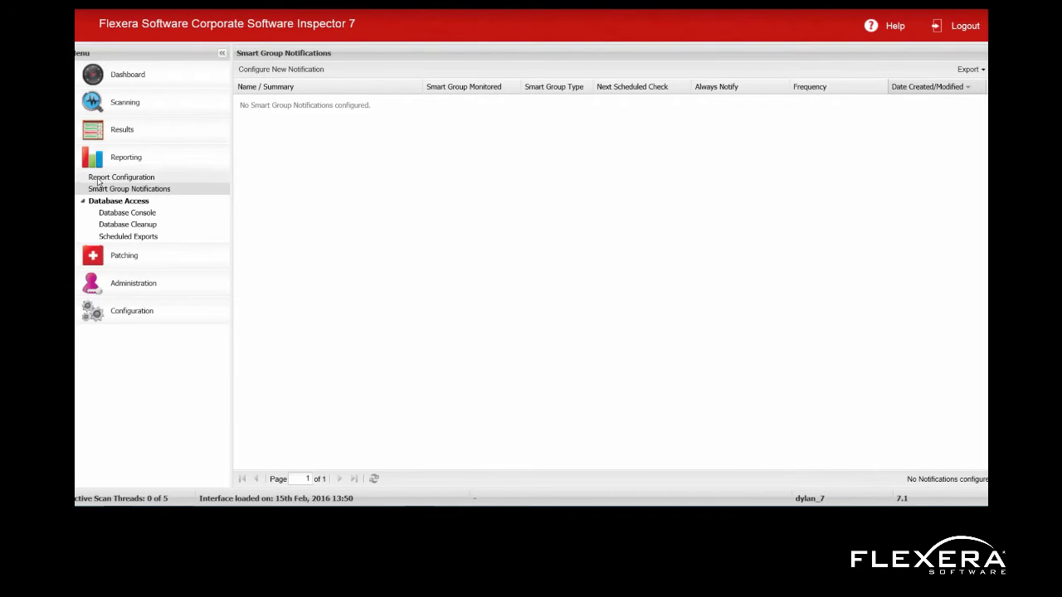
{"action": "mouse_move", "coordinate": [121, 177]}
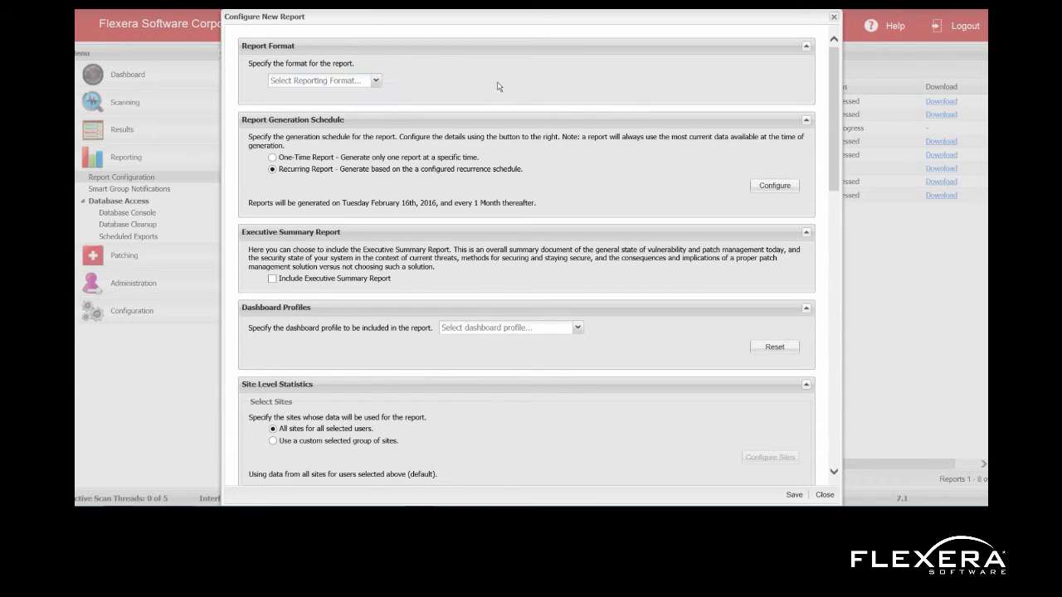
{"action": "mouse_move", "coordinate": [500, 155]}
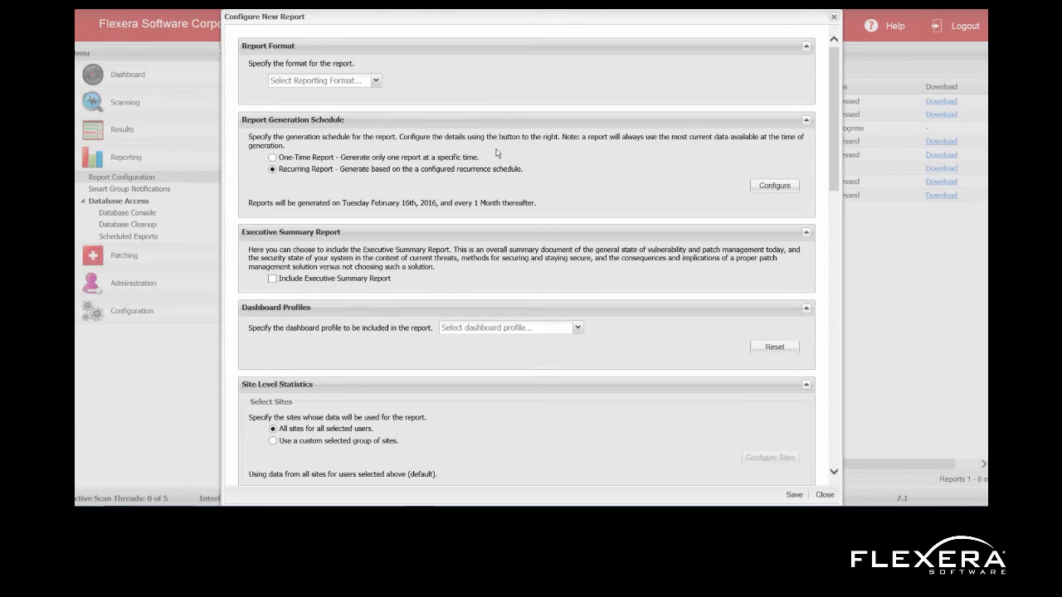
Scroll through a new report's options, keep All Hosts, then close it unsaved.
{"action": "scroll", "scroll_direction": "down", "scroll_amount": 3}
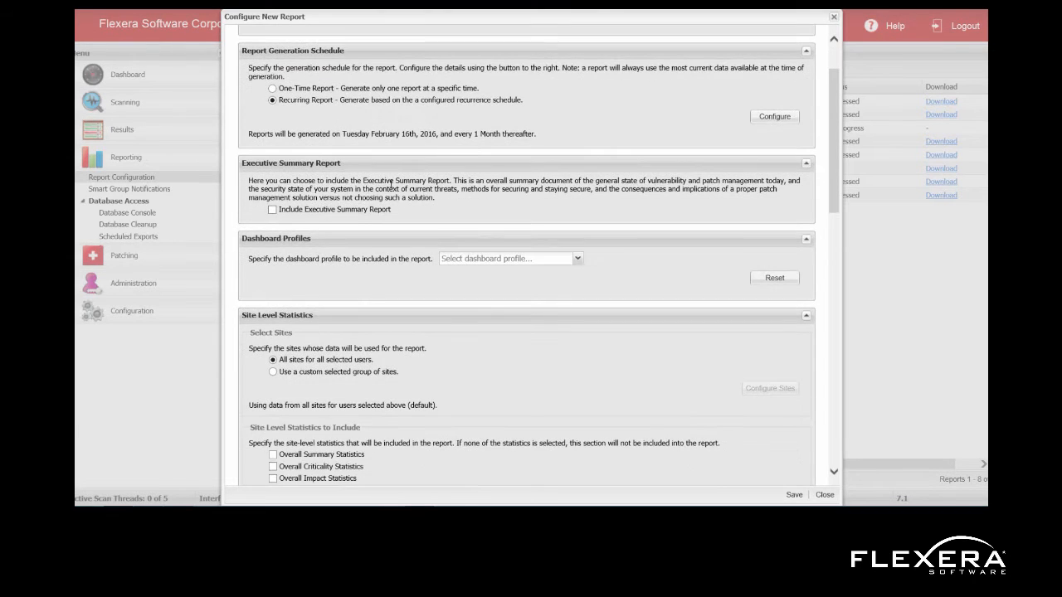
{"action": "mouse_move", "coordinate": [487, 360]}
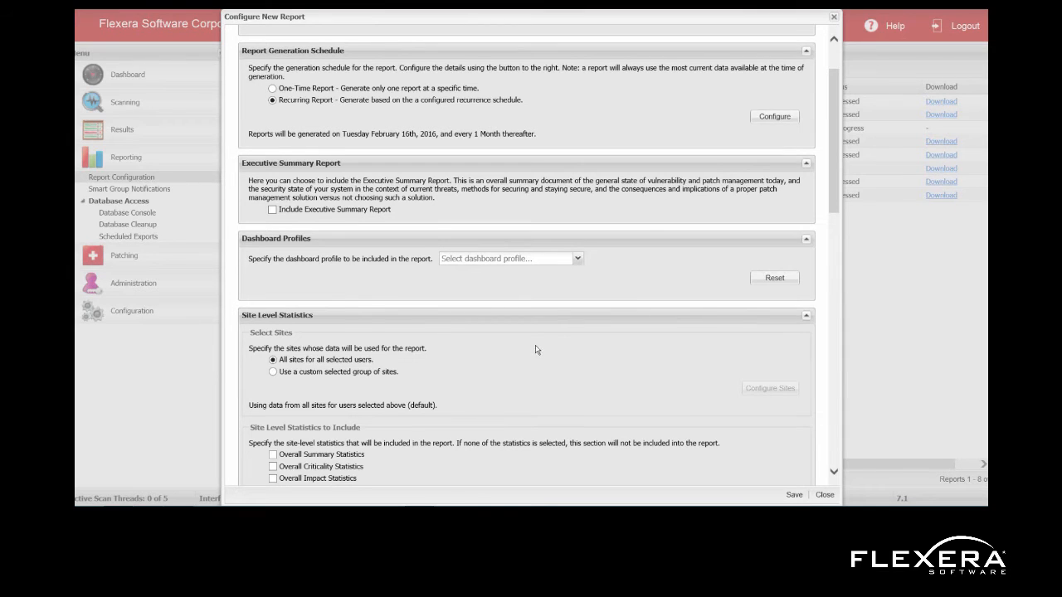
{"action": "scroll", "scroll_direction": "down", "scroll_amount": 3}
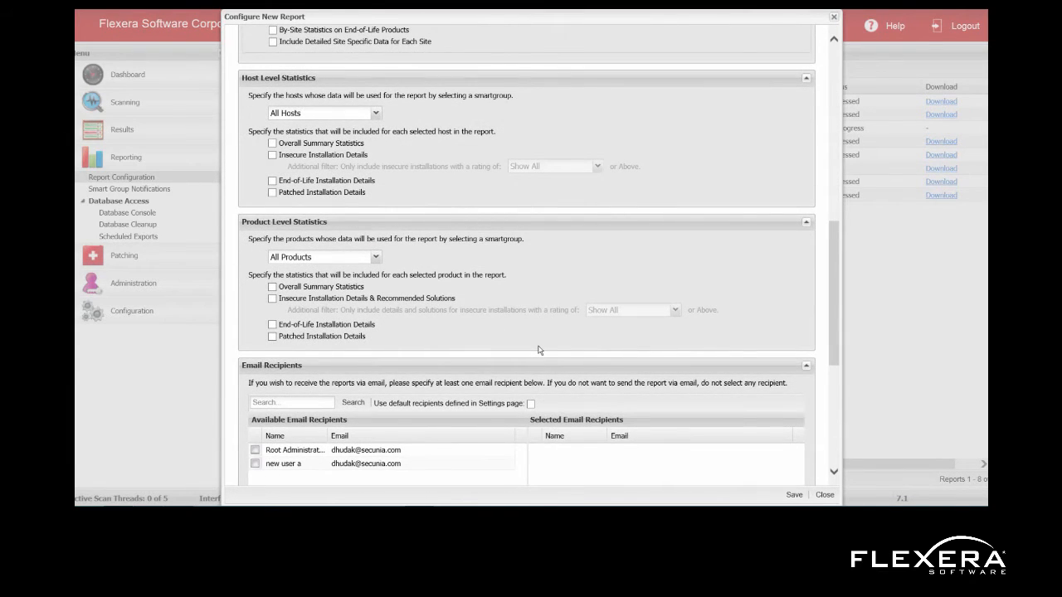
{"action": "mouse_move", "coordinate": [371, 122]}
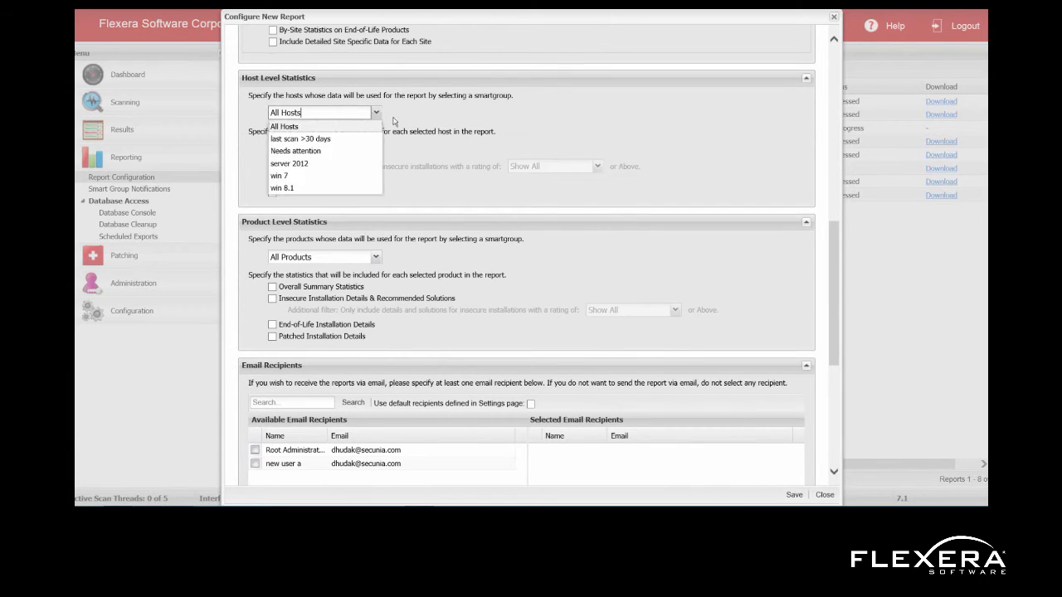
{"action": "mouse_move", "coordinate": [330, 175]}
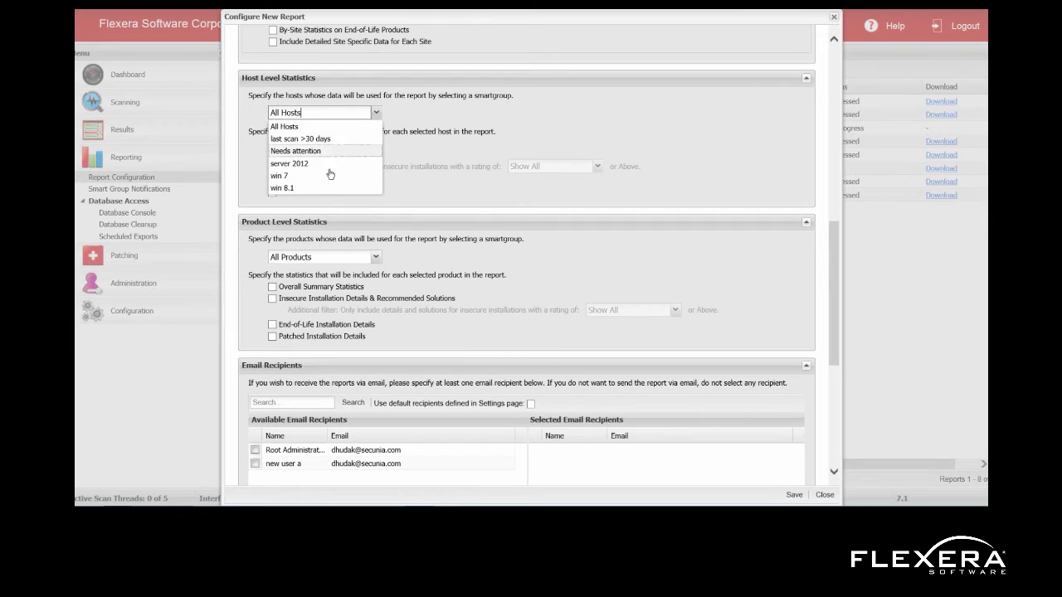
{"action": "left_click", "coordinate": [284, 126]}
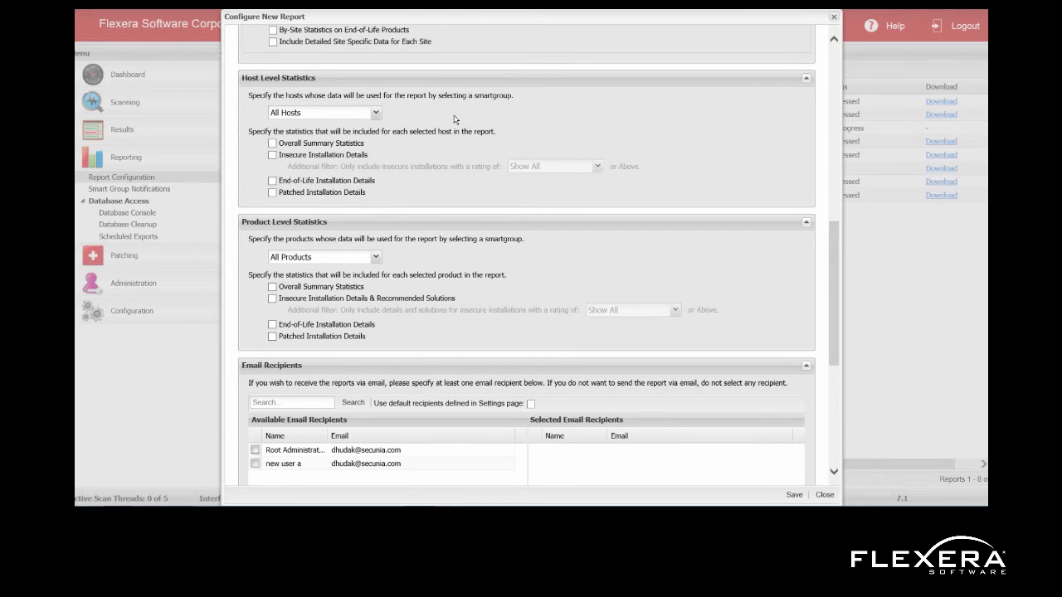
{"action": "mouse_move", "coordinate": [503, 324]}
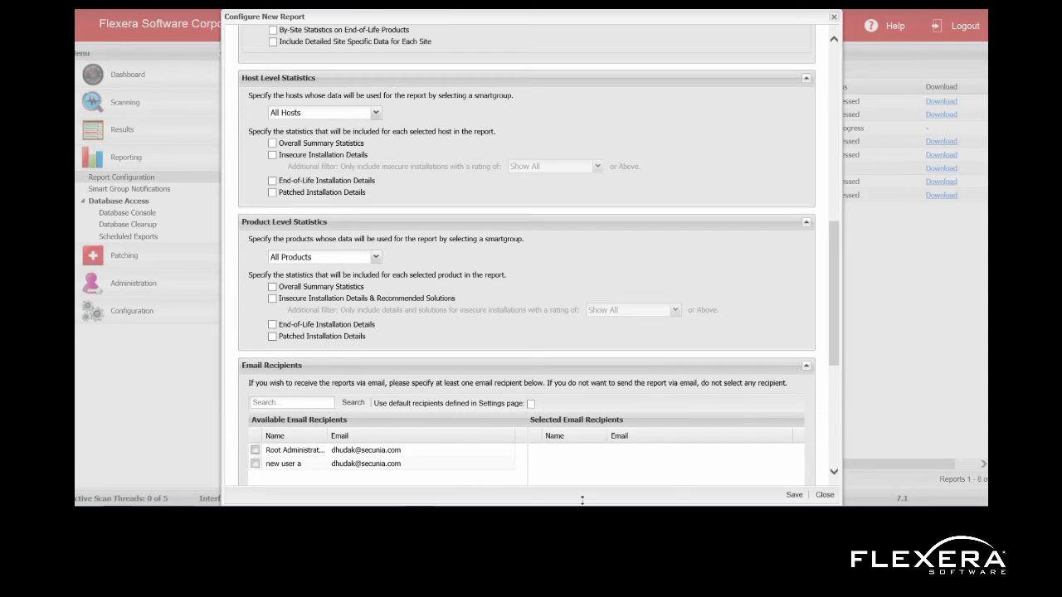
{"action": "left_click", "coordinate": [824, 495]}
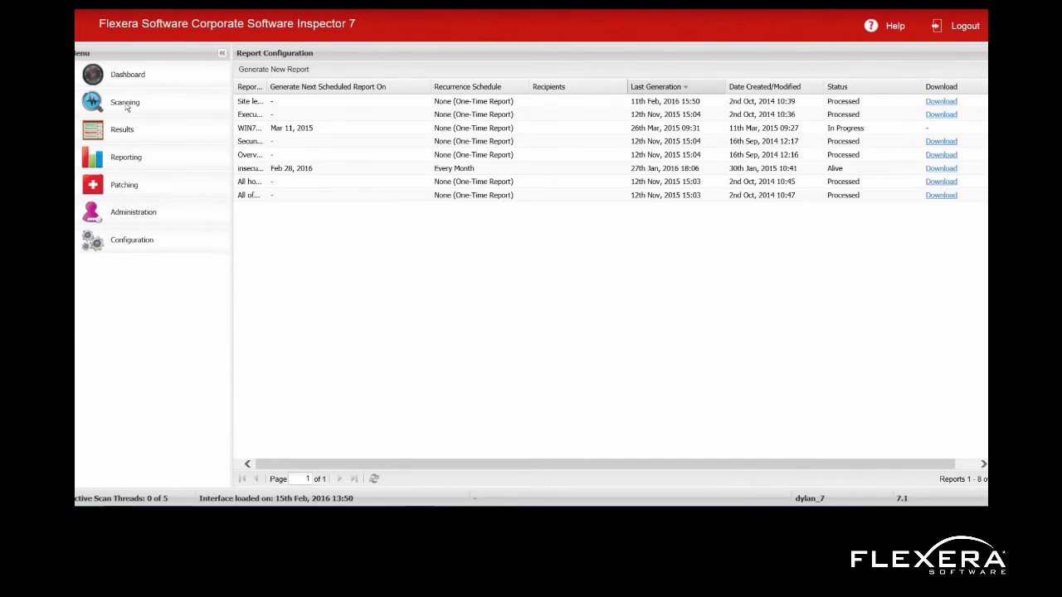
{"action": "mouse_move", "coordinate": [116, 143]}
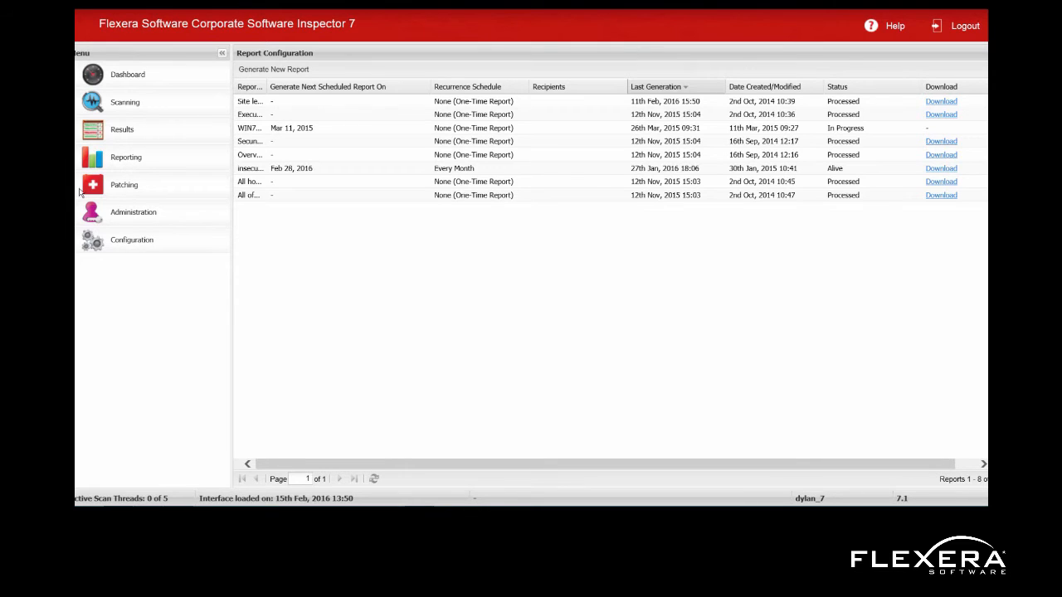
Open Secunia Package System (SPS) under Patching.
{"action": "left_click", "coordinate": [123, 185]}
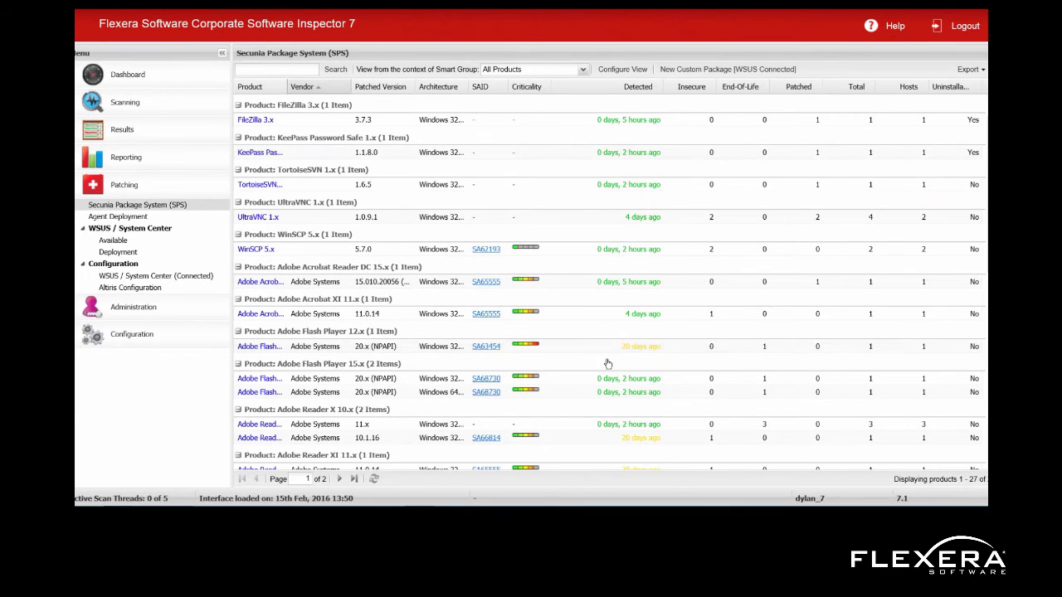
{"action": "mouse_move", "coordinate": [627, 358]}
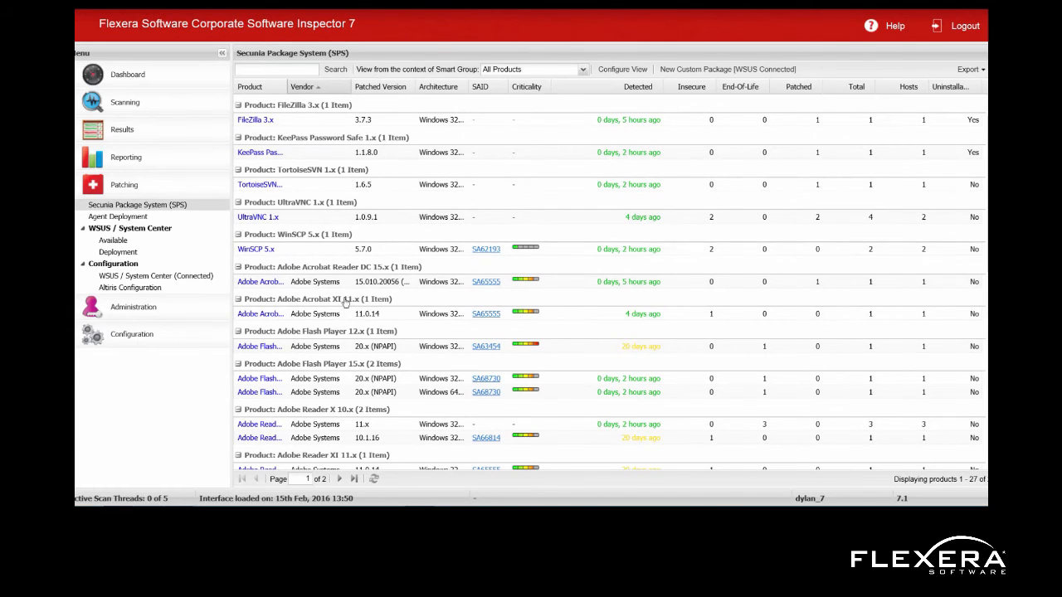
Select the Adobe Acrobat Reader DC 15.x product in the Secunia Package System list.
{"action": "scroll", "scroll_direction": "down", "scroll_amount": 3}
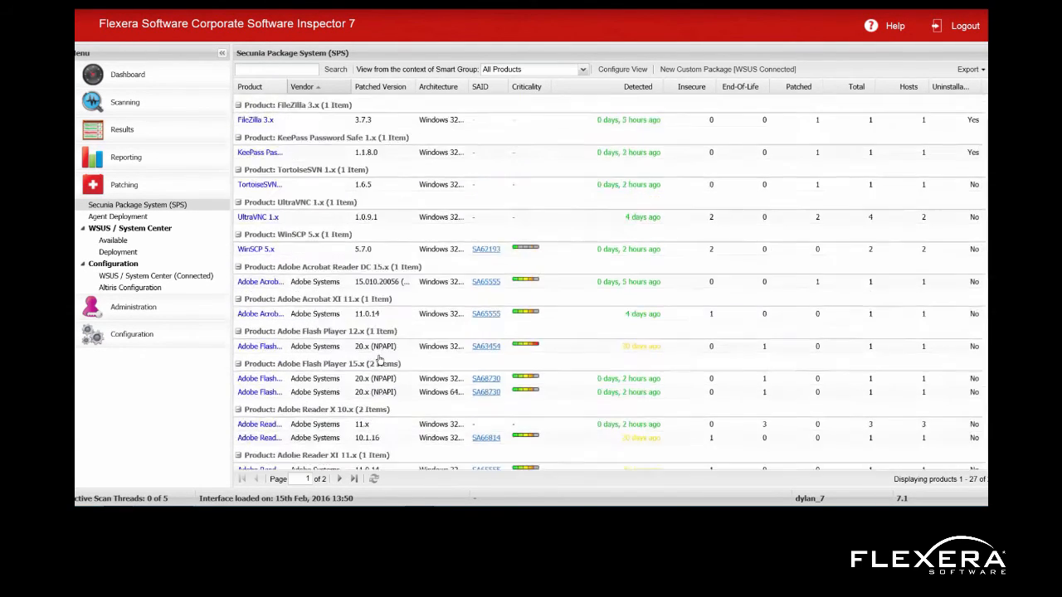
{"action": "mouse_move", "coordinate": [307, 301]}
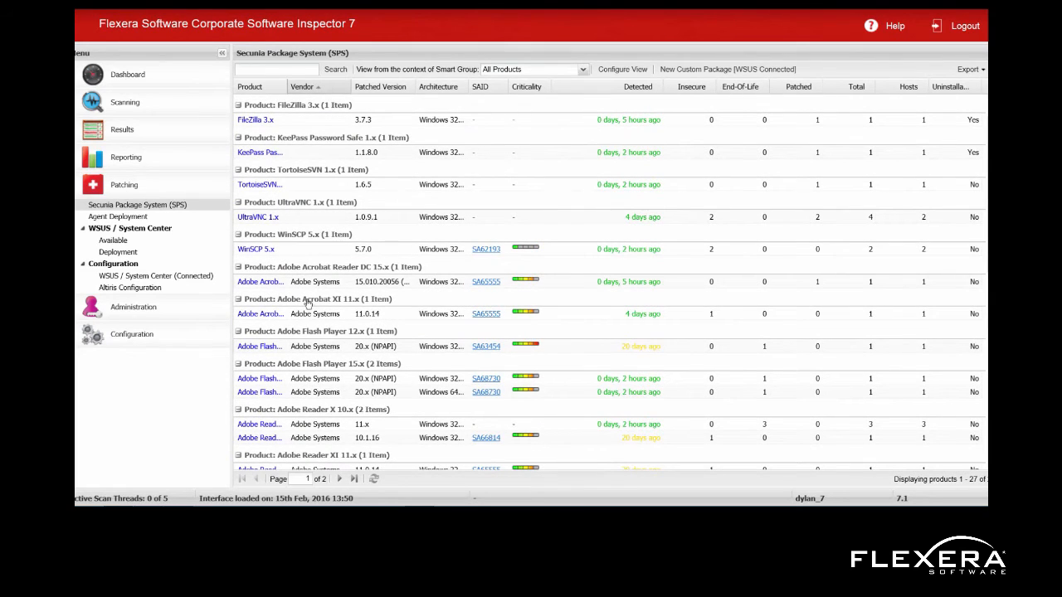
{"action": "mouse_move", "coordinate": [300, 287]}
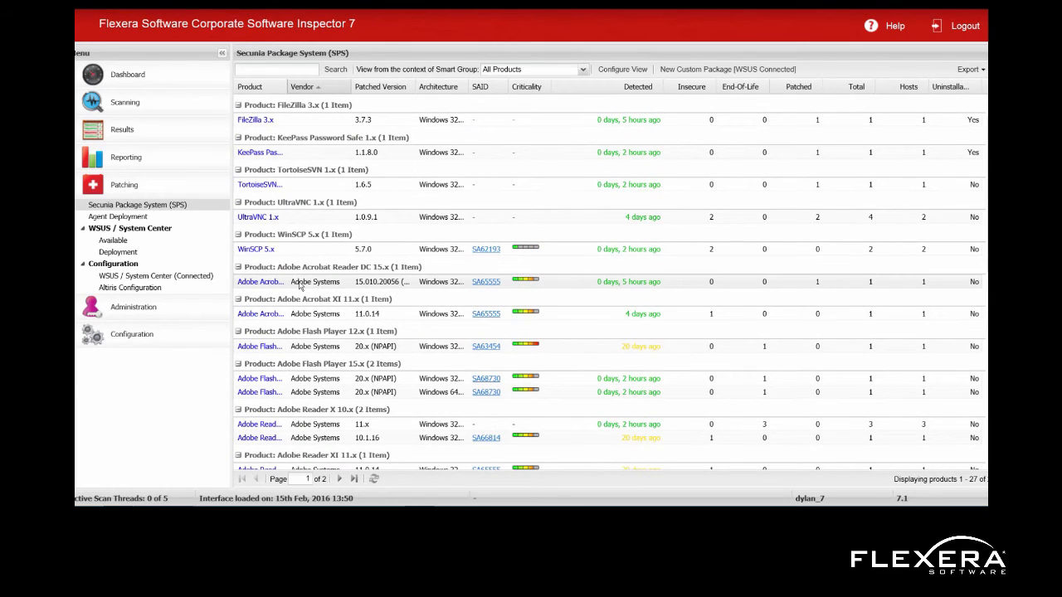
{"action": "left_click", "coordinate": [307, 282]}
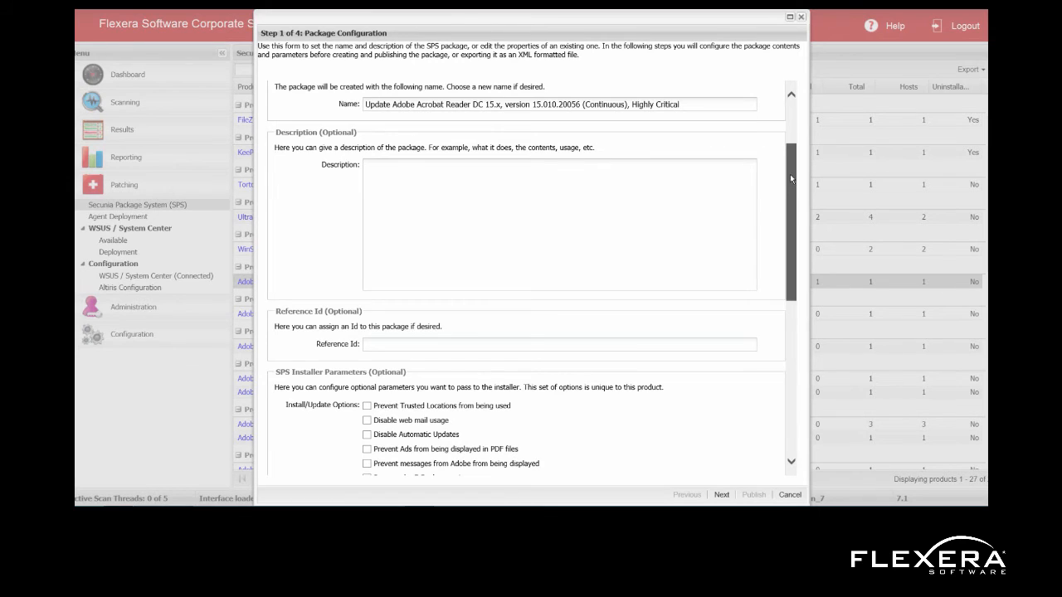
Check Disable Automatic Updates, Remove EULA, Remove Desktop Shortcut, and Perform a clean installation.
{"action": "scroll", "scroll_direction": "down", "scroll_amount": 3}
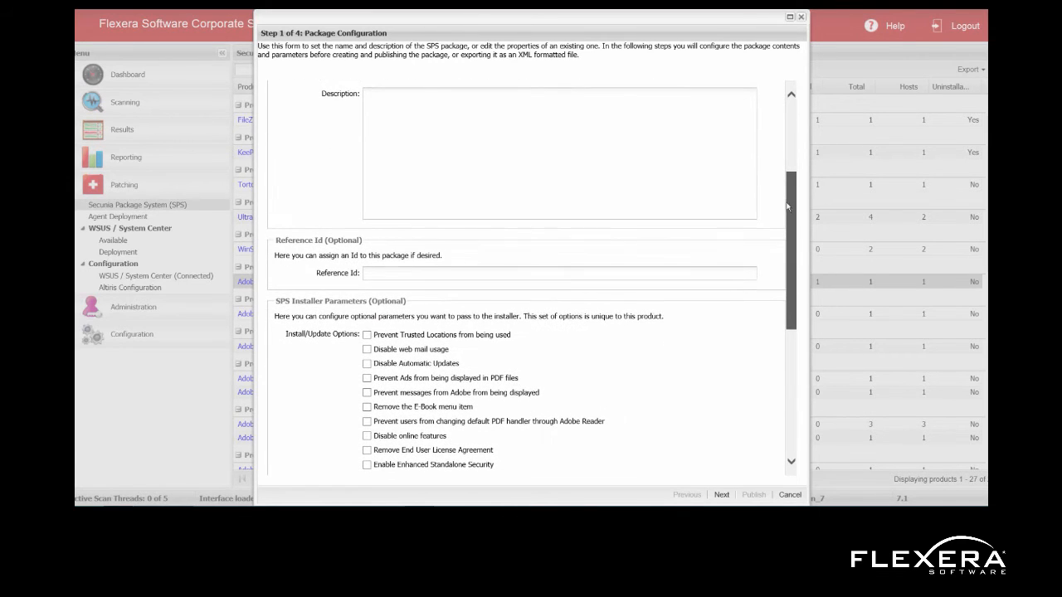
{"action": "scroll", "scroll_direction": "down", "scroll_amount": 3}
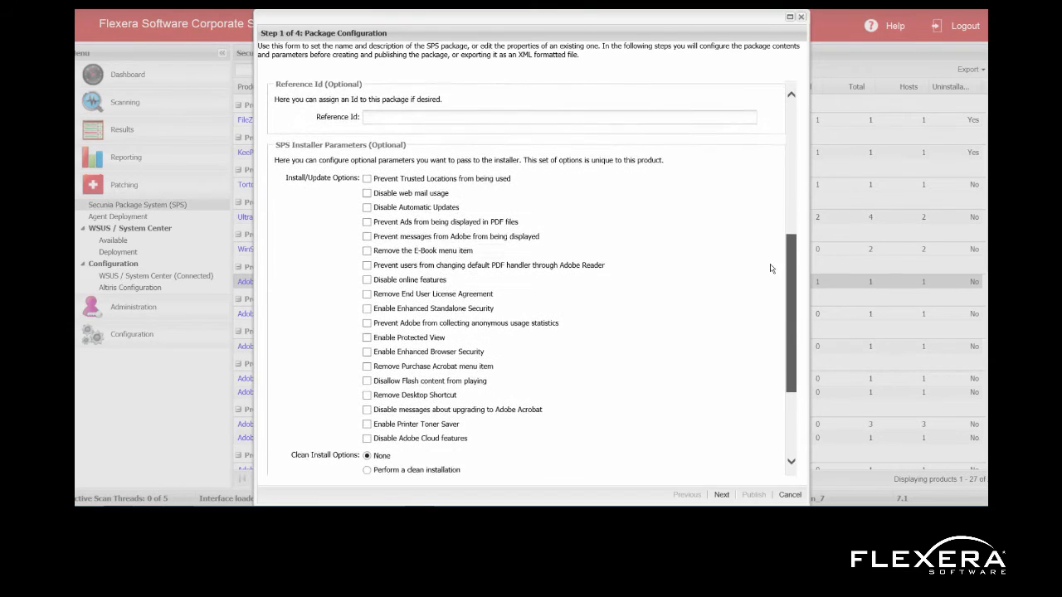
{"action": "scroll", "scroll_direction": "down", "scroll_amount": 3}
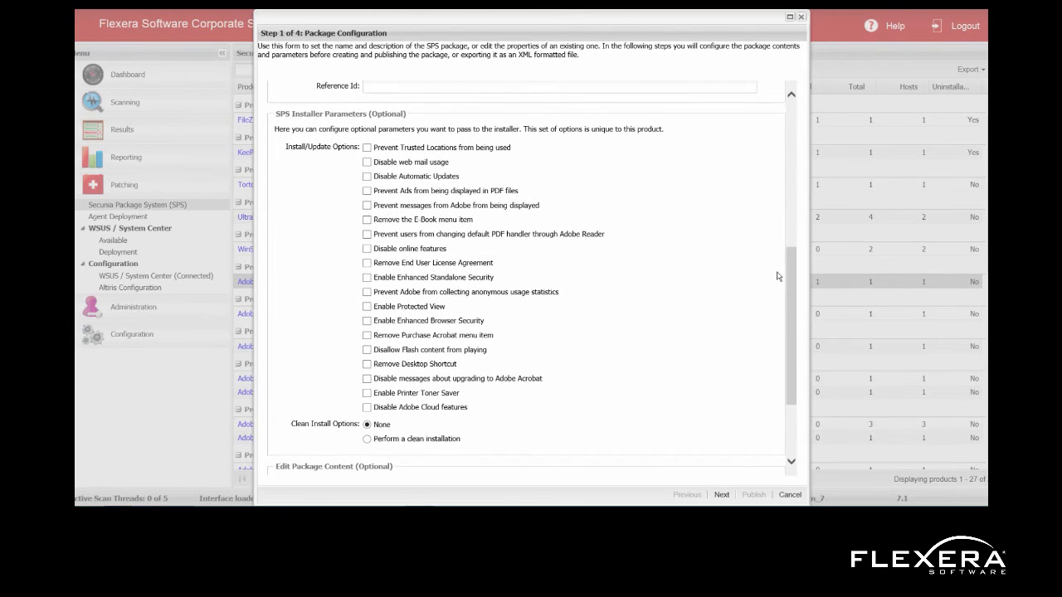
{"action": "mouse_move", "coordinate": [738, 317]}
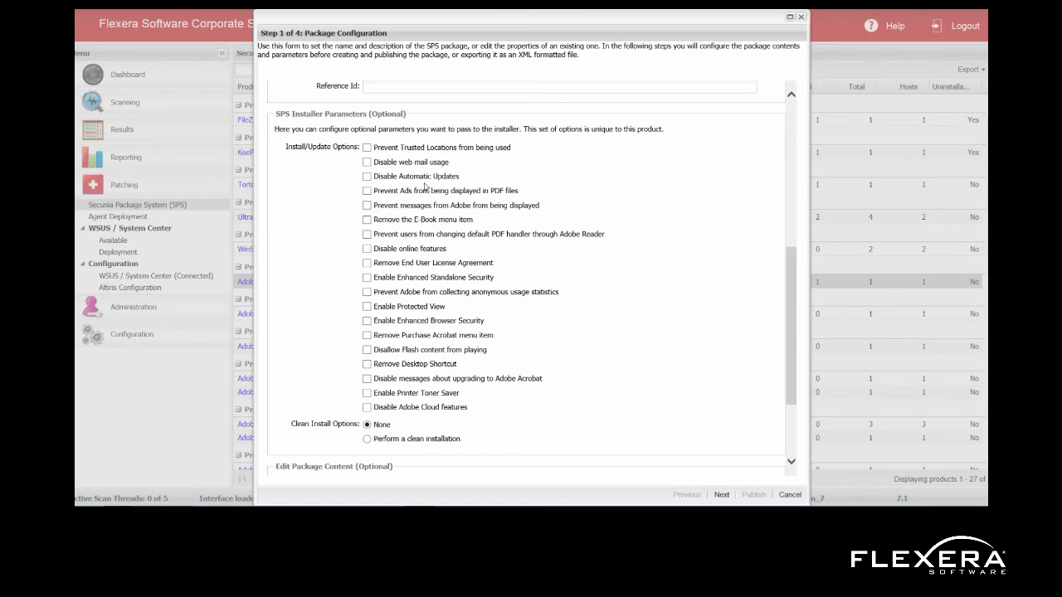
{"action": "mouse_move", "coordinate": [361, 224]}
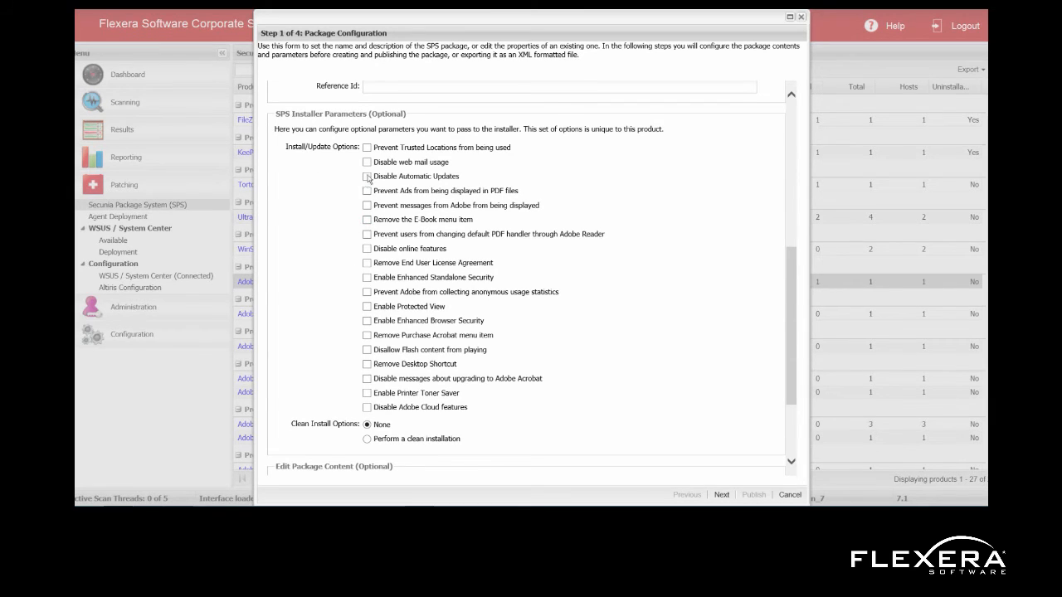
{"action": "left_click", "coordinate": [366, 176]}
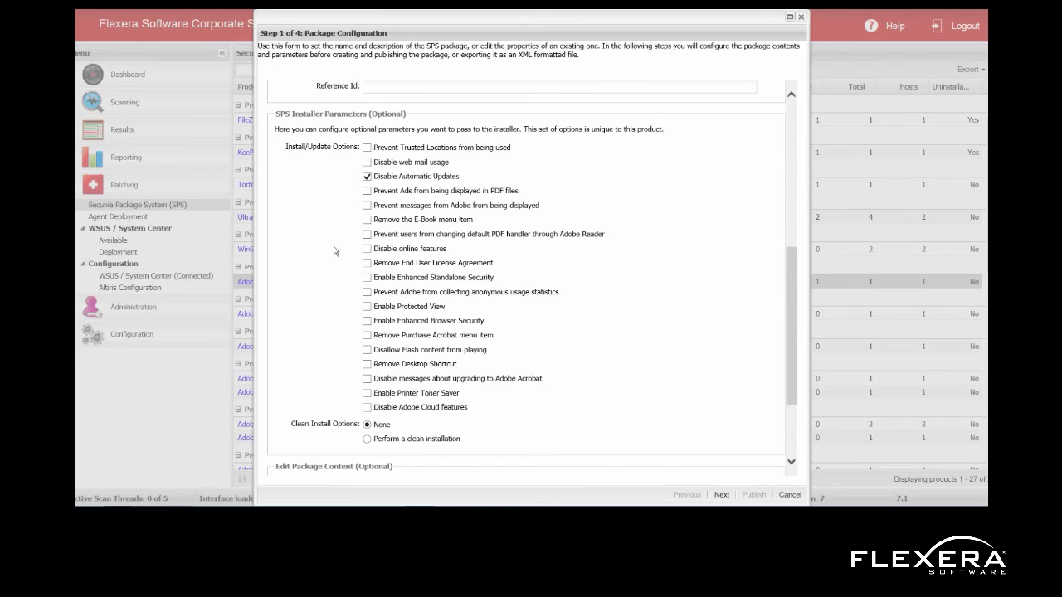
{"action": "left_click", "coordinate": [367, 263]}
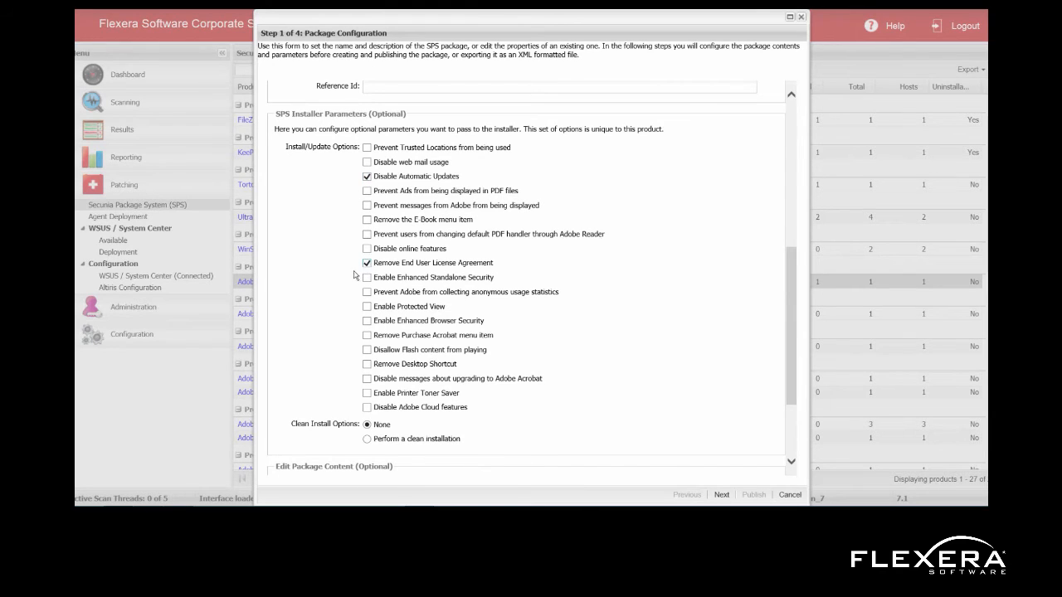
{"action": "left_click", "coordinate": [366, 364]}
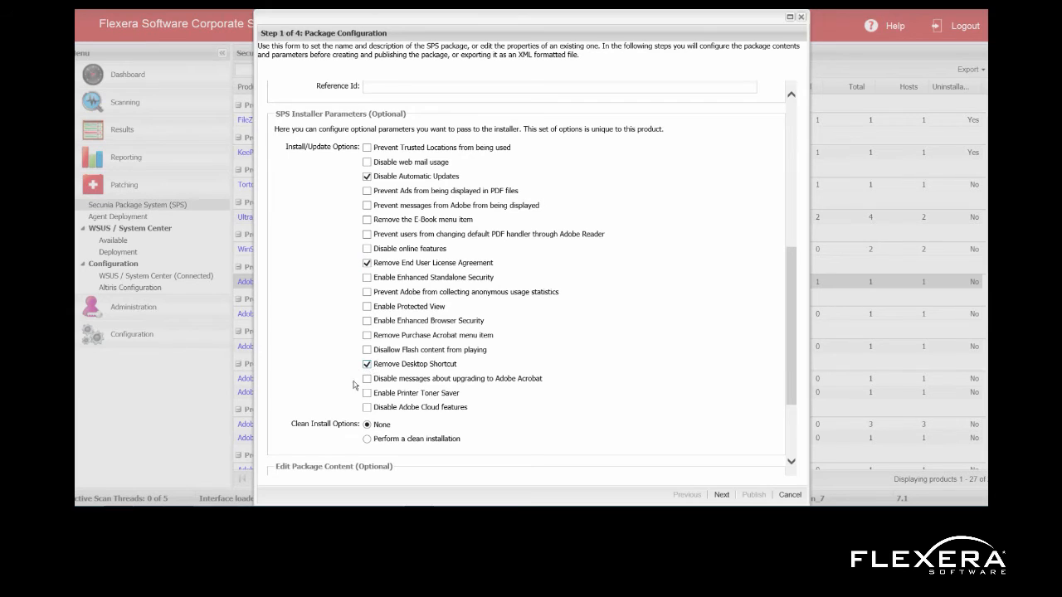
{"action": "left_click", "coordinate": [367, 439]}
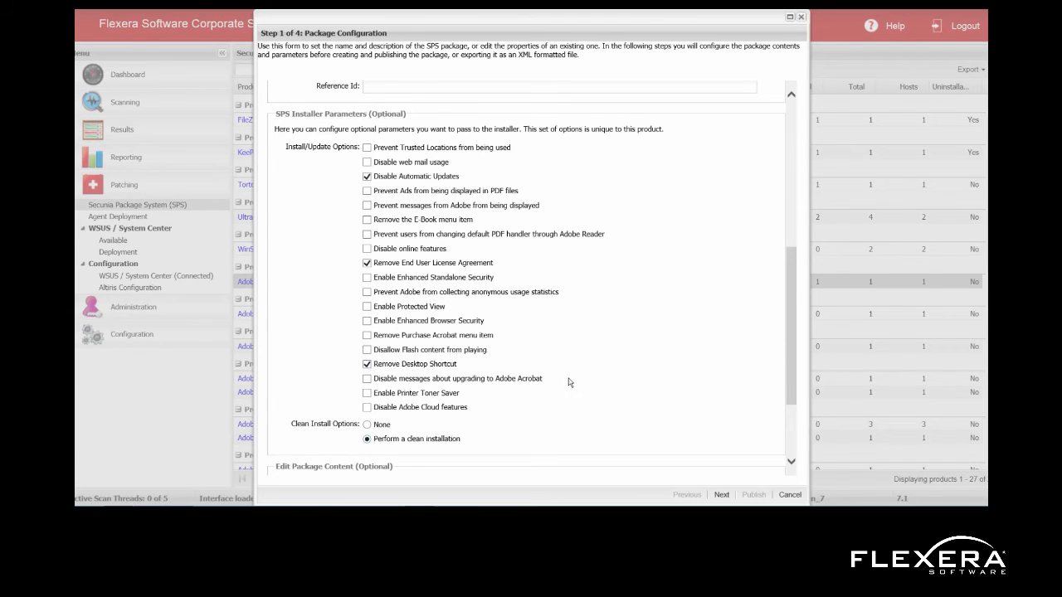
Advance to the package contents step and review the generated script parameters.
{"action": "scroll", "scroll_direction": "down", "scroll_amount": 3}
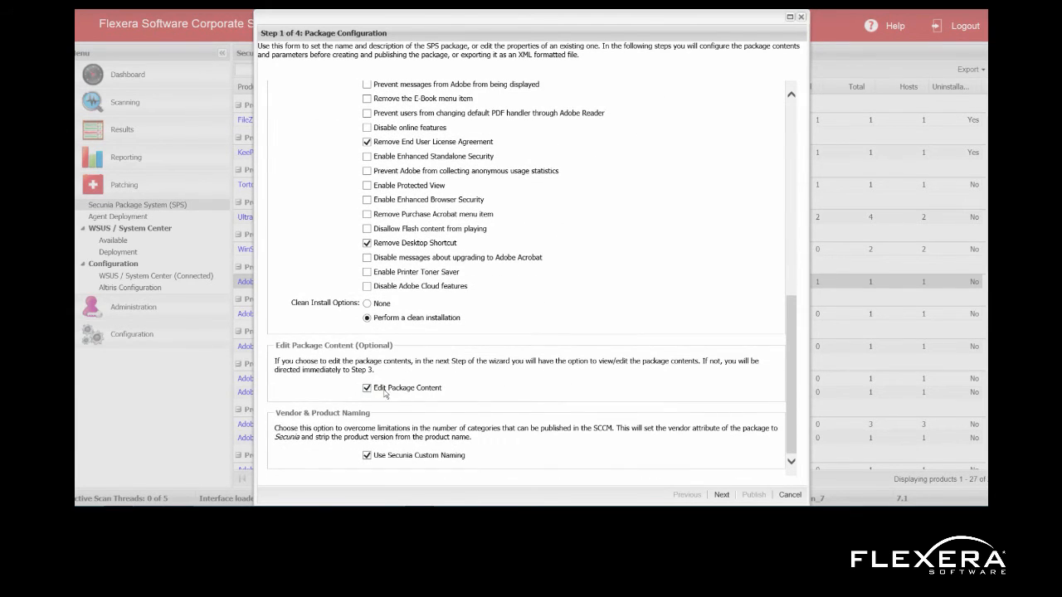
{"action": "left_click", "coordinate": [721, 494]}
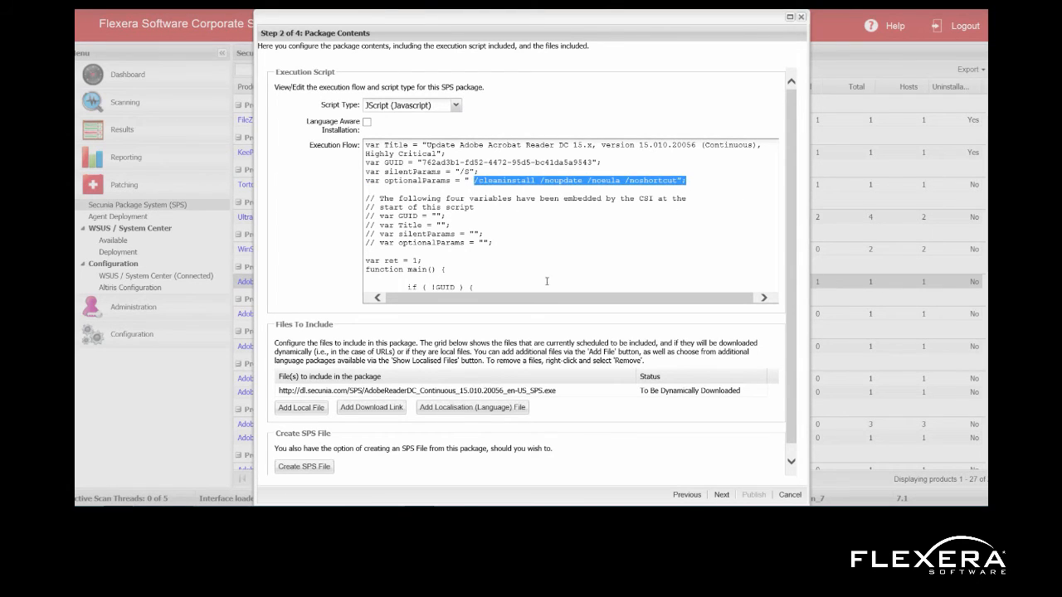
{"action": "scroll", "scroll_direction": "down", "scroll_amount": 3}
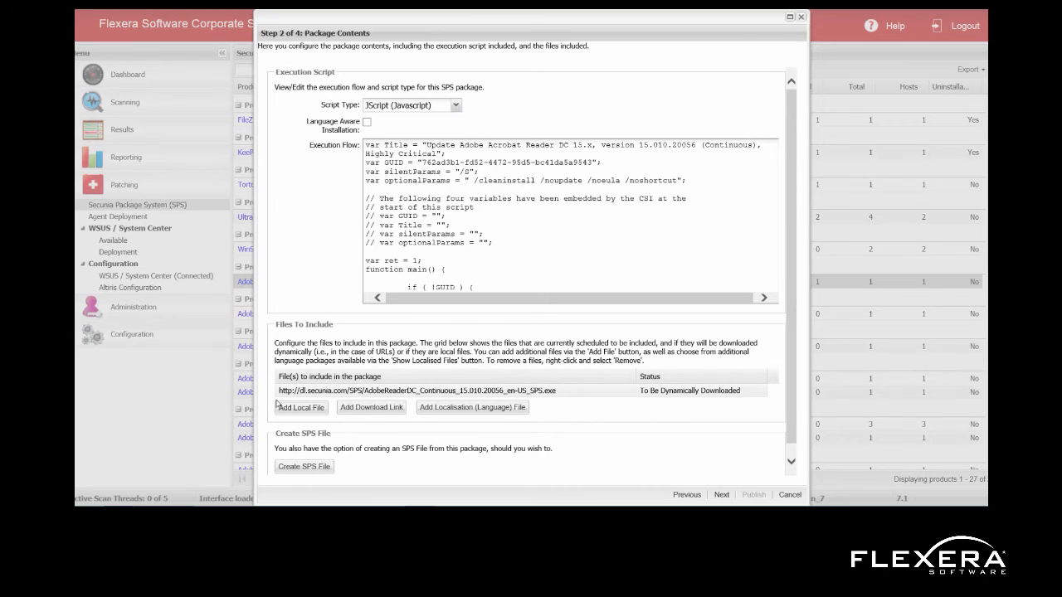
{"action": "mouse_move", "coordinate": [331, 397]}
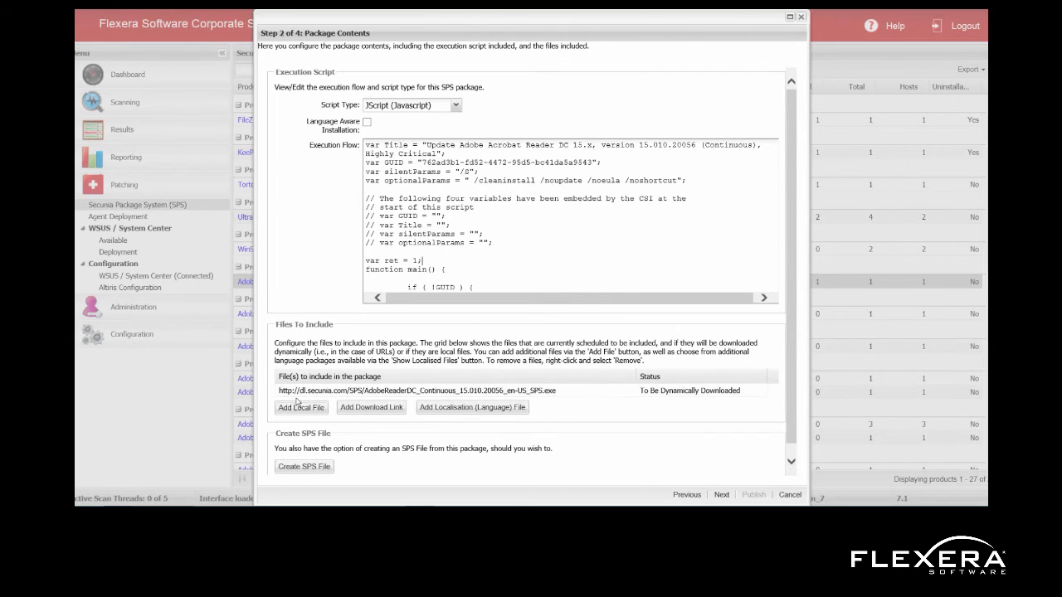
{"action": "mouse_move", "coordinate": [345, 397]}
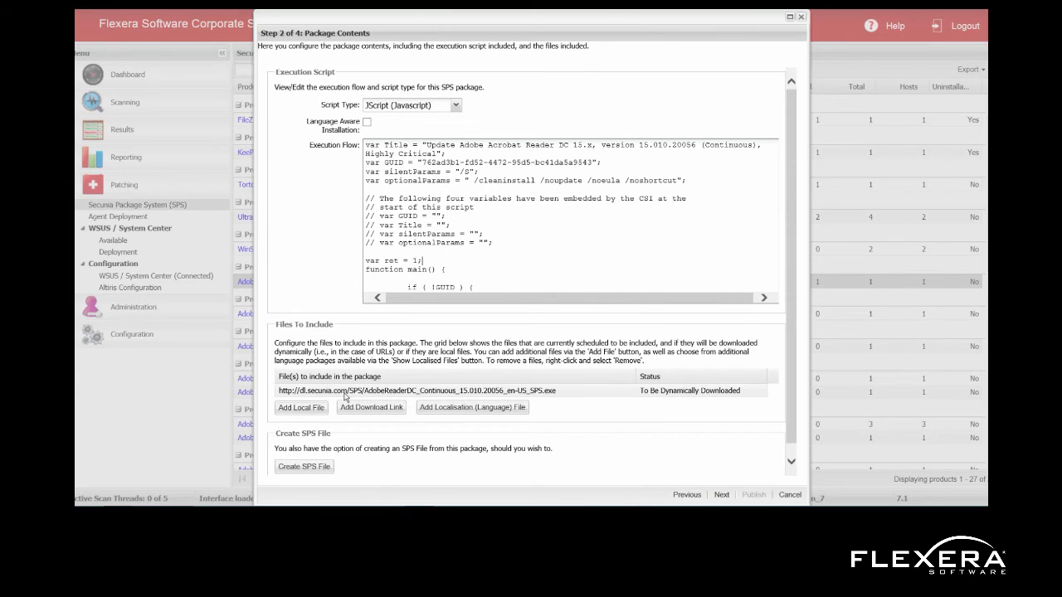
{"action": "mouse_move", "coordinate": [312, 394]}
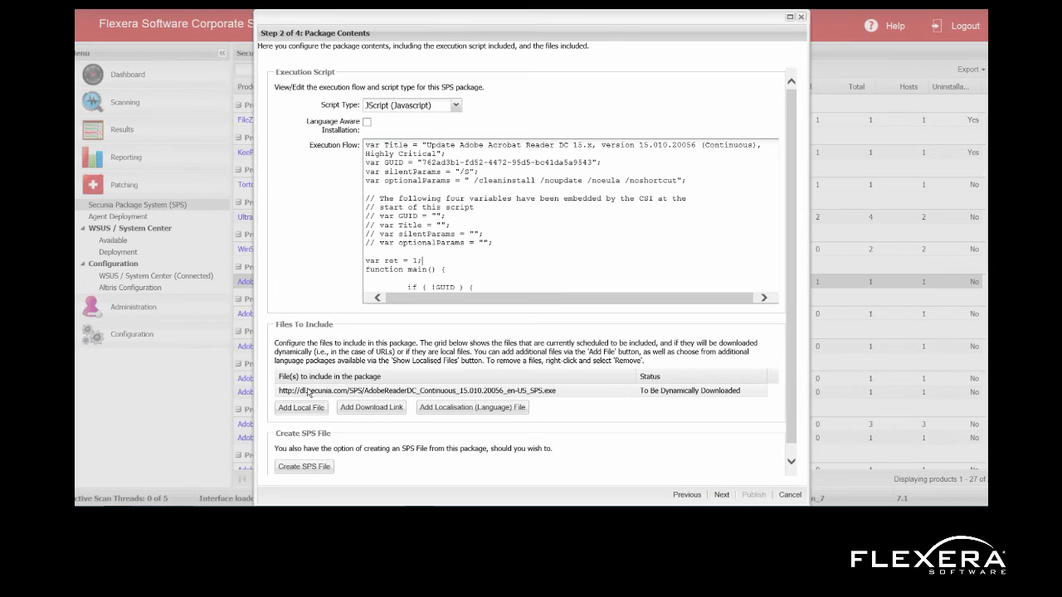
{"action": "mouse_move", "coordinate": [314, 392]}
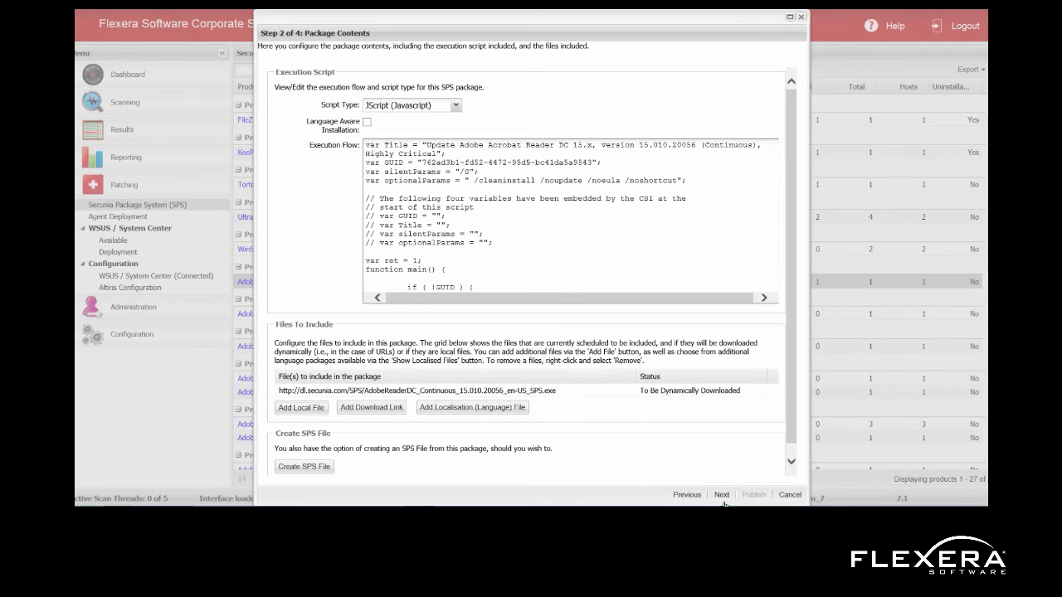
Advance to step 3, showing the AcroRd32.exe path with minimum version 15.0.0.0.
{"action": "left_click", "coordinate": [721, 495]}
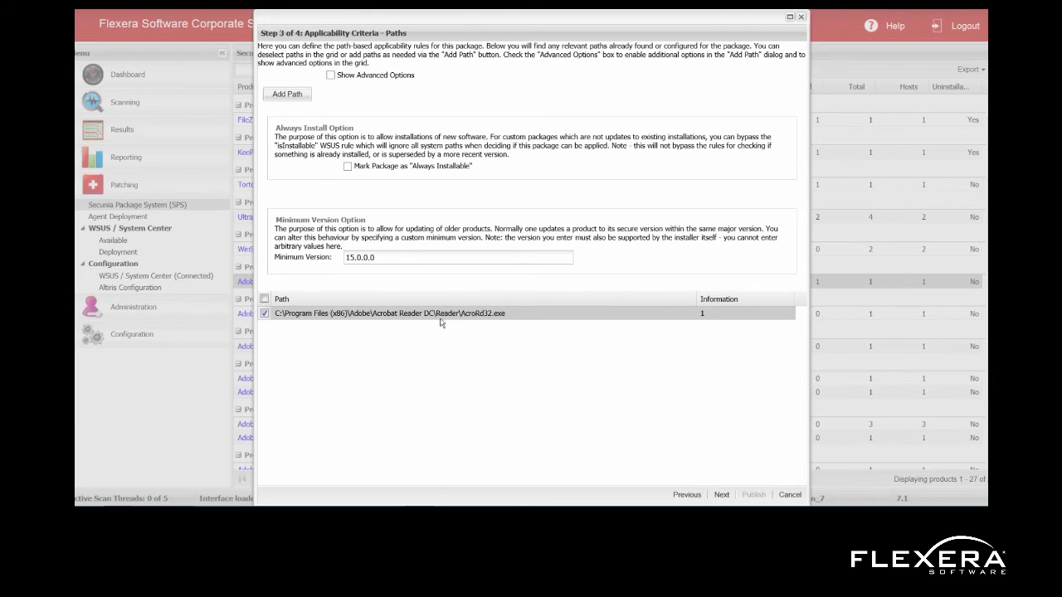
{"action": "mouse_move", "coordinate": [714, 488]}
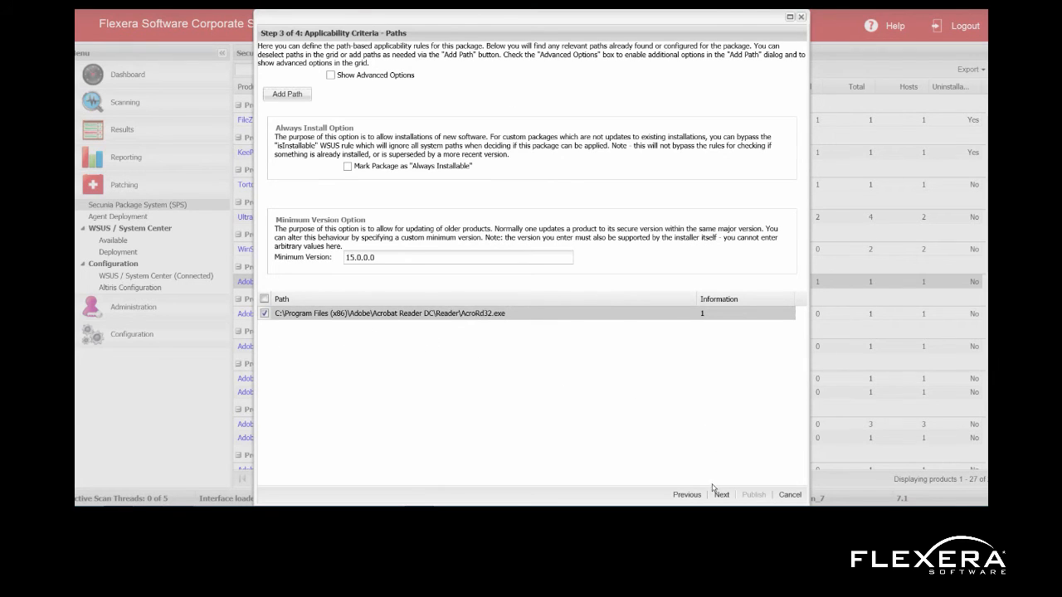
Advance to the applicability rules step, then cancel the wizard and confirm discarding it.
{"action": "left_click", "coordinate": [722, 495]}
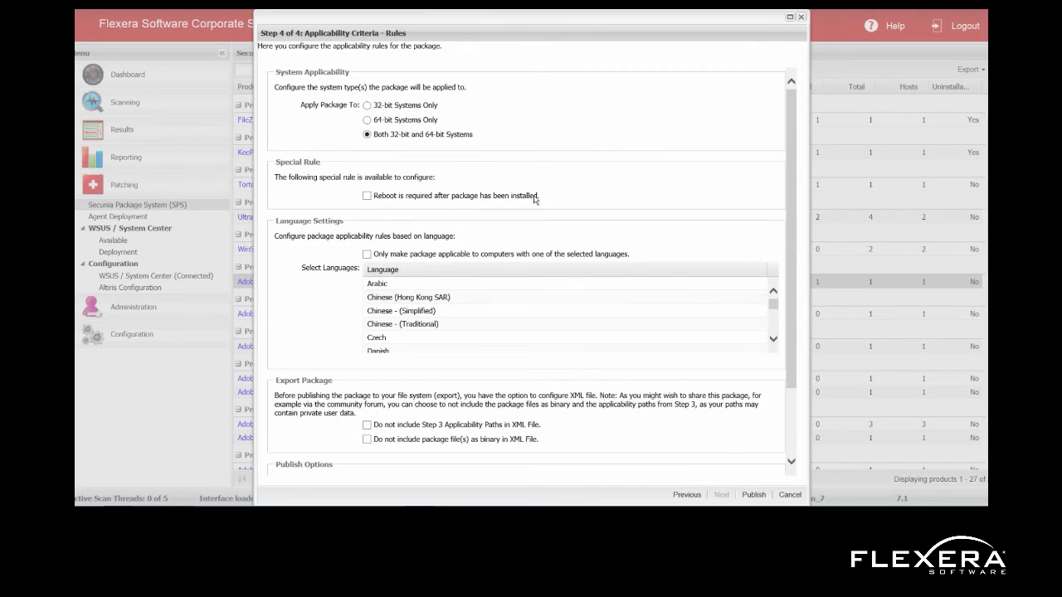
{"action": "mouse_move", "coordinate": [541, 119]}
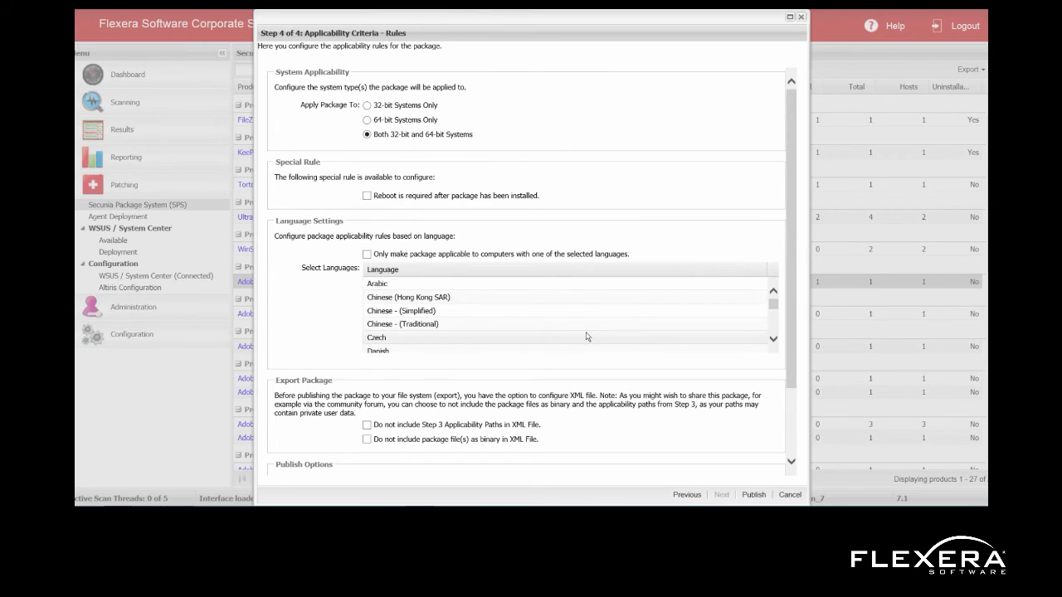
{"action": "scroll", "scroll_direction": "down", "scroll_amount": 3}
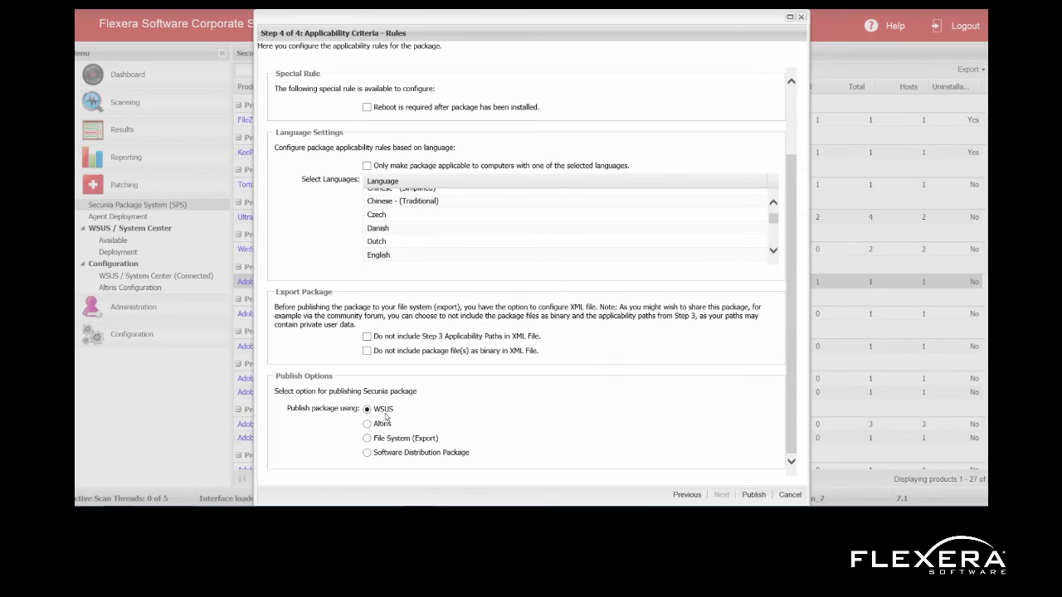
{"action": "mouse_move", "coordinate": [490, 410]}
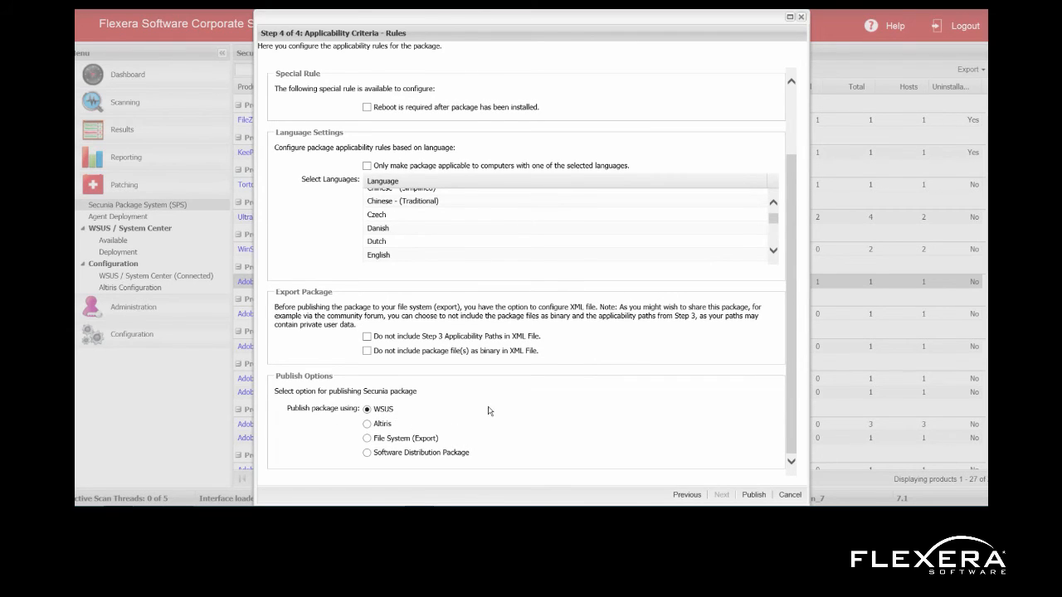
{"action": "mouse_move", "coordinate": [790, 494]}
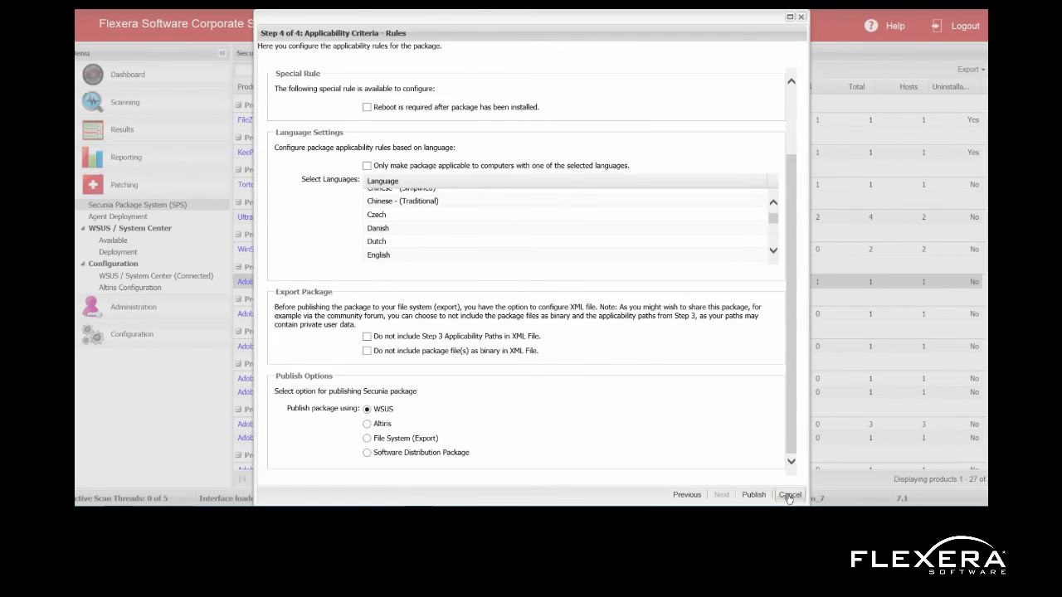
{"action": "left_click", "coordinate": [790, 494]}
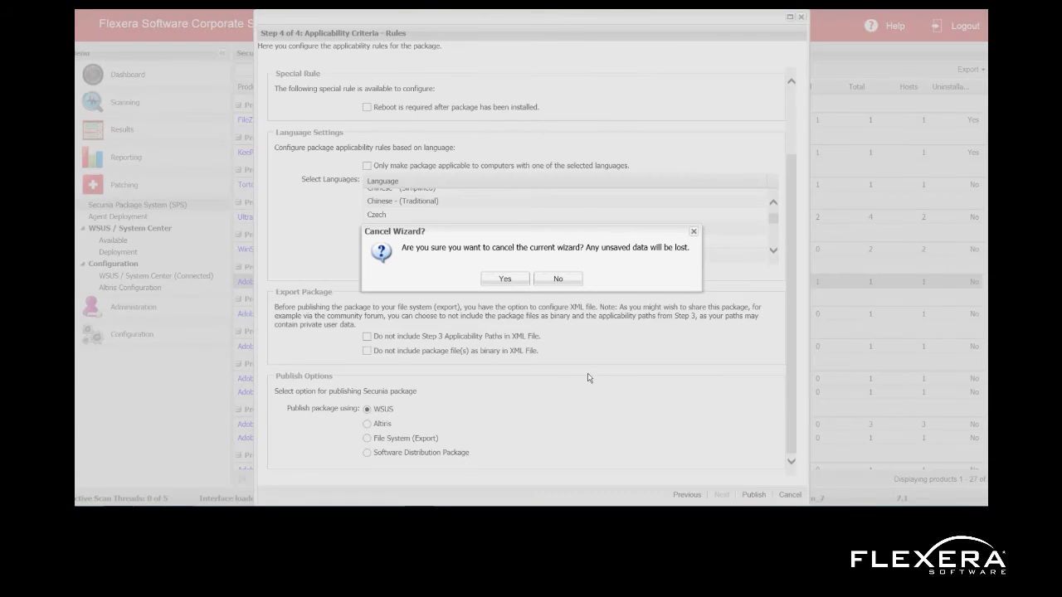
{"action": "mouse_move", "coordinate": [514, 282]}
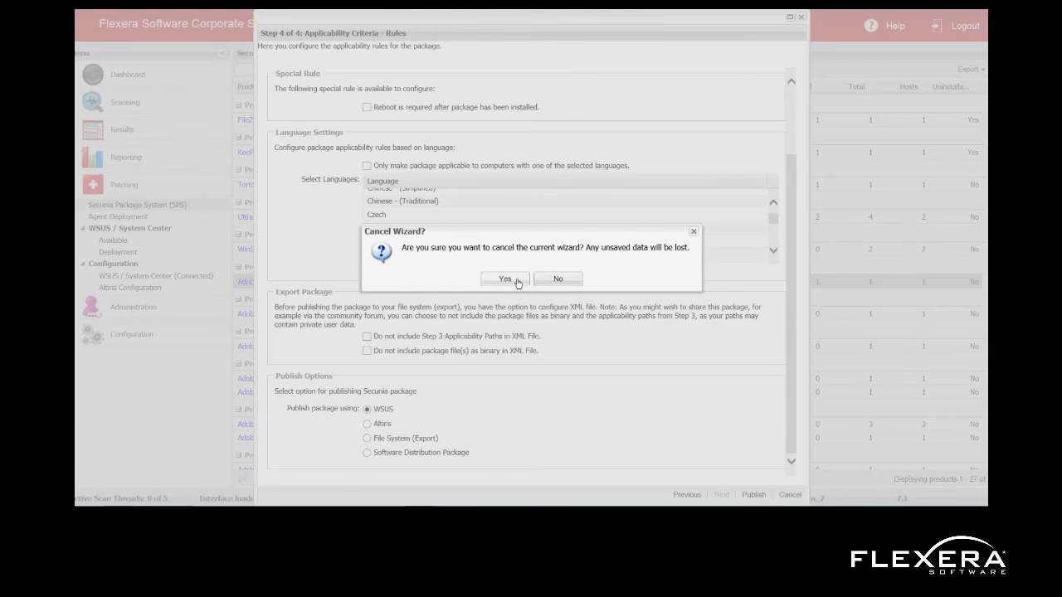
{"action": "left_click", "coordinate": [506, 278]}
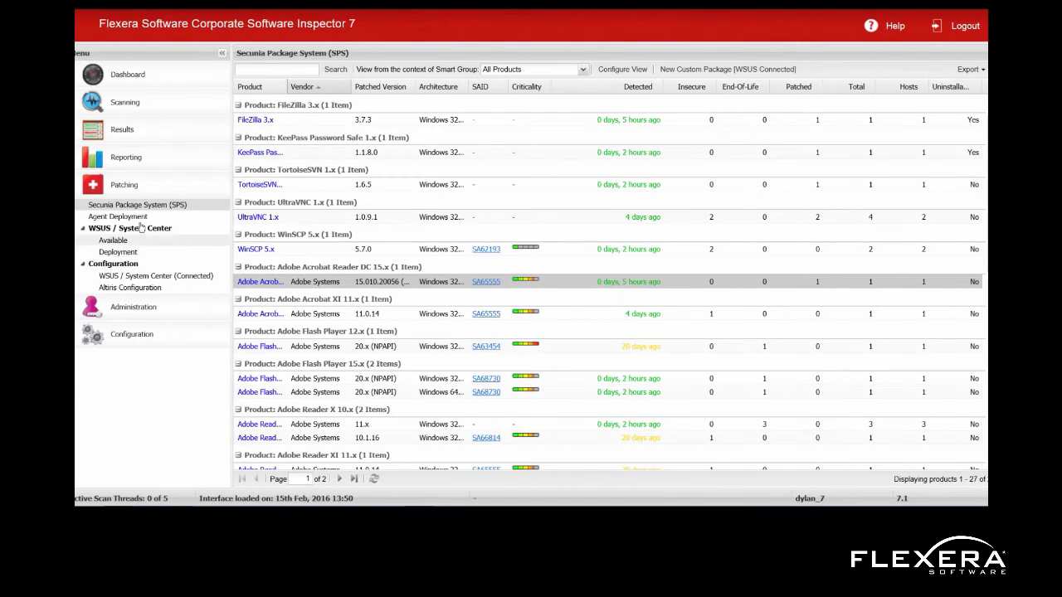
Open Approve for the Flash Player 15.x WSUS package, expand All Computers, then cancel.
{"action": "left_click", "coordinate": [112, 240]}
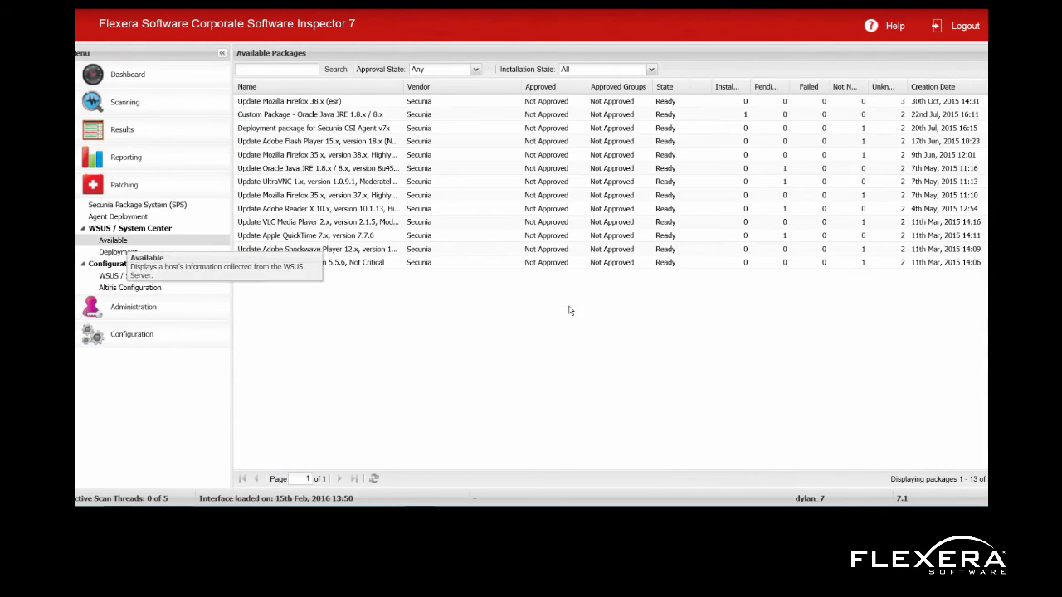
{"action": "right_click", "coordinate": [351, 141]}
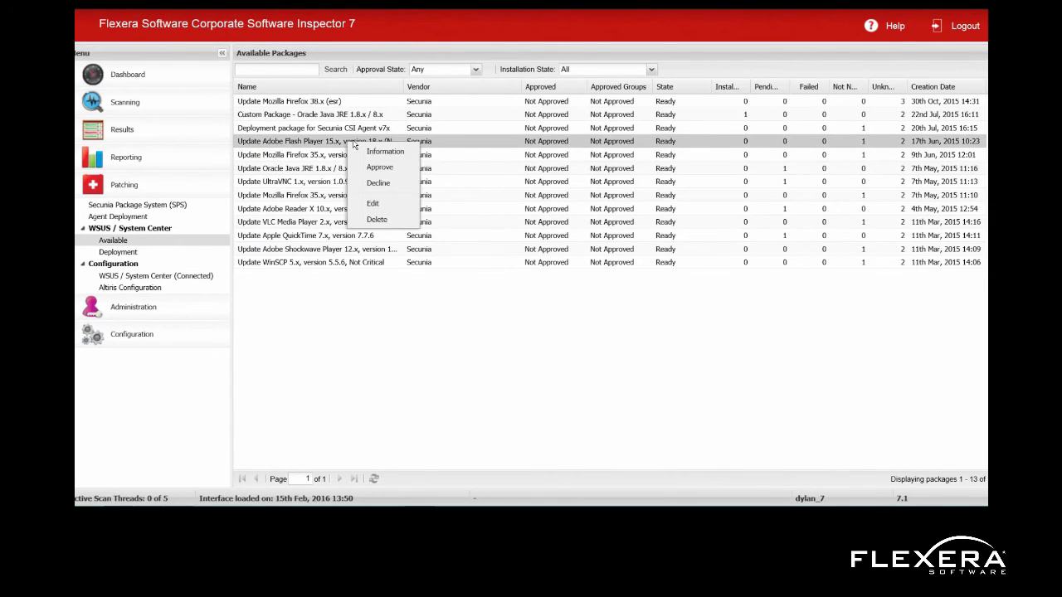
{"action": "left_click", "coordinate": [379, 167]}
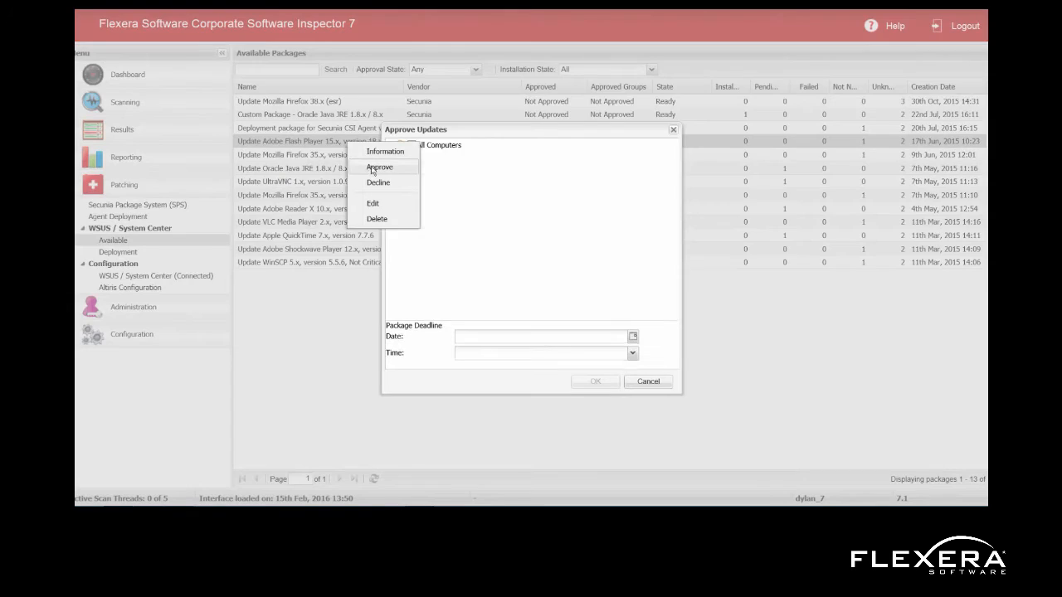
{"action": "left_click", "coordinate": [379, 167]}
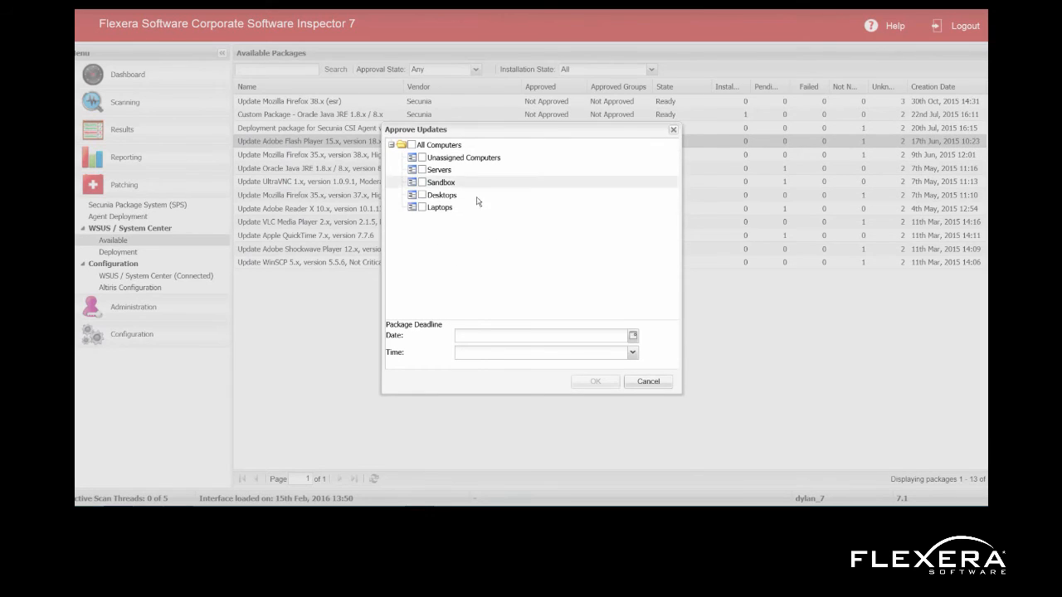
{"action": "mouse_move", "coordinate": [511, 240]}
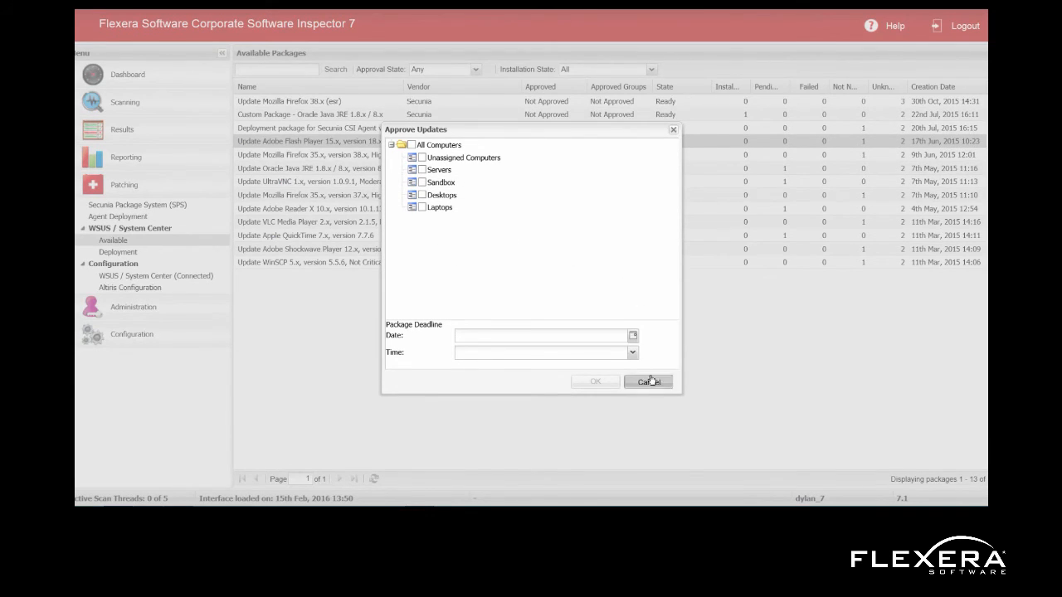
{"action": "left_click", "coordinate": [648, 381]}
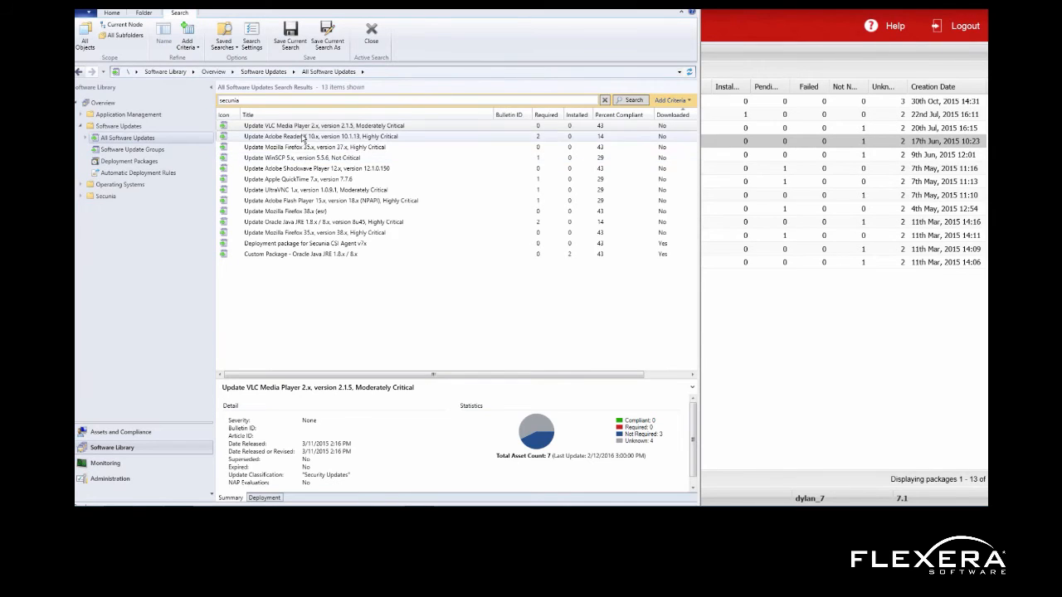
Browse the Secunia updates in Configuration Manager, including the VLC Media Player 2.x details.
{"action": "left_click", "coordinate": [349, 125]}
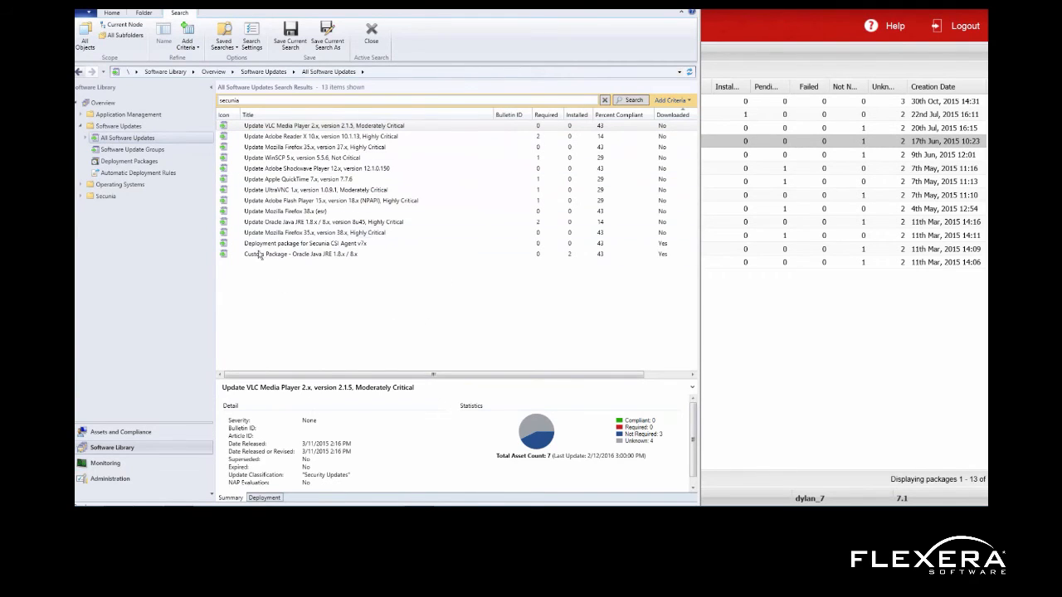
{"action": "left_click", "coordinate": [332, 200]}
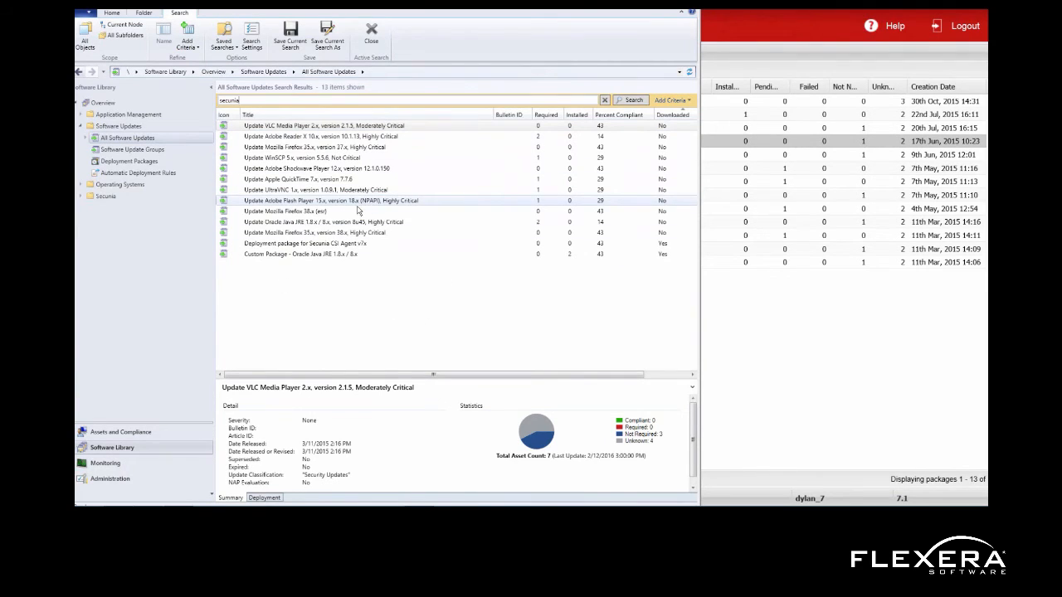
{"action": "left_click", "coordinate": [316, 211]}
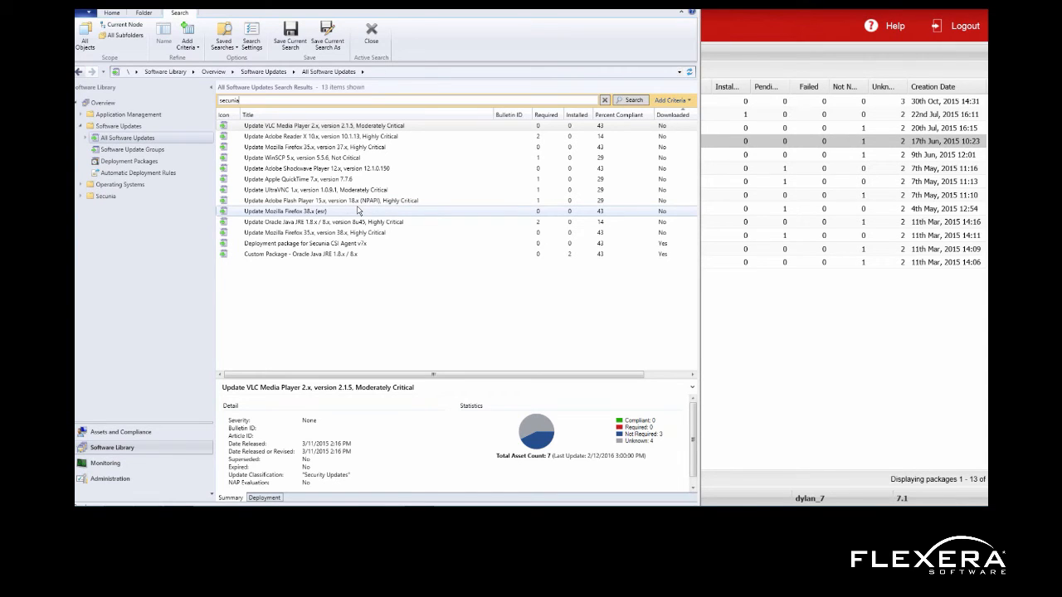
{"action": "left_click", "coordinate": [332, 125]}
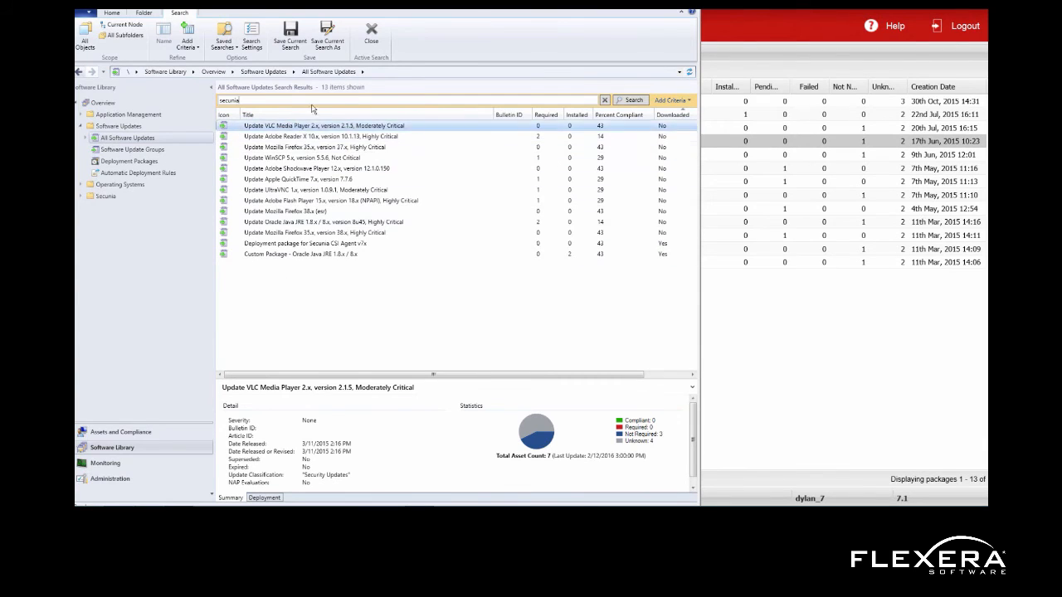
{"action": "mouse_move", "coordinate": [297, 223]}
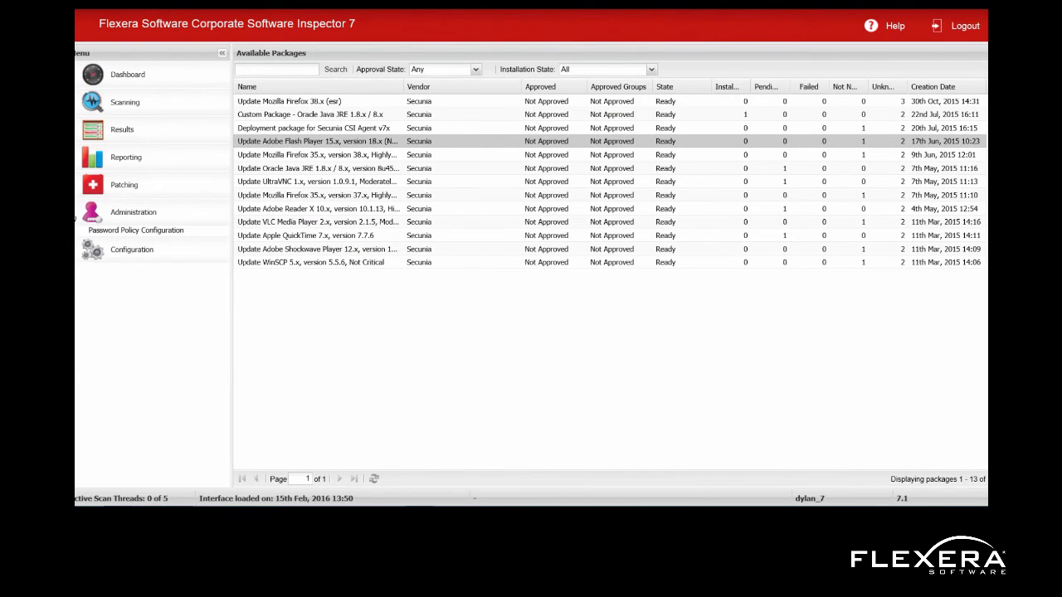
Open Administration > User Management to view the two users and license counts.
{"action": "left_click", "coordinate": [133, 212]}
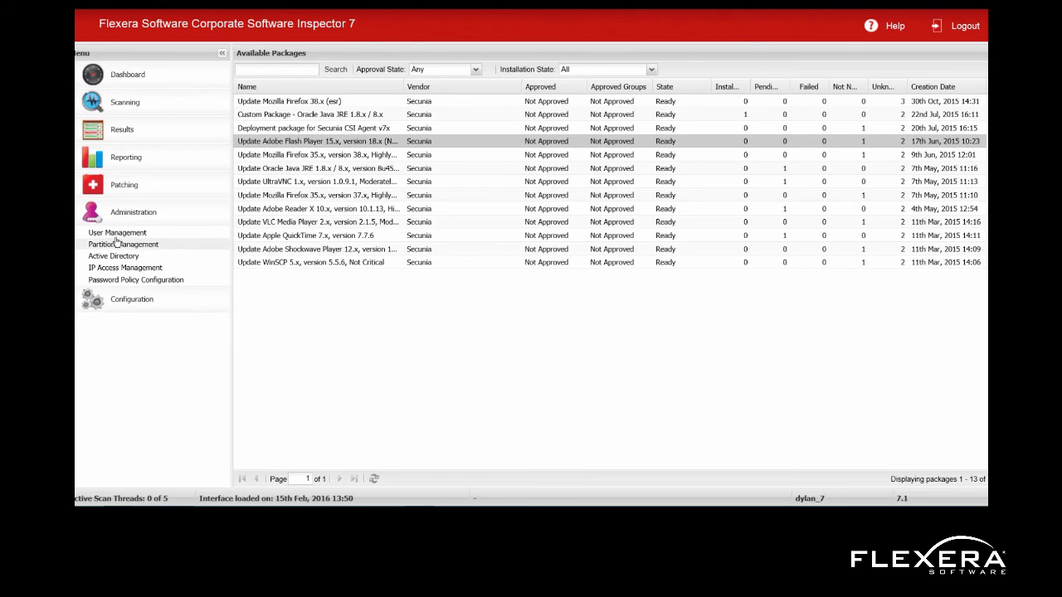
{"action": "left_click", "coordinate": [117, 233]}
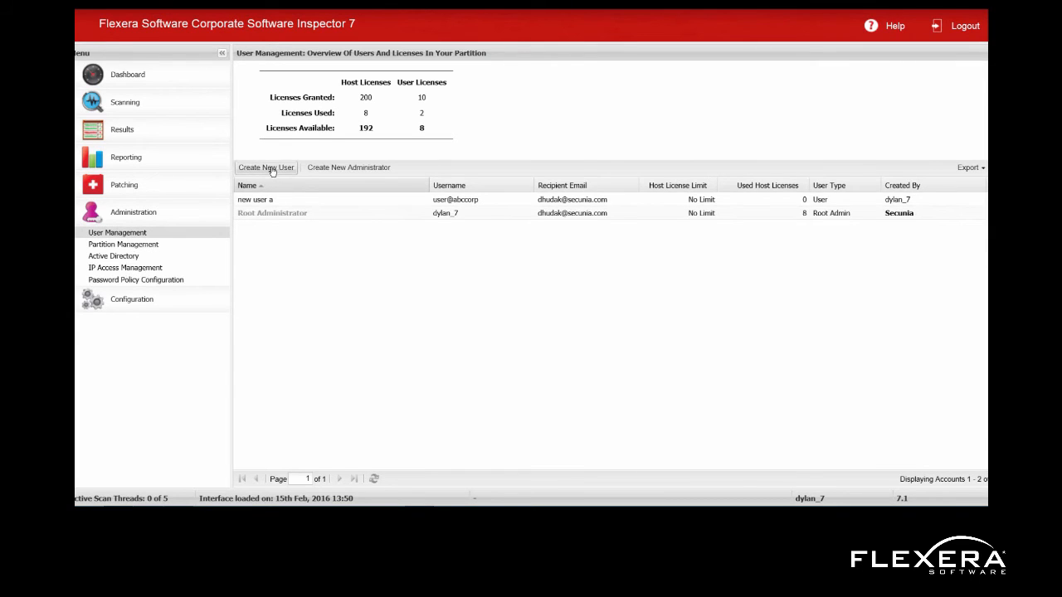
Open a blank Create New User form and scroll through its account, roles and network sections.
{"action": "left_click", "coordinate": [266, 166]}
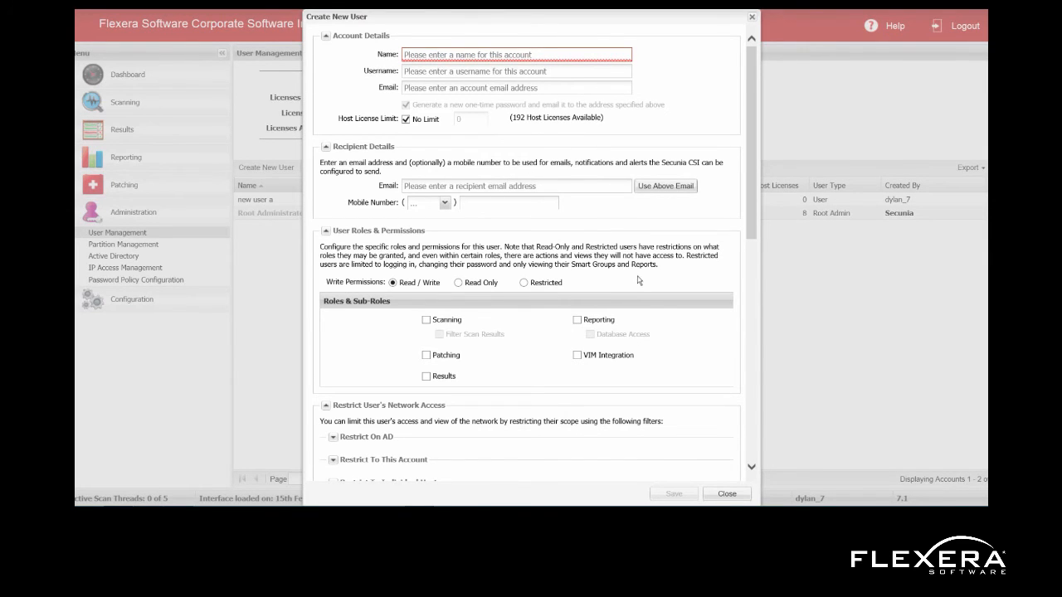
{"action": "scroll", "scroll_direction": "down", "scroll_amount": 3}
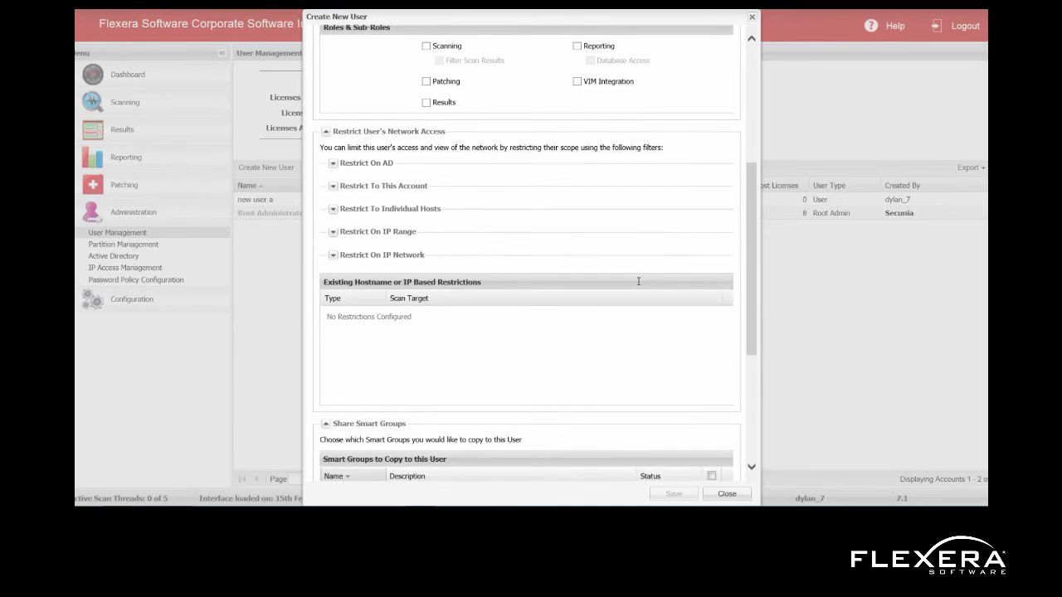
{"action": "scroll", "scroll_direction": "up", "scroll_amount": 3}
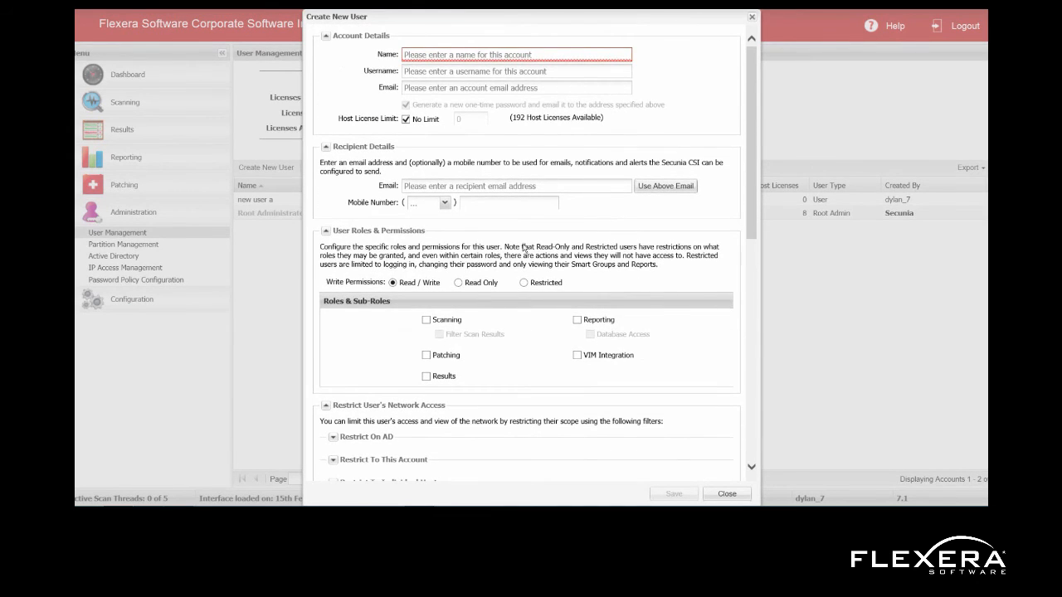
{"action": "scroll", "scroll_direction": "down", "scroll_amount": 3}
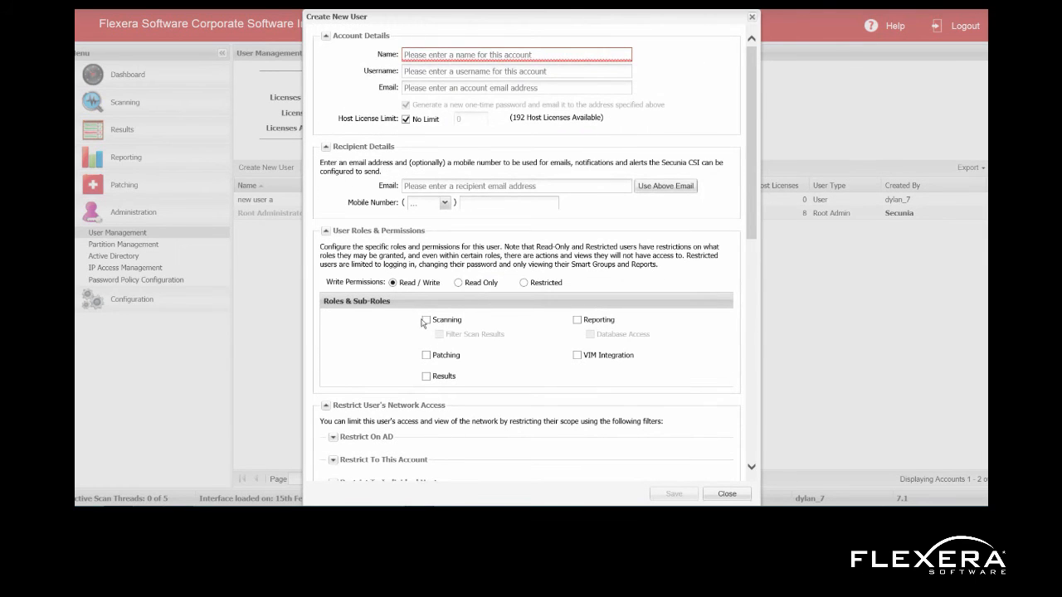
{"action": "scroll", "scroll_direction": "down", "scroll_amount": 3}
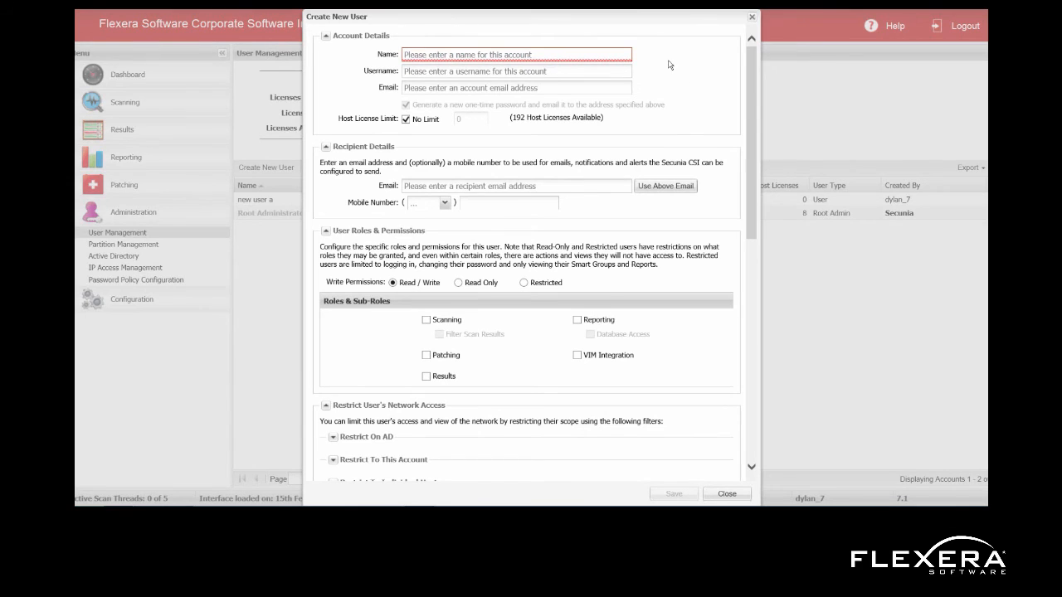
{"action": "mouse_move", "coordinate": [739, 29]}
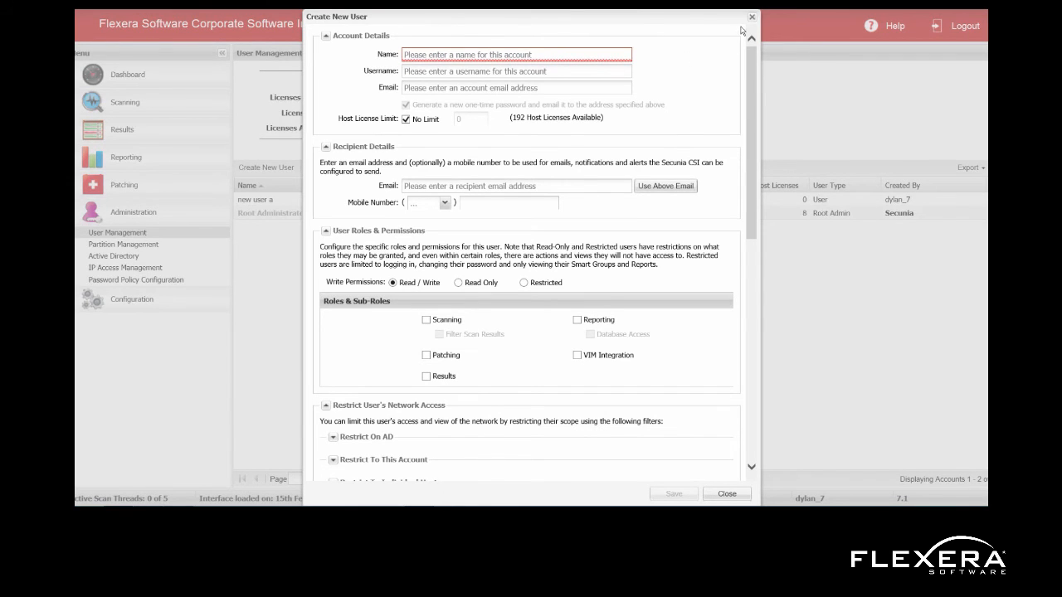
Close the new-user form unsaved and open the Active Directory settings page.
{"action": "left_click", "coordinate": [750, 16]}
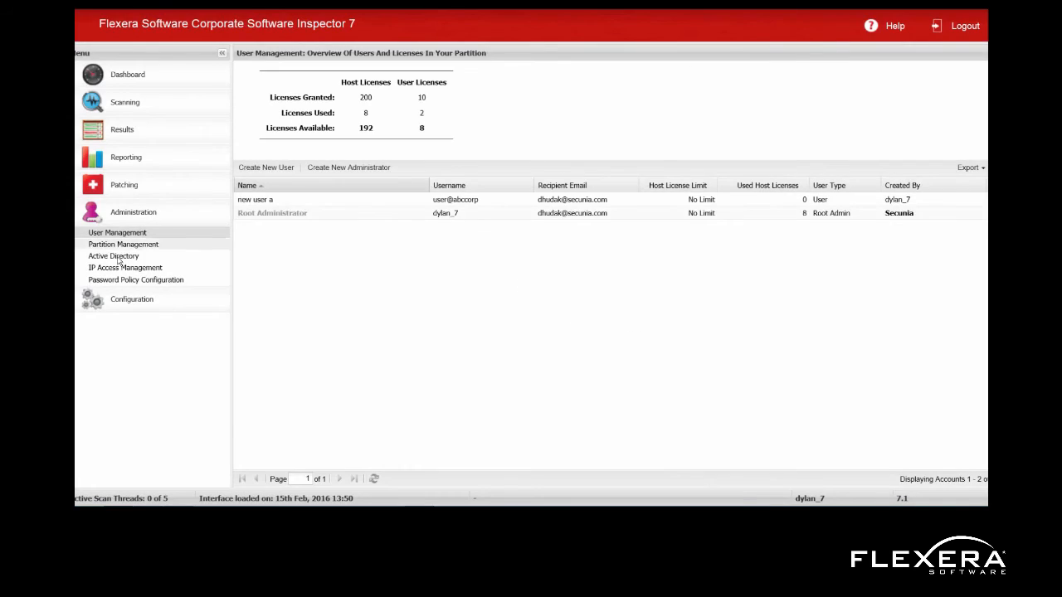
{"action": "left_click", "coordinate": [113, 255]}
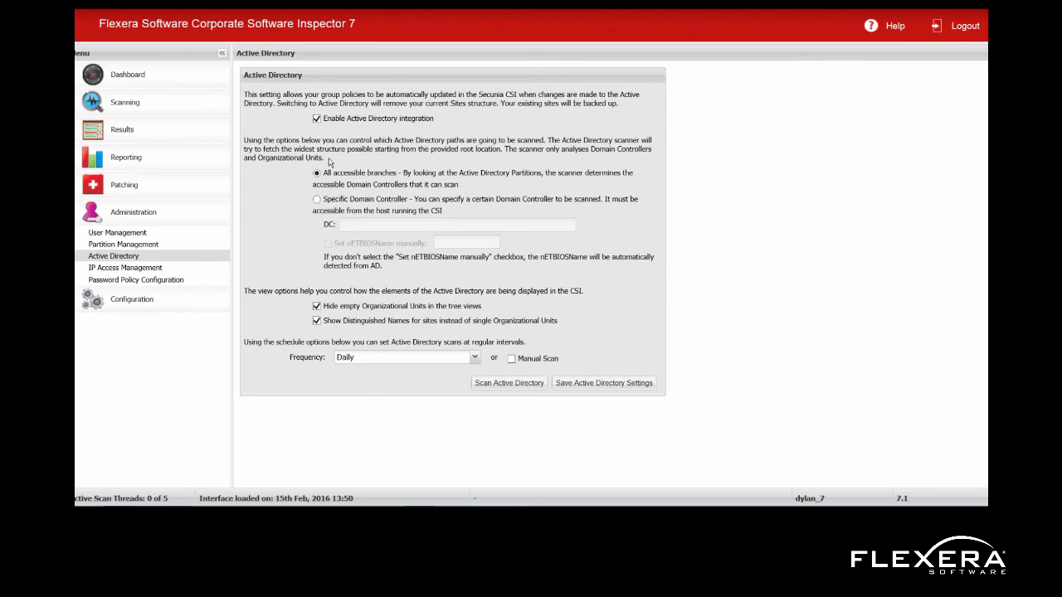
{"action": "mouse_move", "coordinate": [147, 149]}
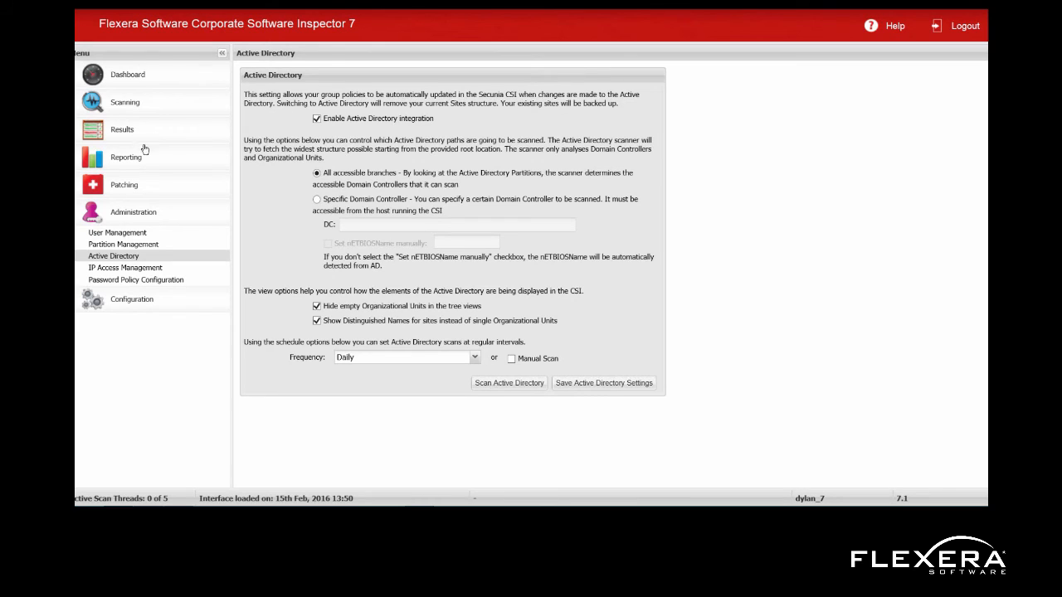
Open IP Access Management, start a new IP access rule, then cancel it unsaved.
{"action": "left_click", "coordinate": [125, 268]}
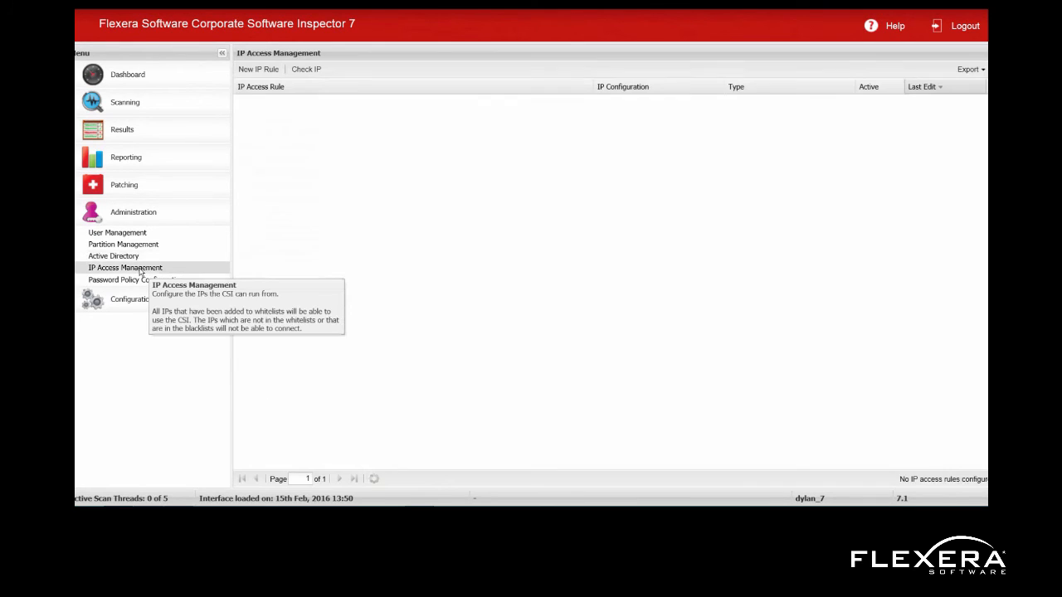
{"action": "mouse_move", "coordinate": [284, 80]}
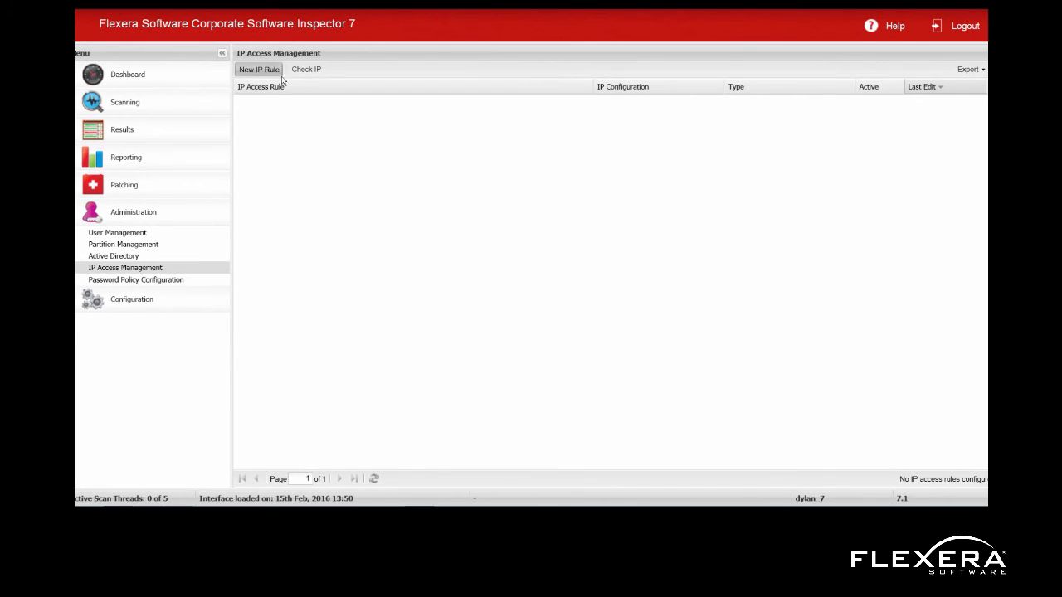
{"action": "left_click", "coordinate": [258, 69]}
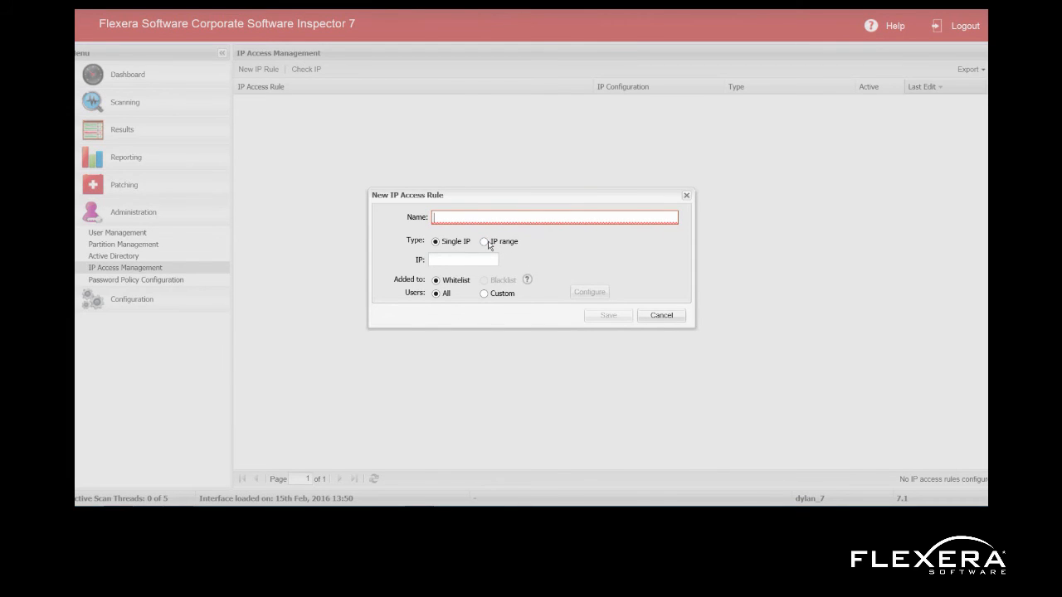
{"action": "left_click", "coordinate": [555, 216]}
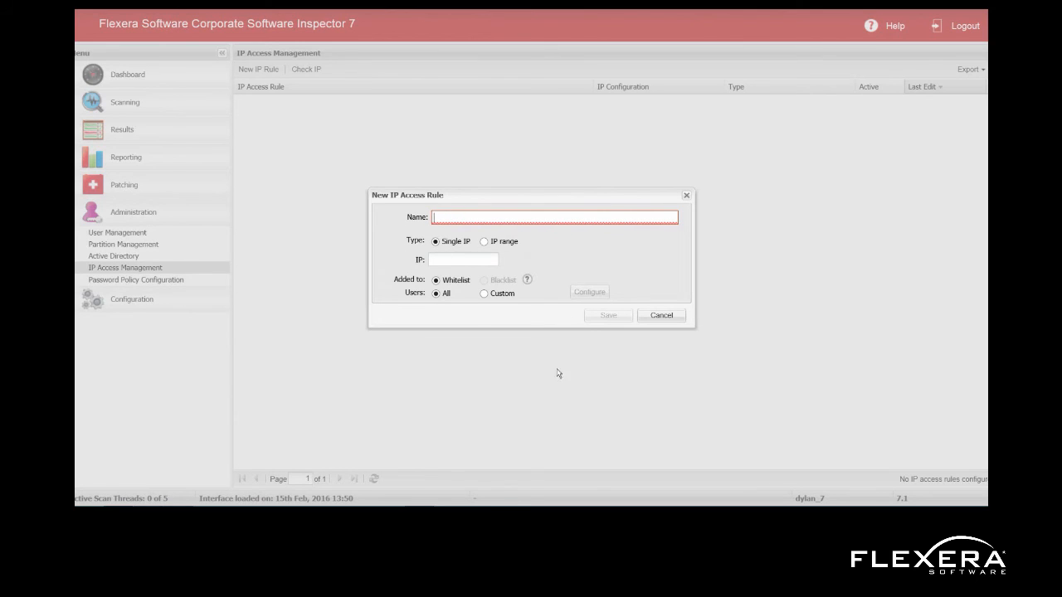
{"action": "mouse_move", "coordinate": [660, 323]}
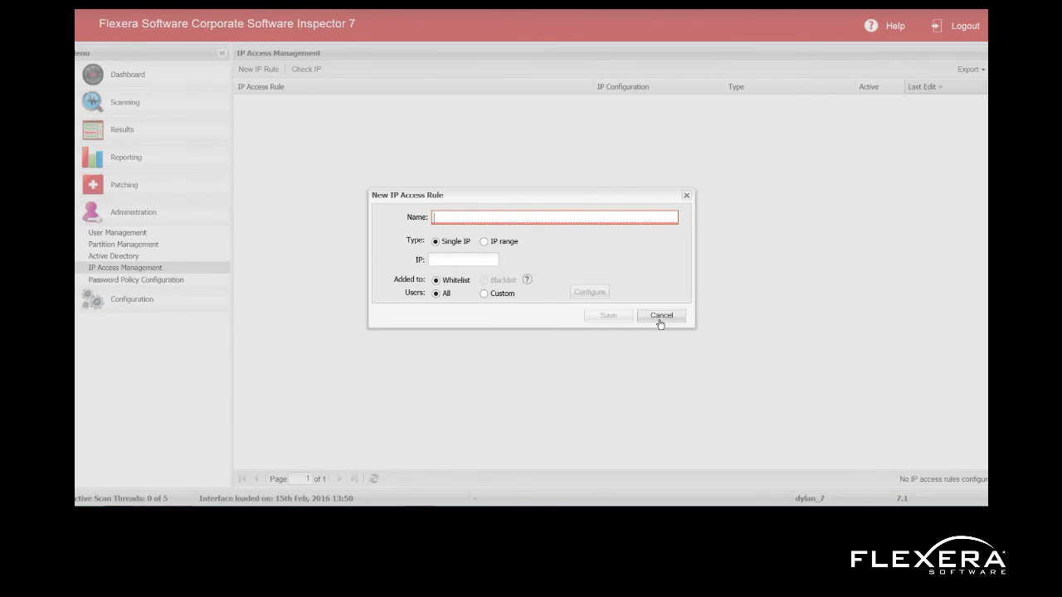
{"action": "left_click", "coordinate": [662, 315]}
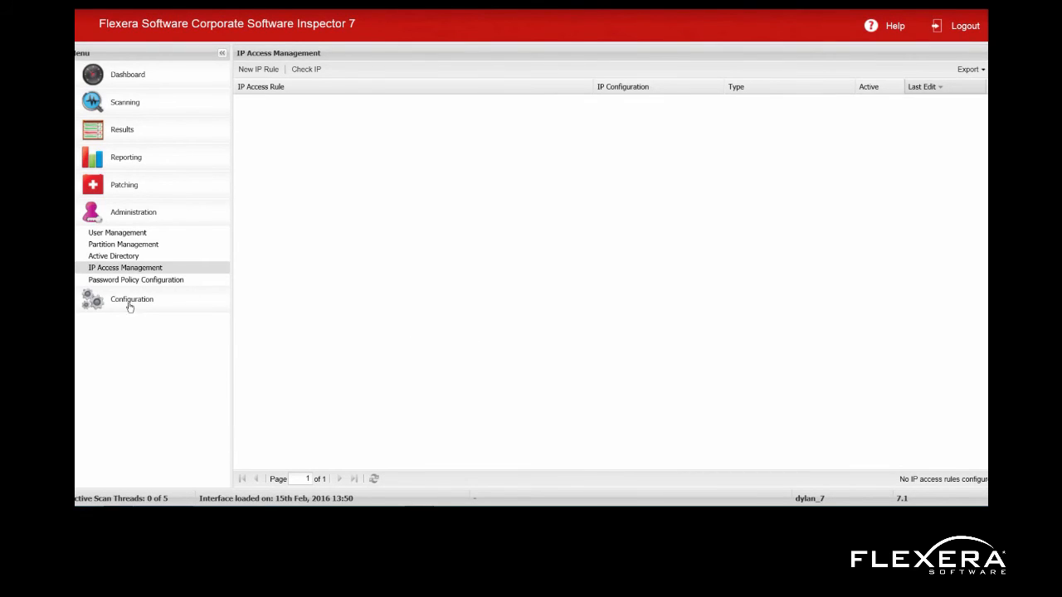
Expand Configuration and view CSI Settings: scan threads at 5, Live Update activated, zombie file options.
{"action": "left_click", "coordinate": [131, 299]}
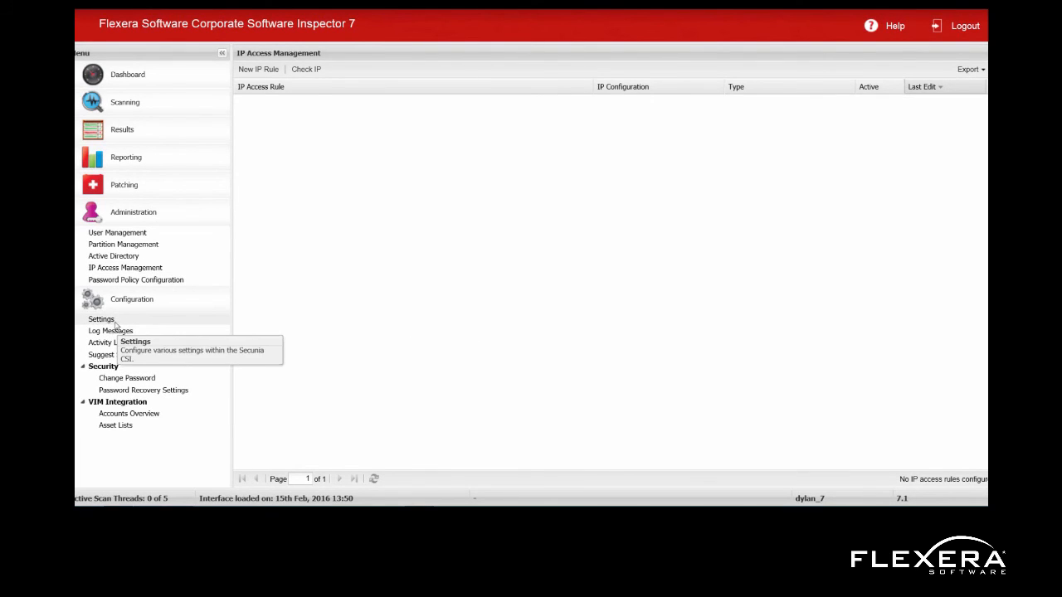
{"action": "left_click", "coordinate": [100, 319]}
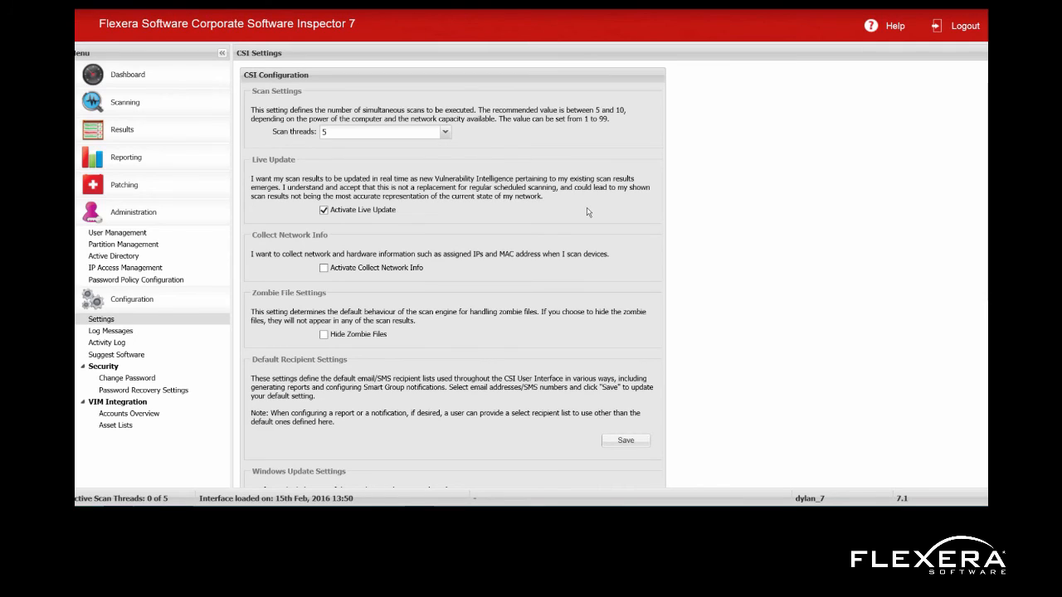
{"action": "mouse_move", "coordinate": [412, 225]}
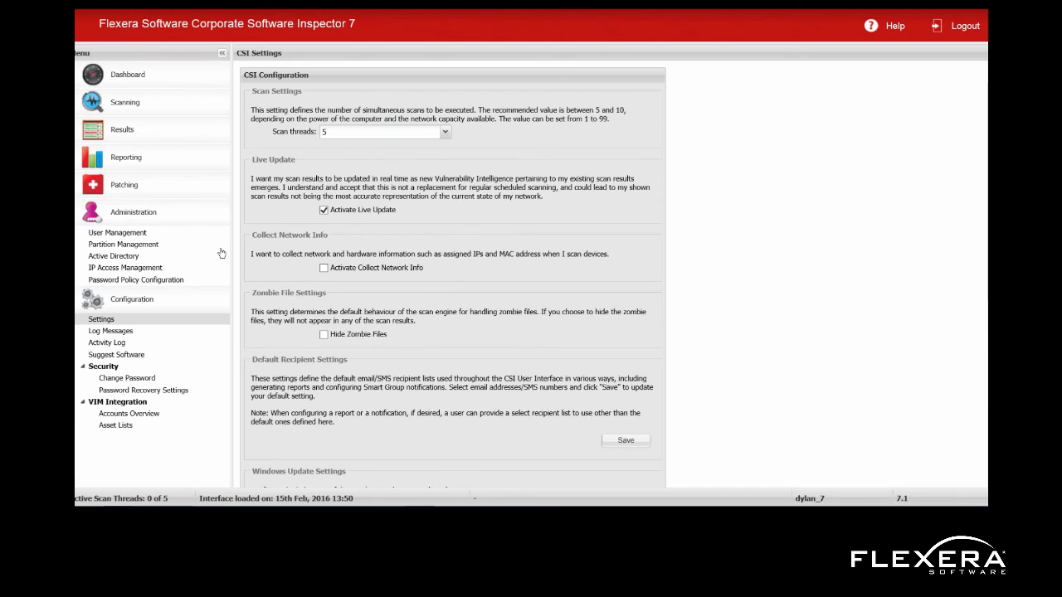
{"action": "mouse_move", "coordinate": [424, 272]}
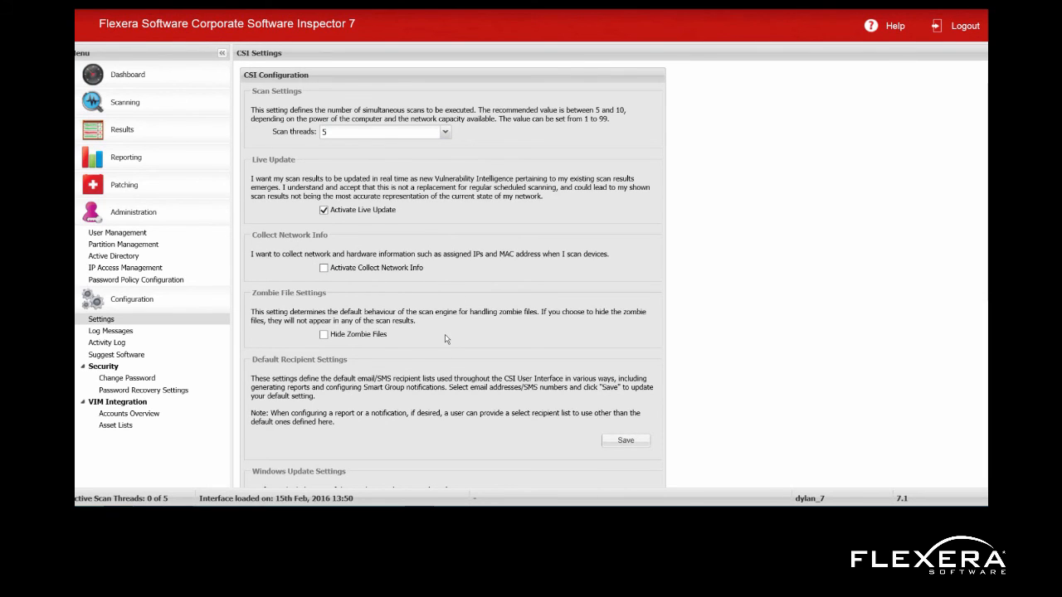
{"action": "scroll", "scroll_direction": "down", "scroll_amount": 3}
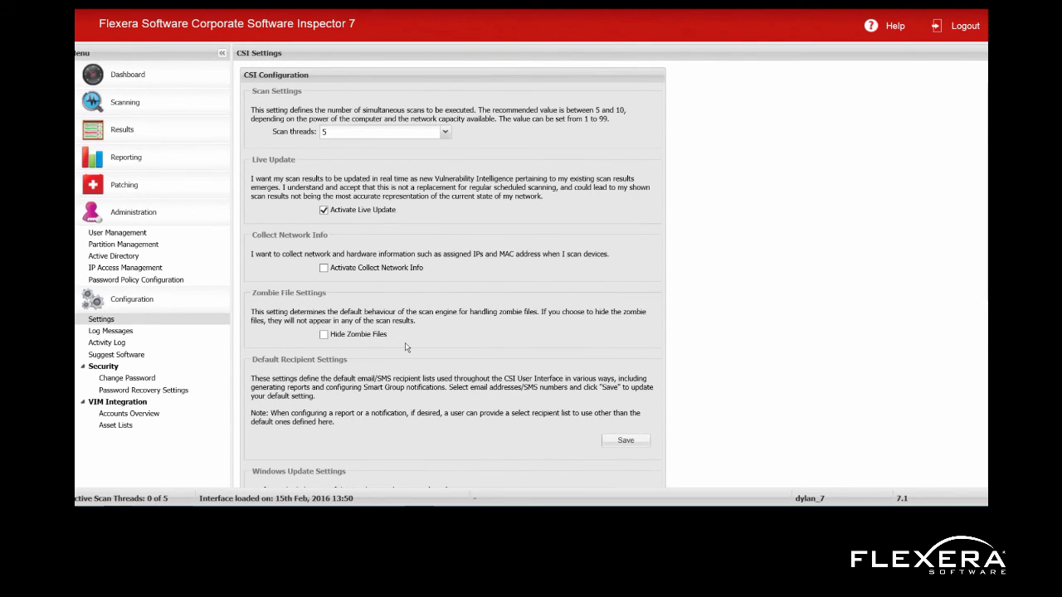
{"action": "mouse_move", "coordinate": [396, 340]}
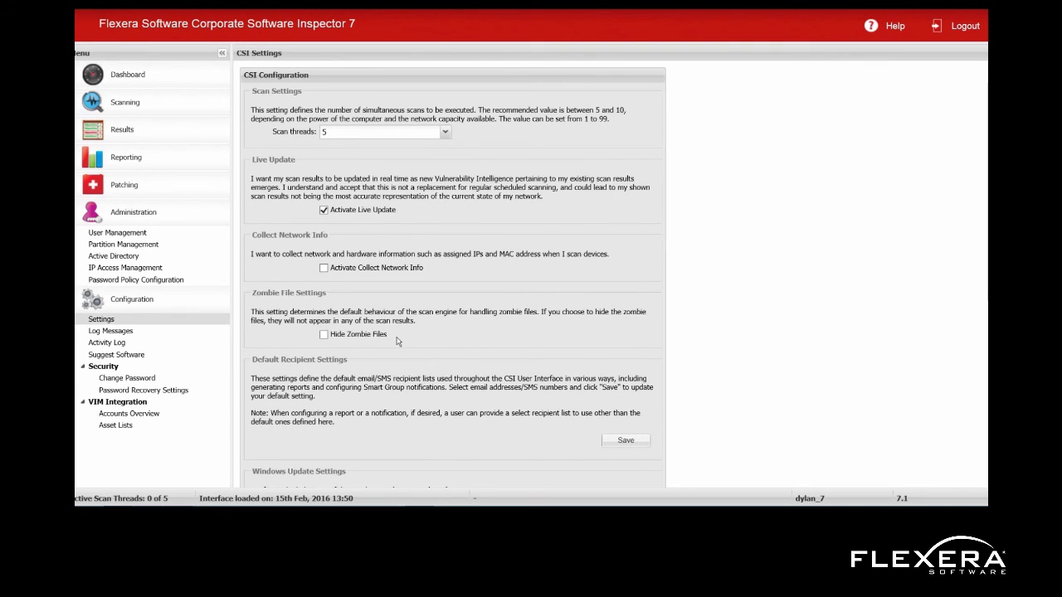
{"action": "mouse_move", "coordinate": [389, 343]}
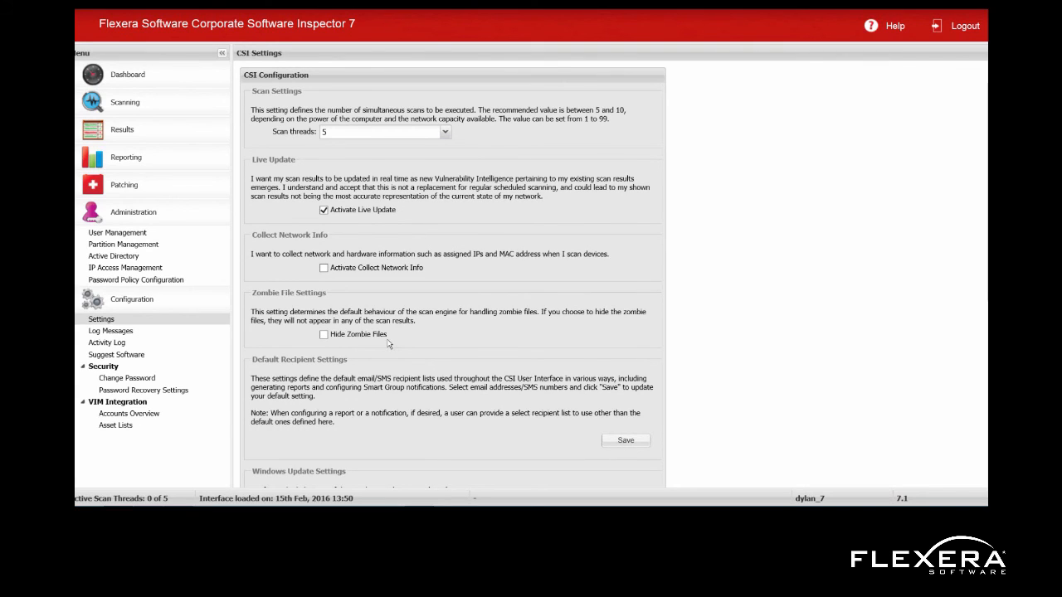
{"action": "mouse_move", "coordinate": [396, 337]}
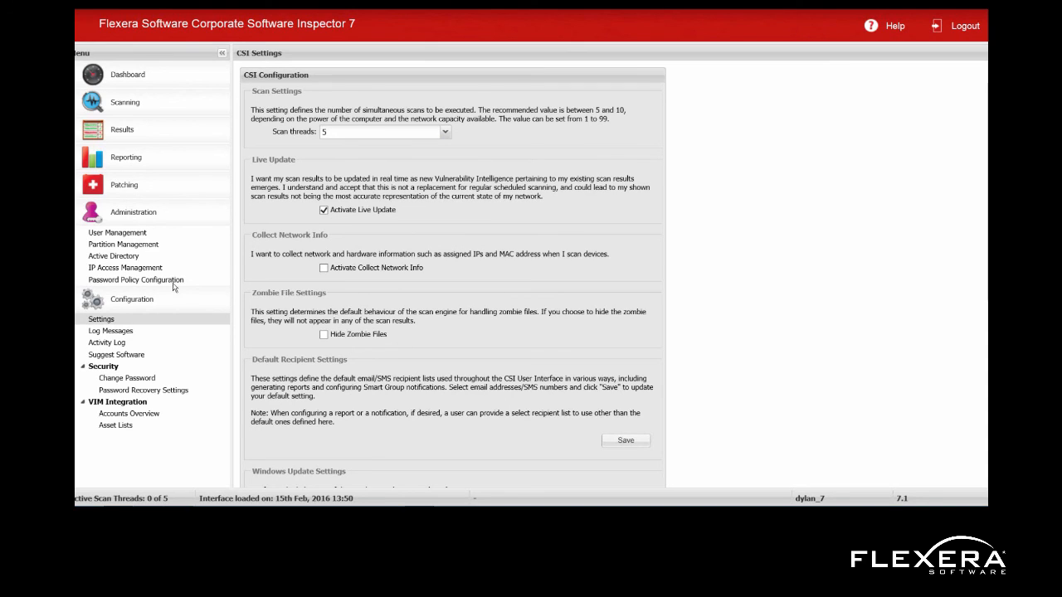
{"action": "mouse_move", "coordinate": [425, 346]}
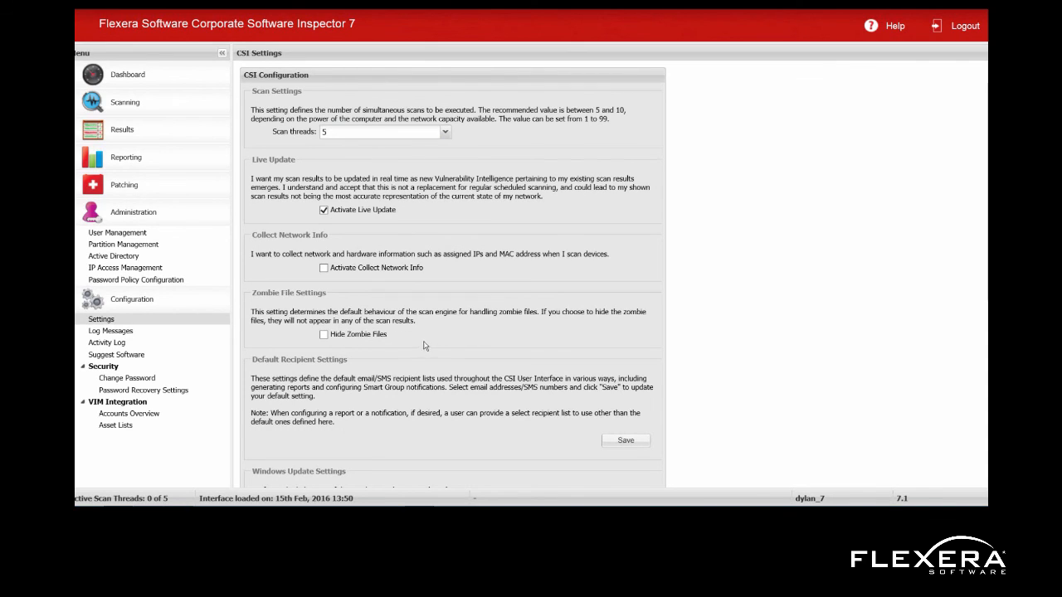
{"action": "mouse_move", "coordinate": [421, 343]}
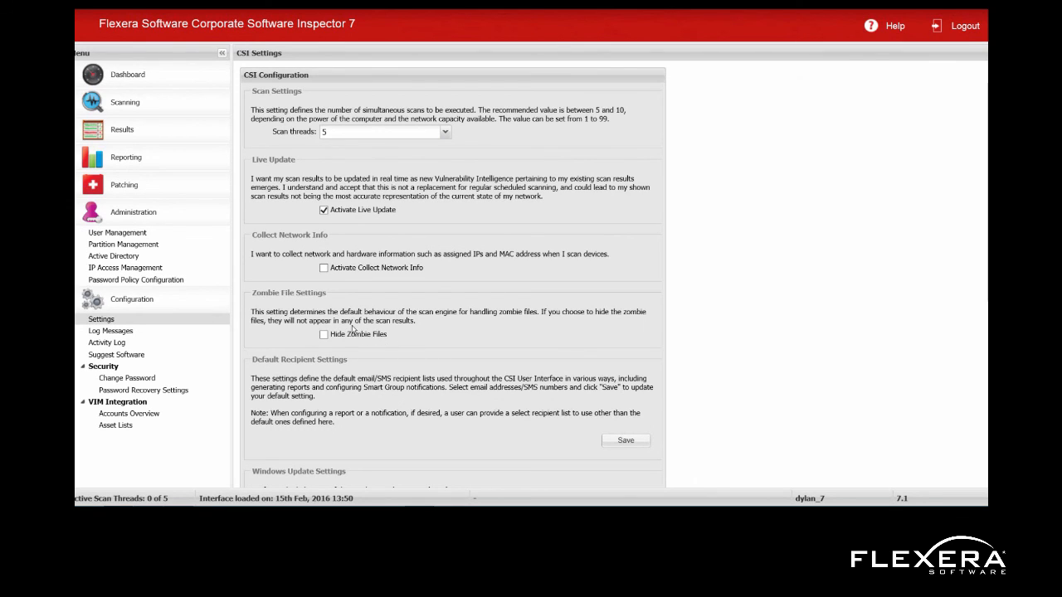
{"action": "mouse_move", "coordinate": [305, 333]}
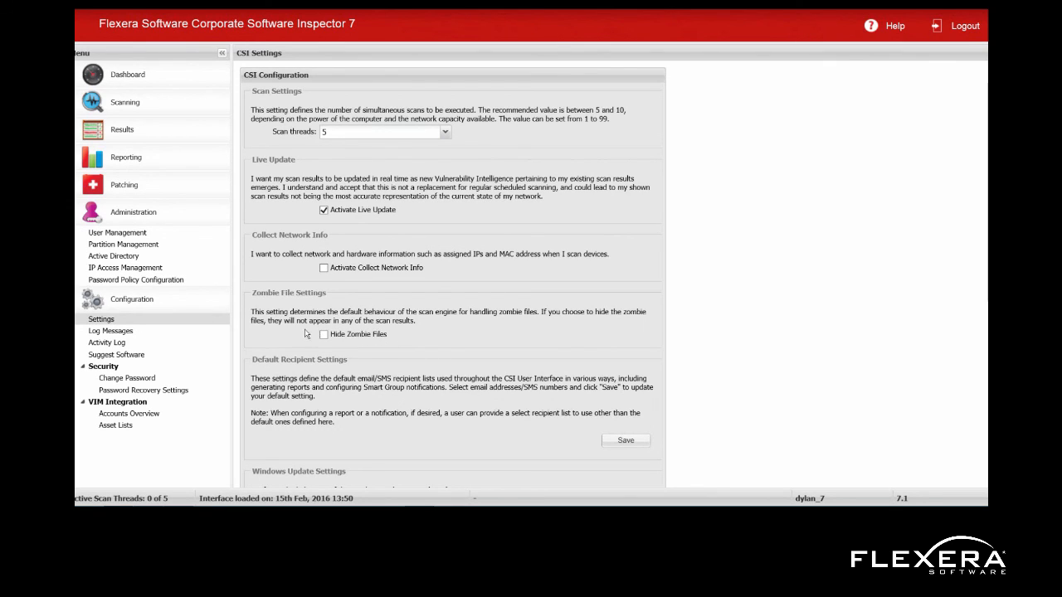
{"action": "mouse_move", "coordinate": [300, 336]}
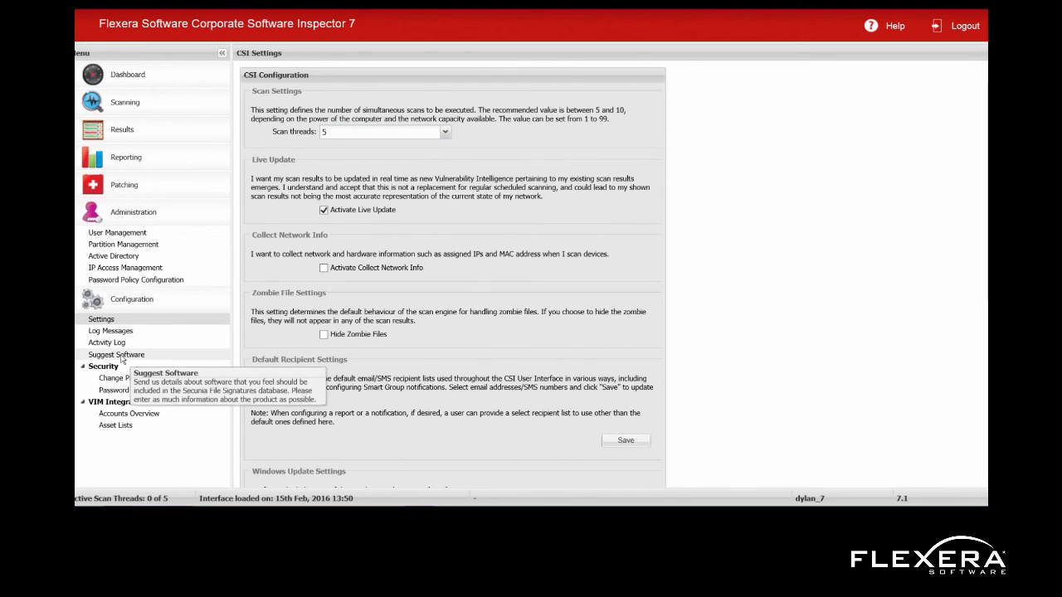
Show the blank Suggest Software form, then collapse the Configuration menu group.
{"action": "left_click", "coordinate": [116, 354]}
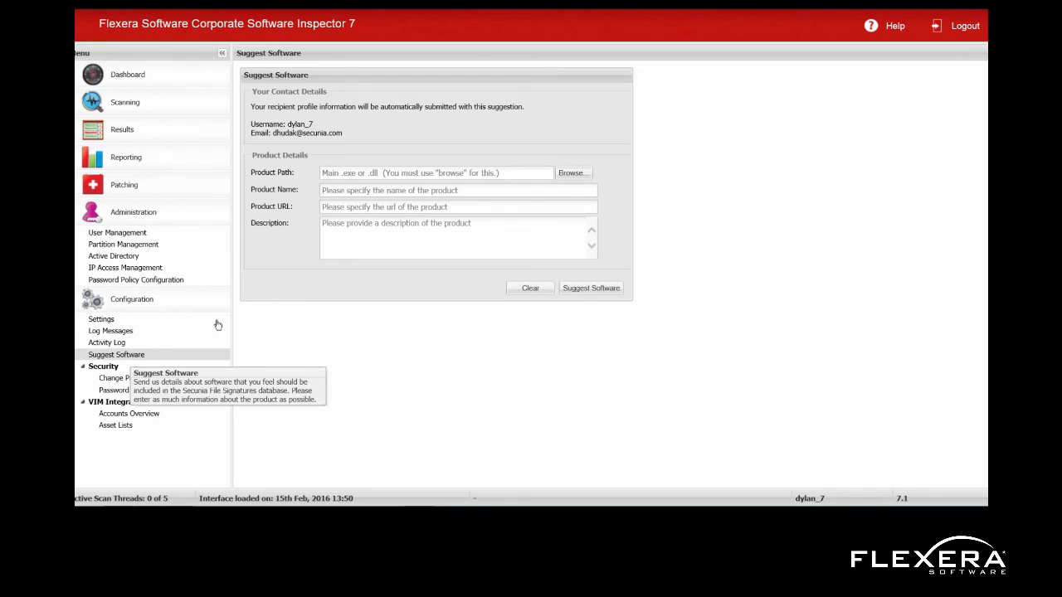
{"action": "mouse_move", "coordinate": [448, 133]}
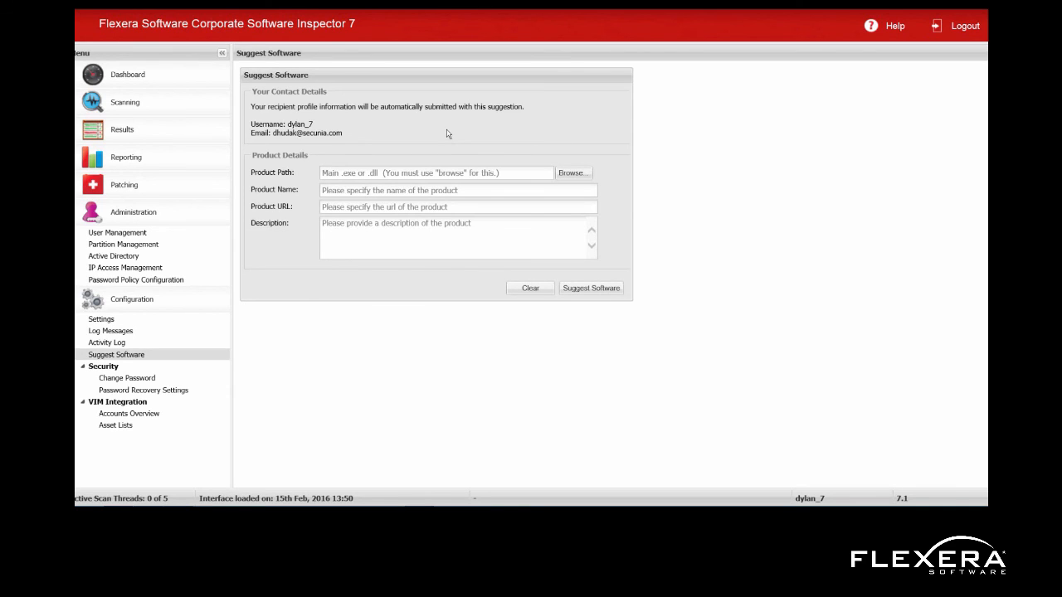
{"action": "mouse_move", "coordinate": [267, 335]}
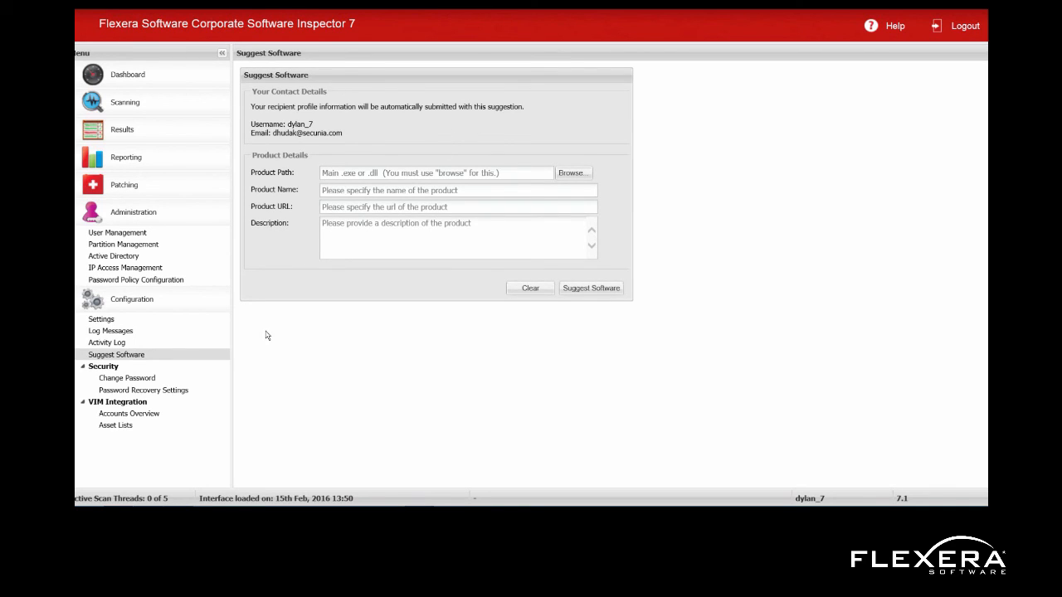
{"action": "left_click", "coordinate": [132, 299]}
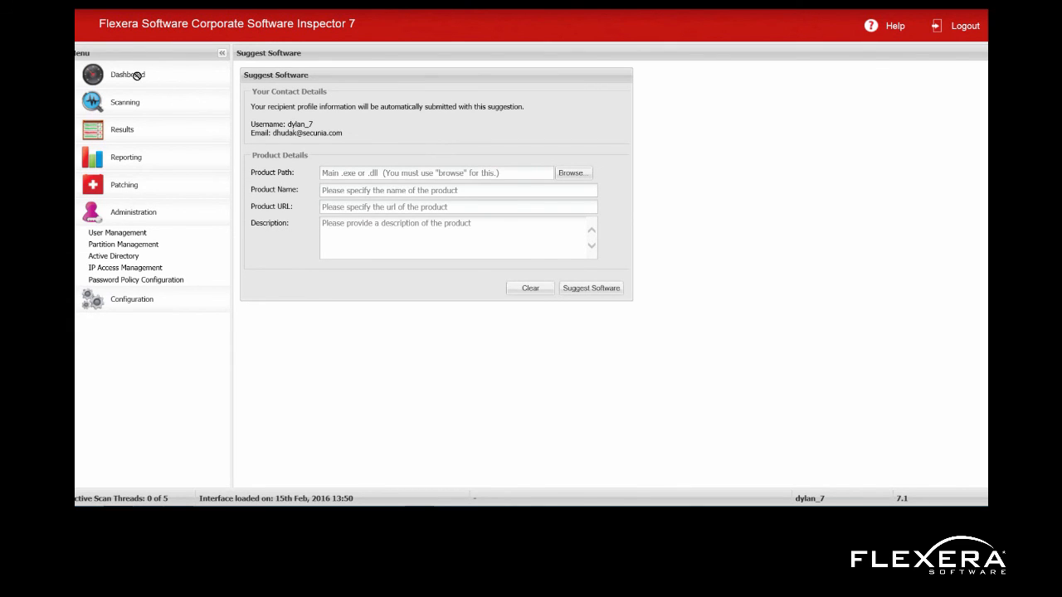
Display the Dashboard full-width with the side menu hidden, scrolling through the top-10 widgets.
{"action": "left_click", "coordinate": [127, 74]}
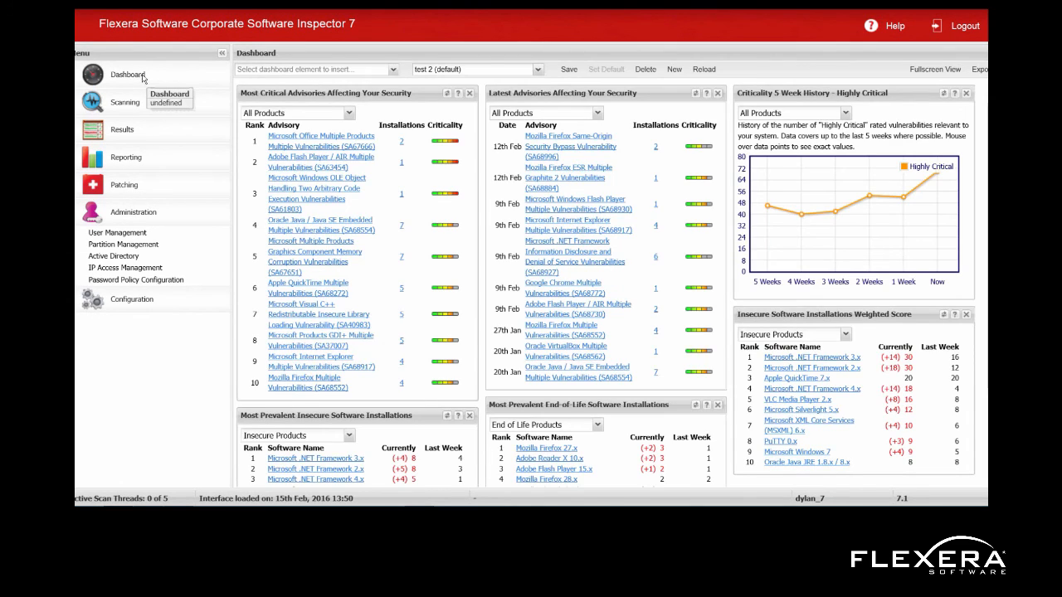
{"action": "mouse_move", "coordinate": [589, 251]}
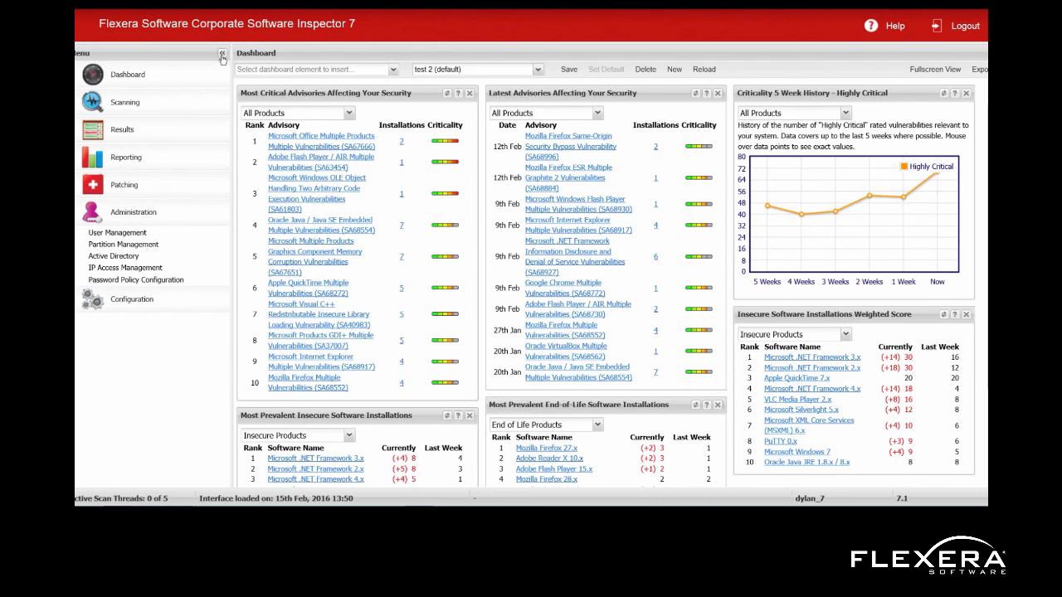
{"action": "left_click", "coordinate": [220, 54]}
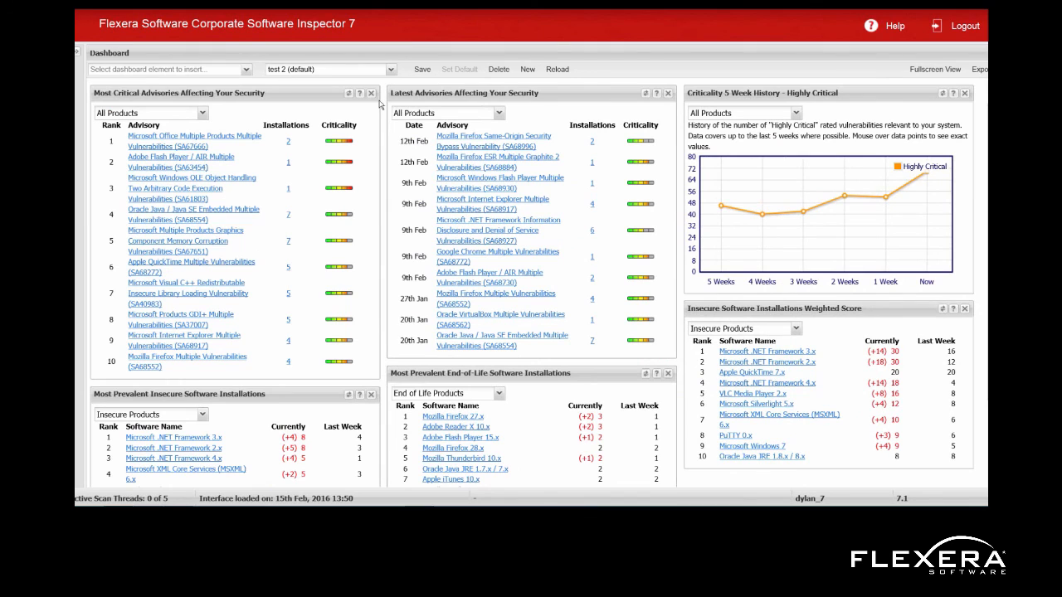
{"action": "scroll", "scroll_direction": "down", "scroll_amount": 3}
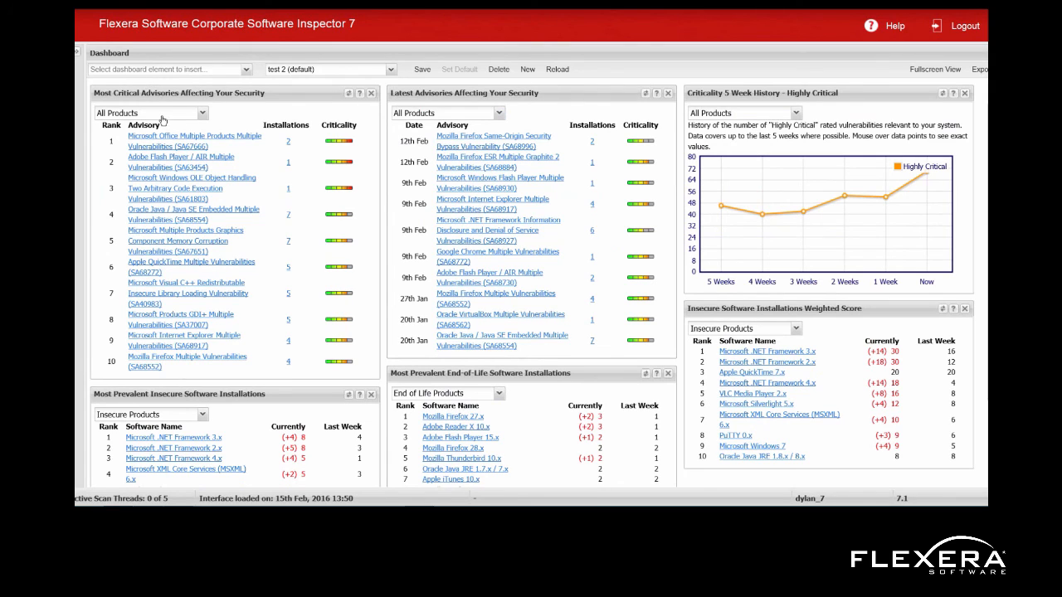
{"action": "mouse_move", "coordinate": [294, 227]}
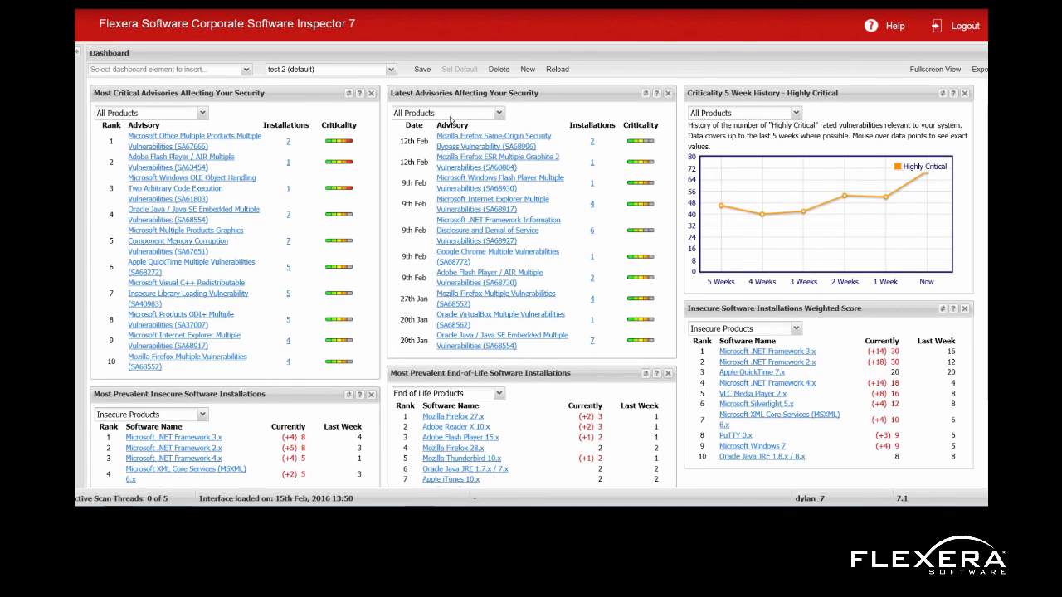
{"action": "mouse_move", "coordinate": [646, 96]}
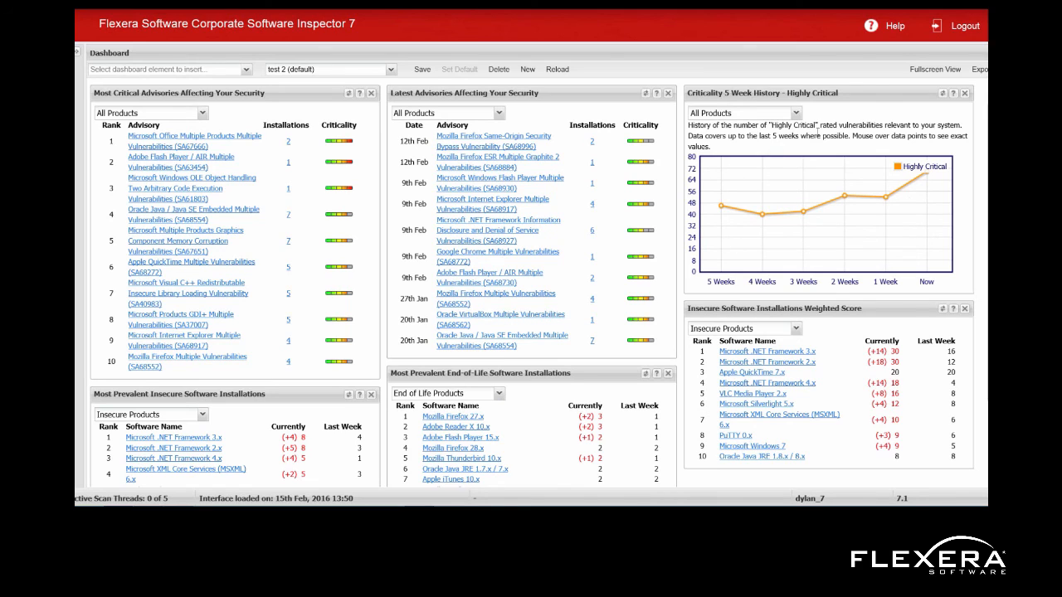
{"action": "mouse_move", "coordinate": [697, 323]}
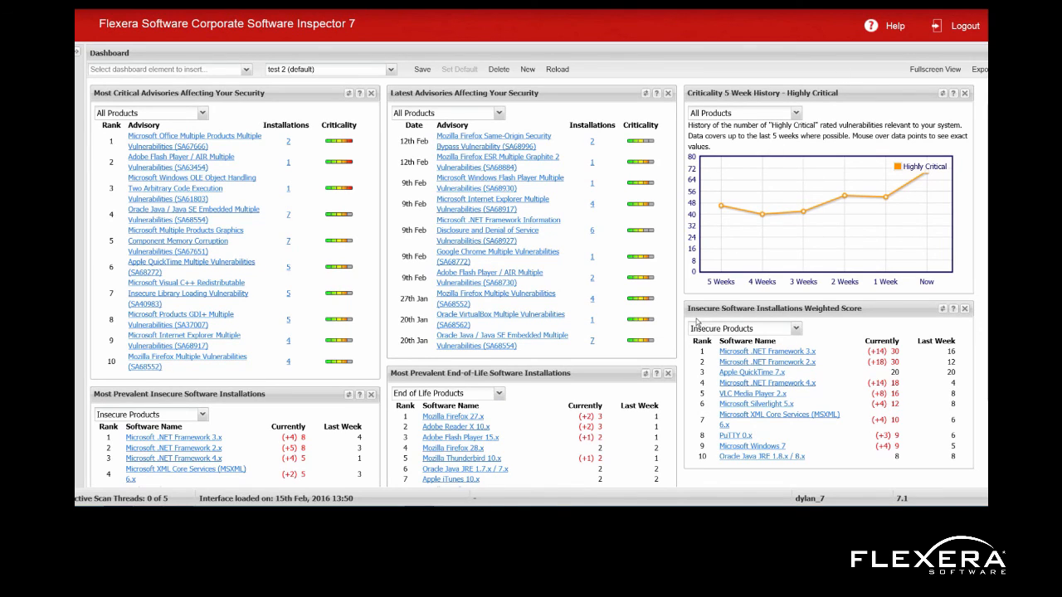
{"action": "mouse_move", "coordinate": [485, 422]}
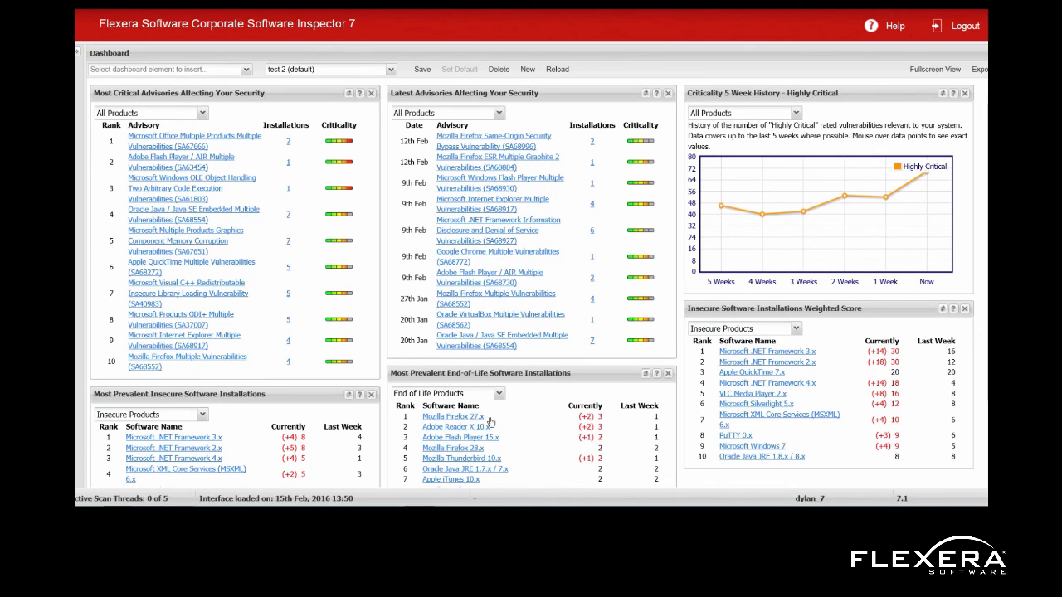
{"action": "mouse_move", "coordinate": [435, 262]}
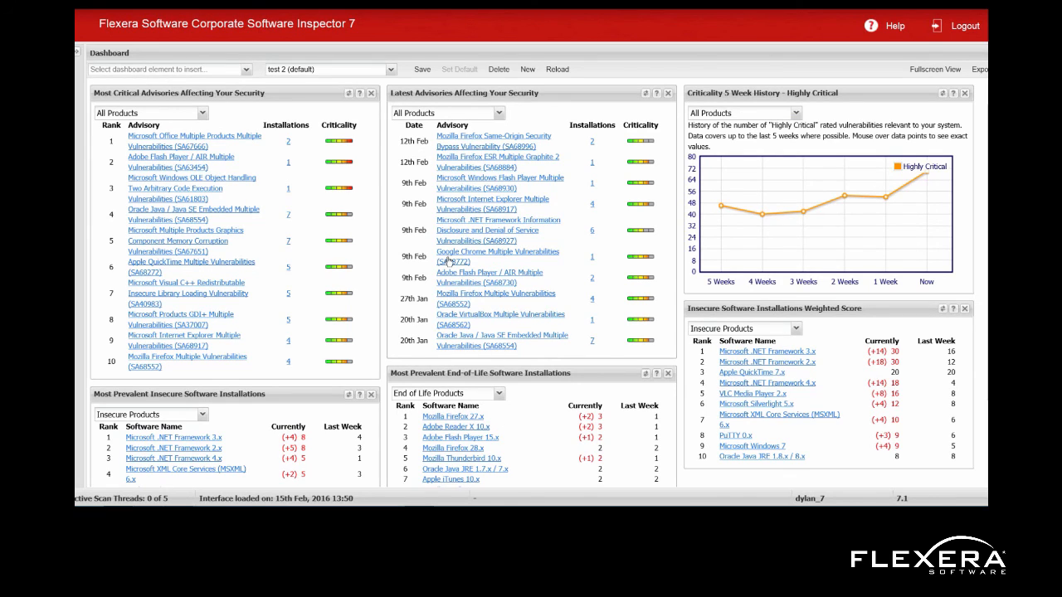